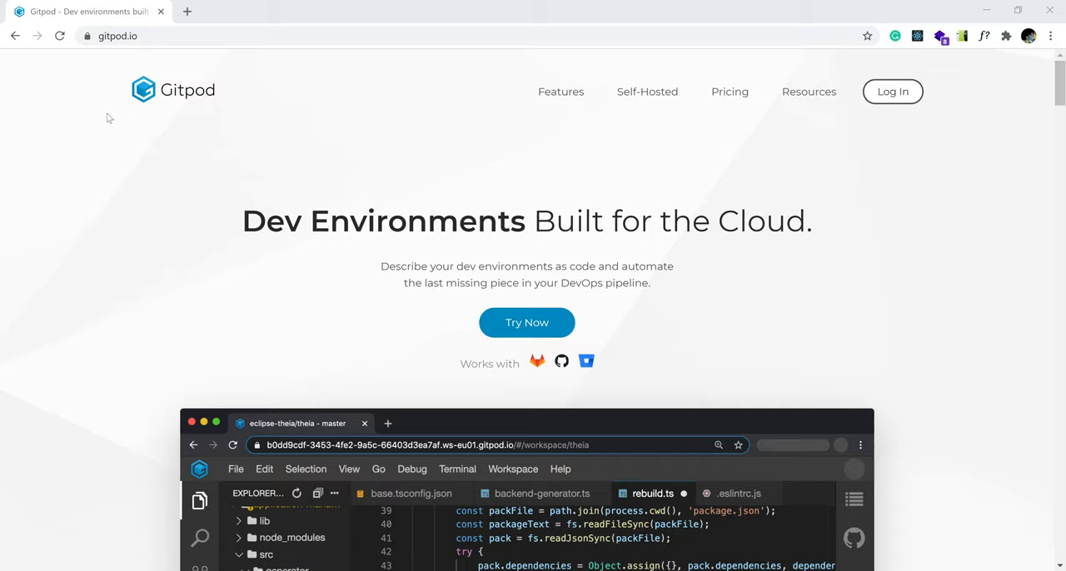
mouse_move(135, 106)
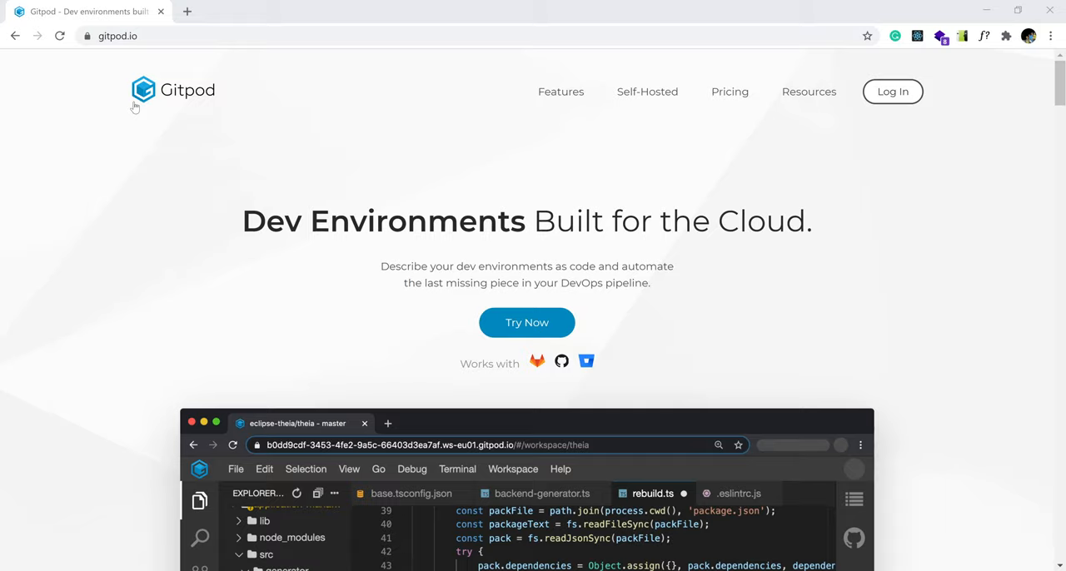
mouse_move(192, 96)
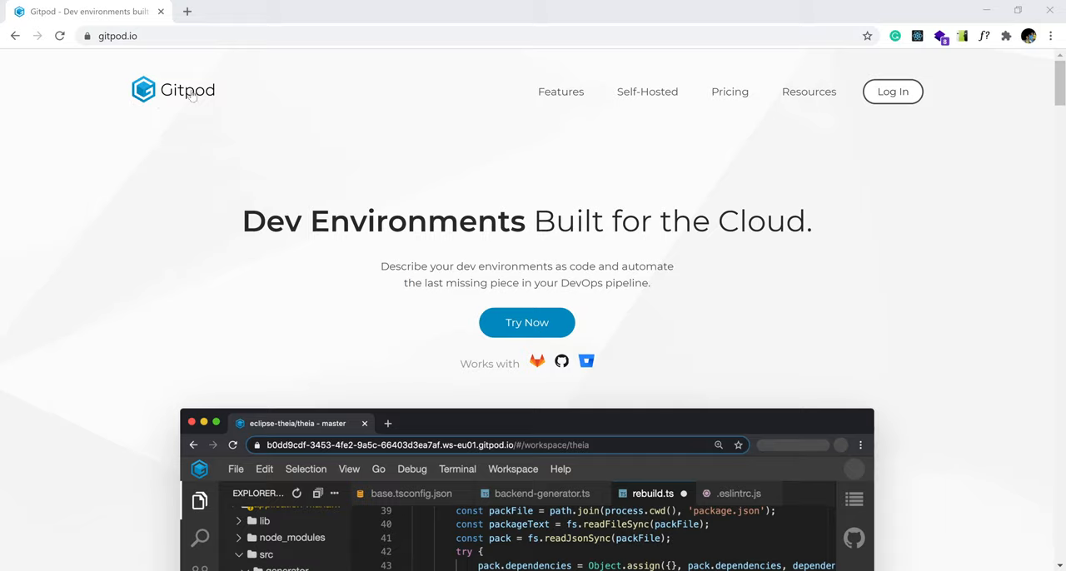
mouse_move(188, 121)
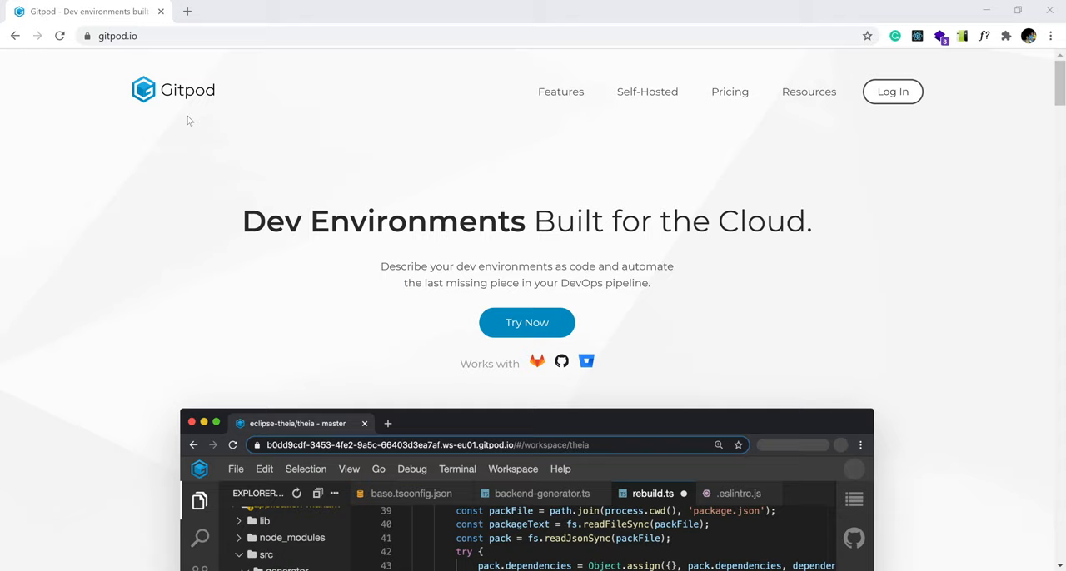
mouse_move(249, 116)
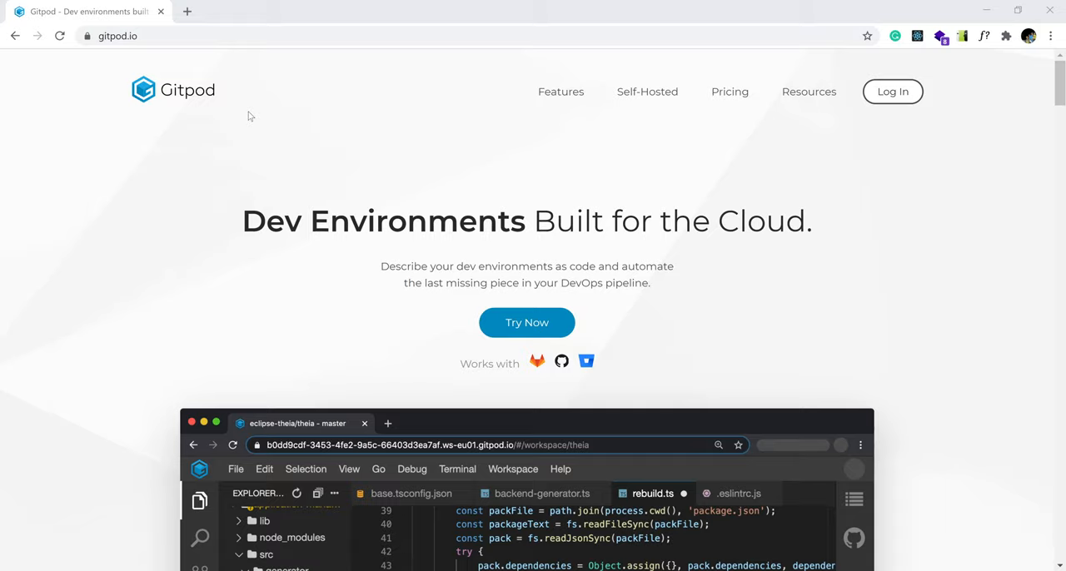
mouse_move(249, 123)
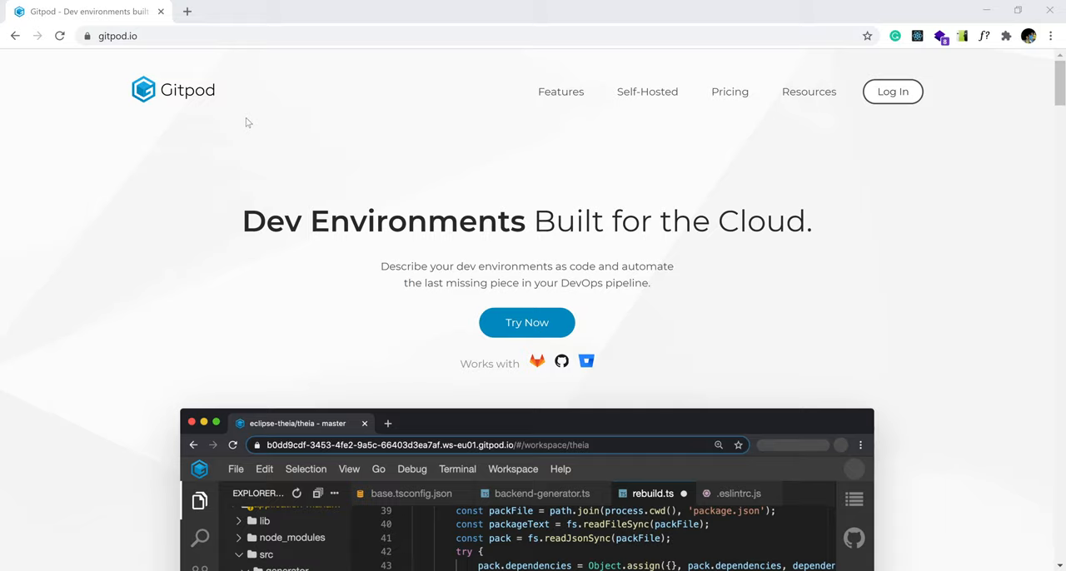
mouse_move(549, 124)
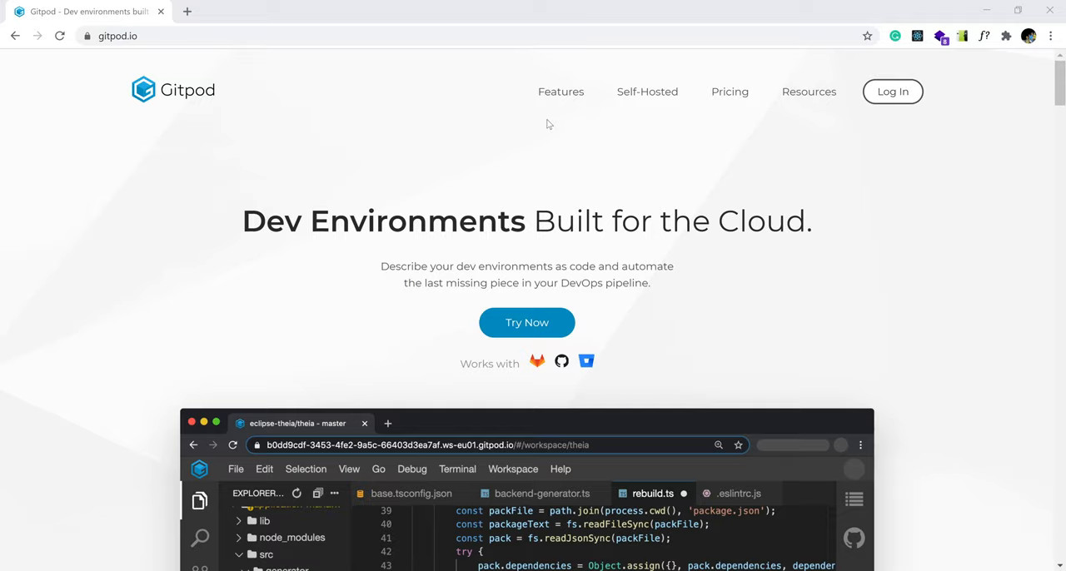
- Browse gitpod.io and open the Features page on prebuilt, parallel and ephemeral workspaces
scroll("down", 3)
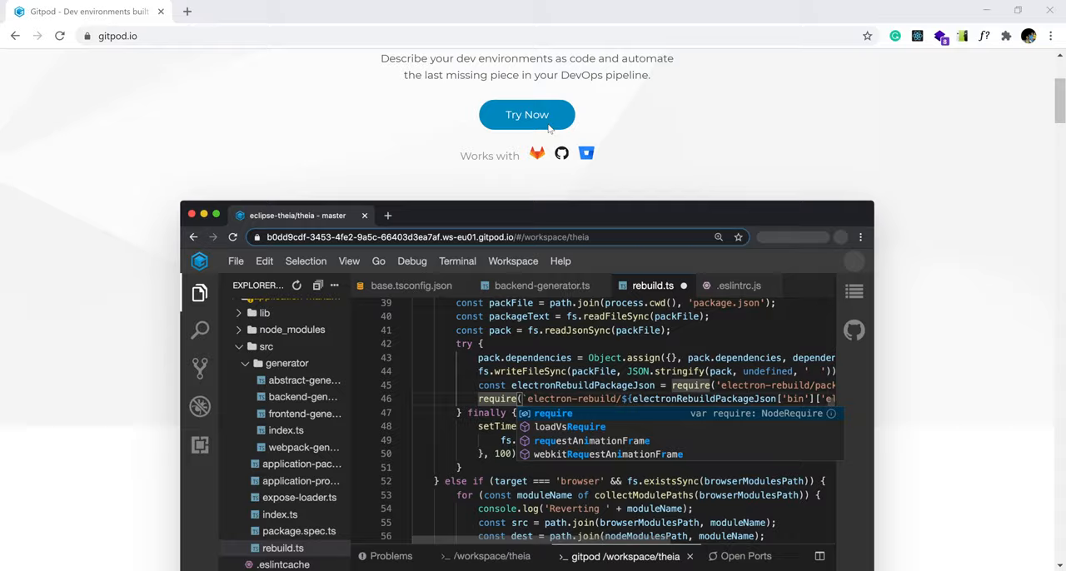
scroll("down", 3)
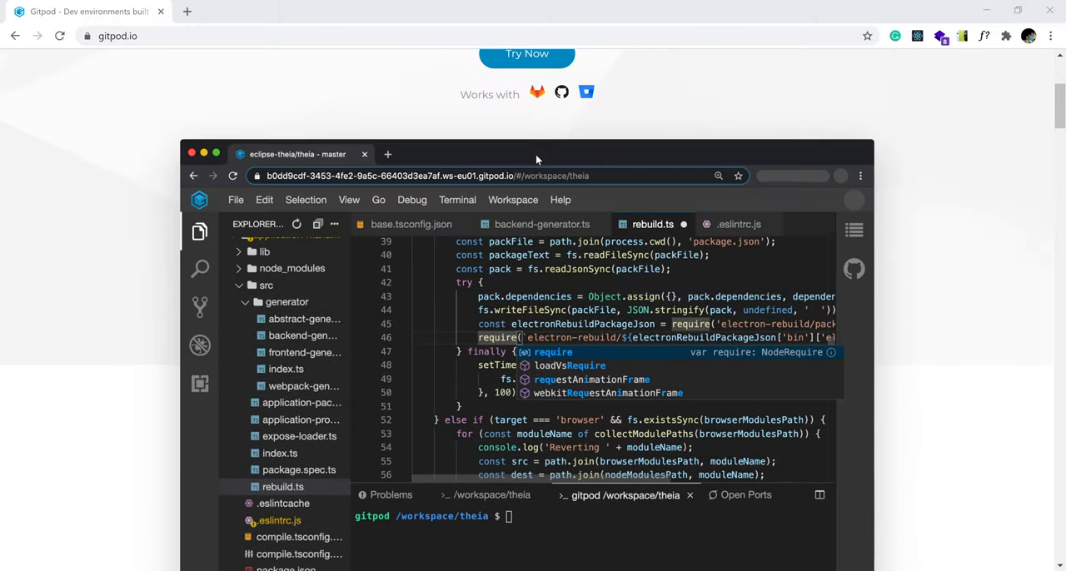
scroll("up", 3)
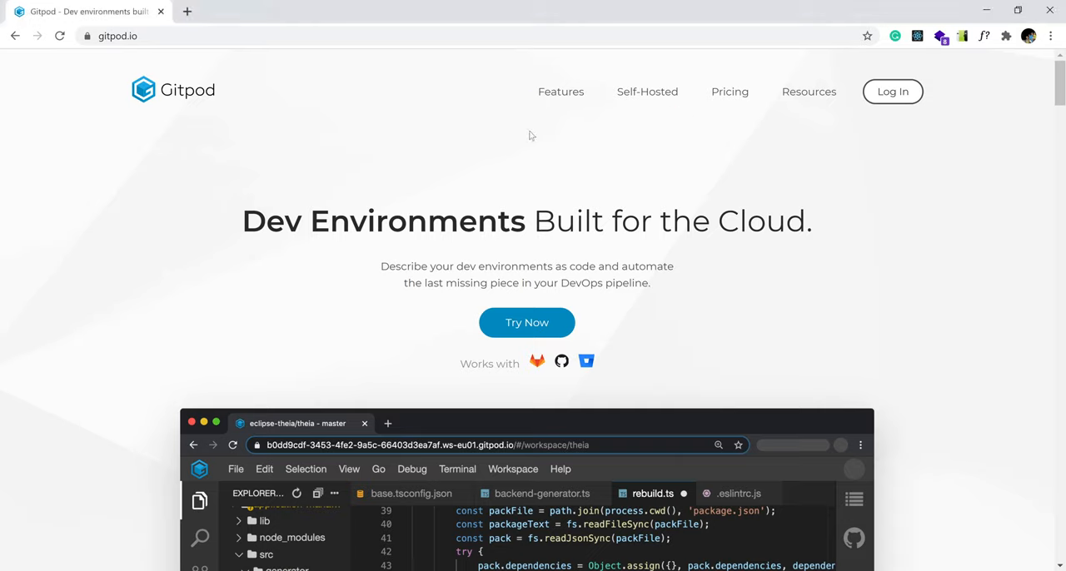
mouse_move(381, 221)
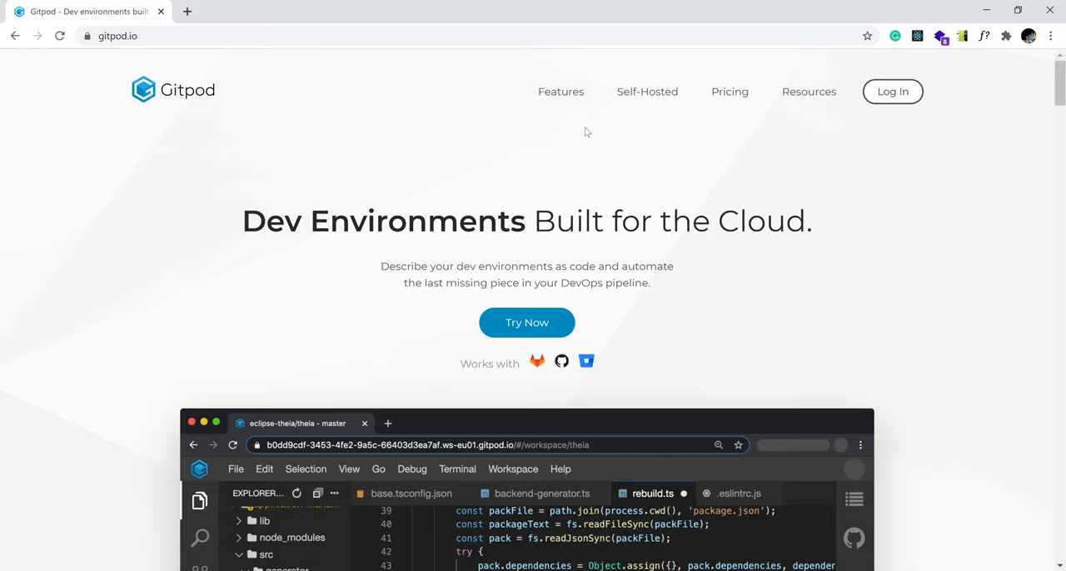
left_click(560, 91)
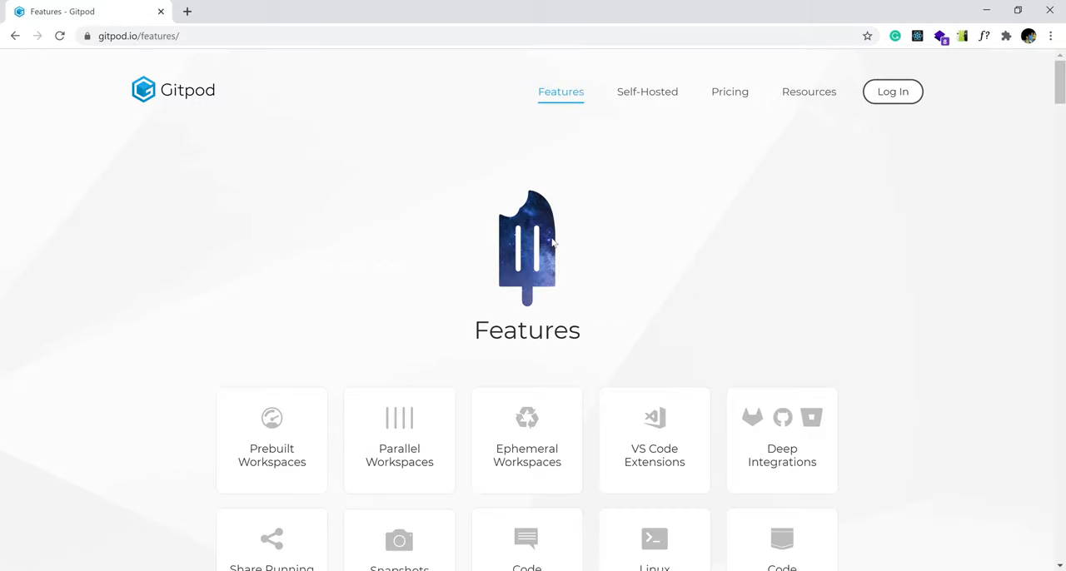
mouse_move(106, 73)
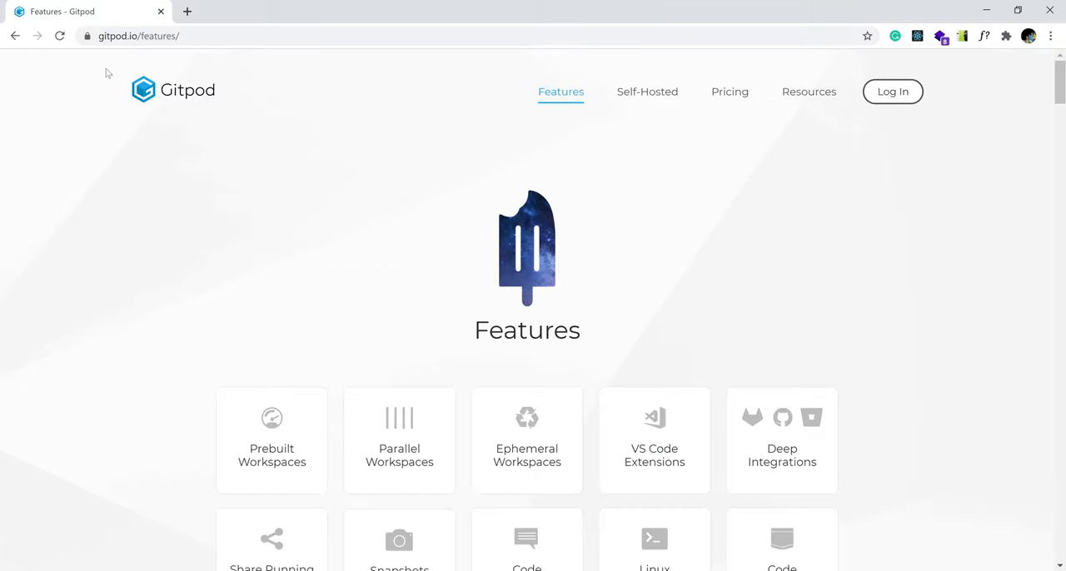
mouse_move(653, 440)
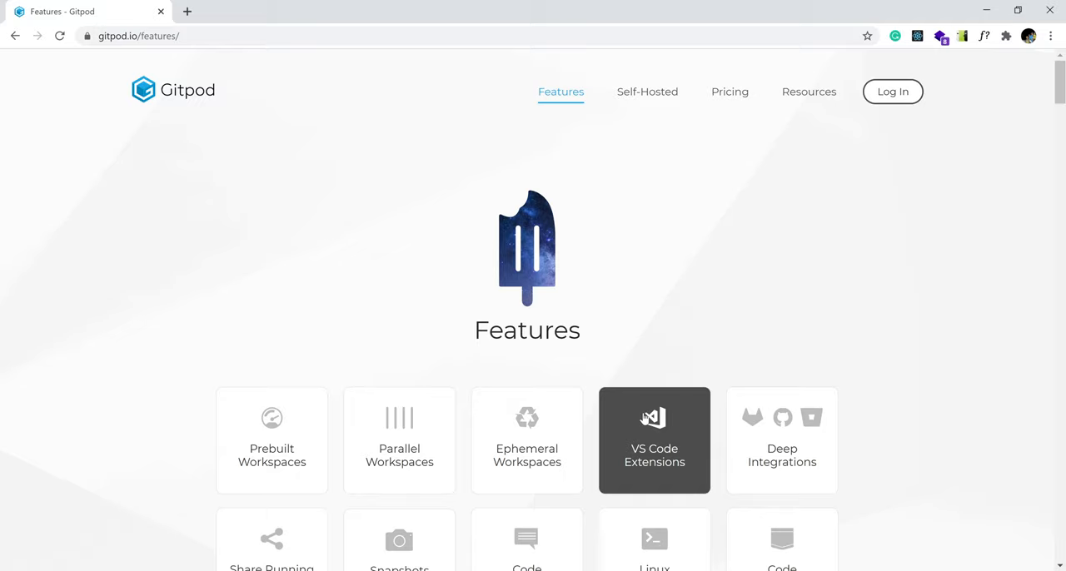
mouse_move(526, 200)
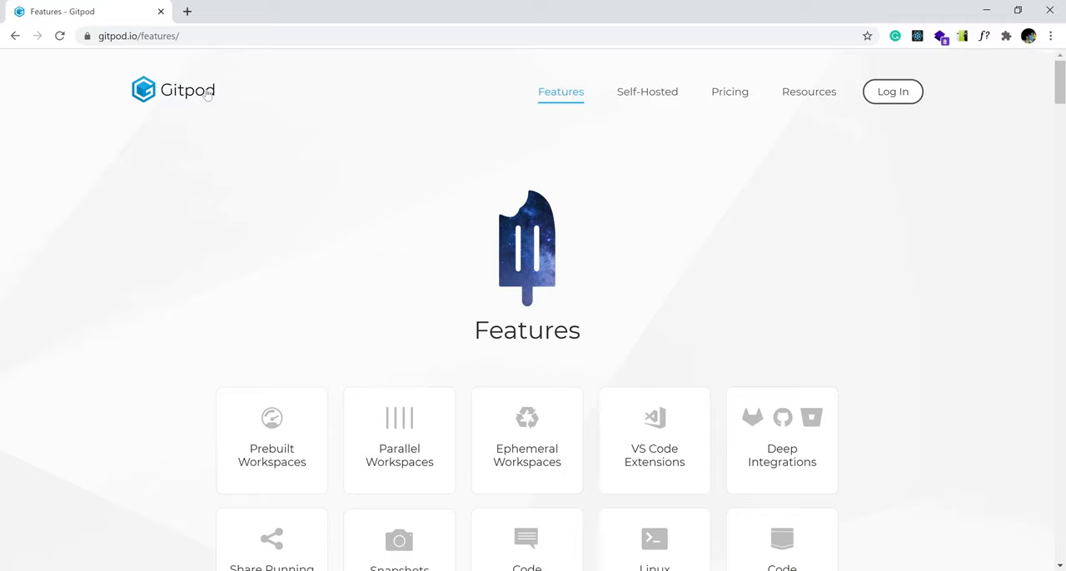
mouse_move(893, 92)
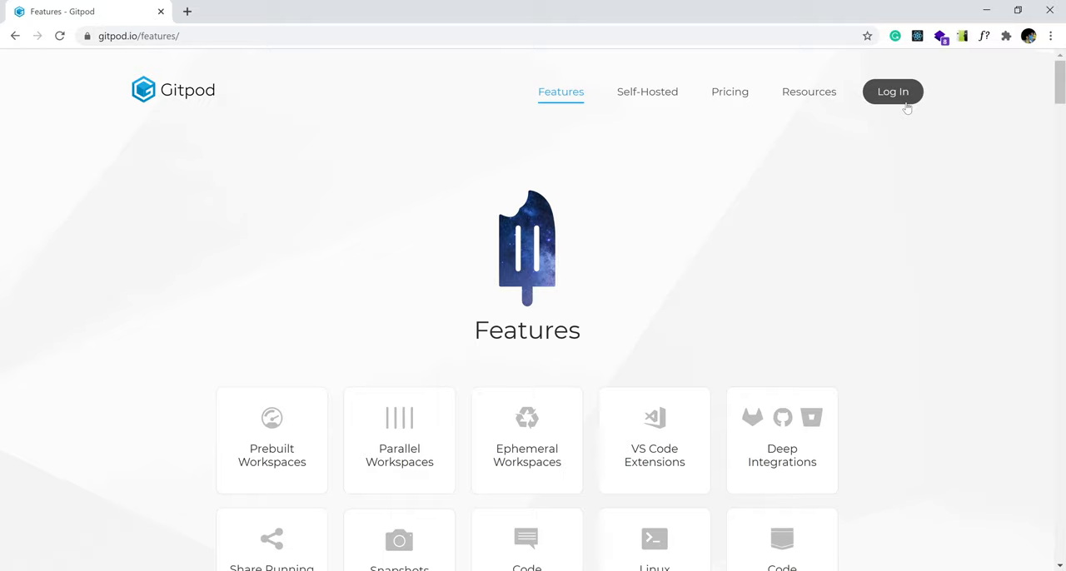
mouse_move(905, 101)
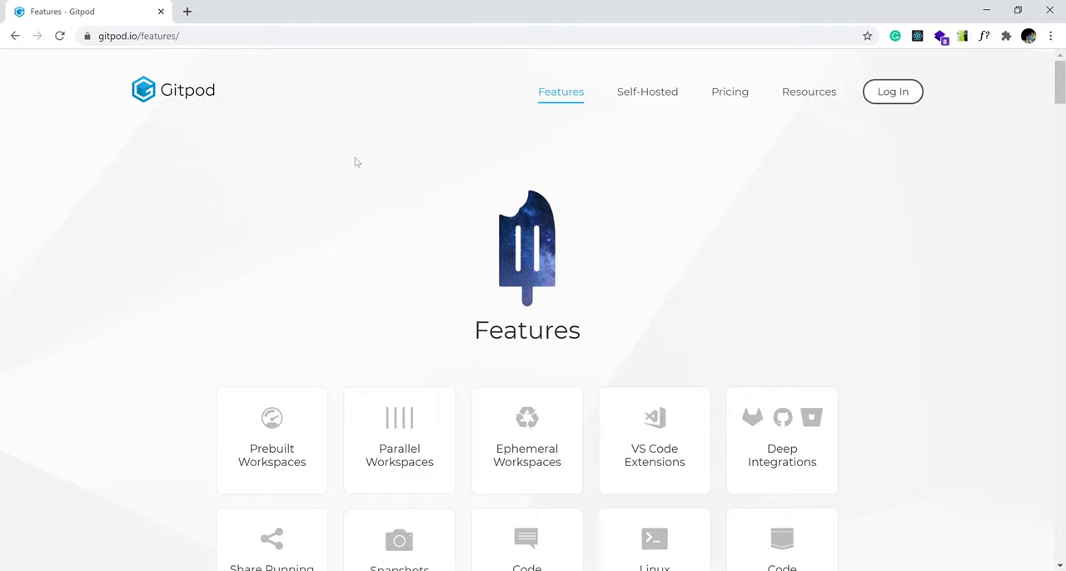
mouse_move(239, 147)
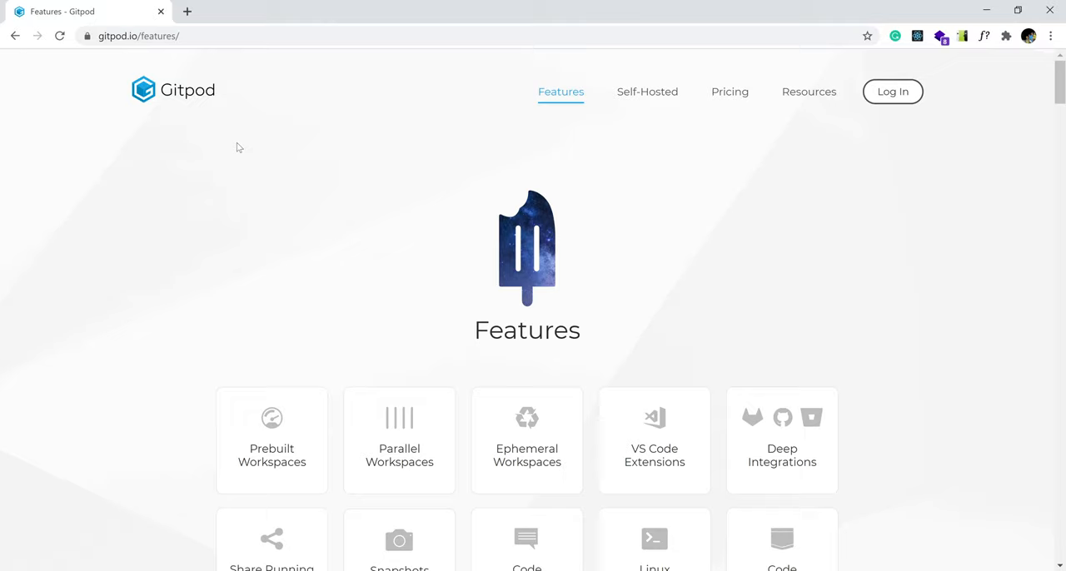
scroll("down", 3)
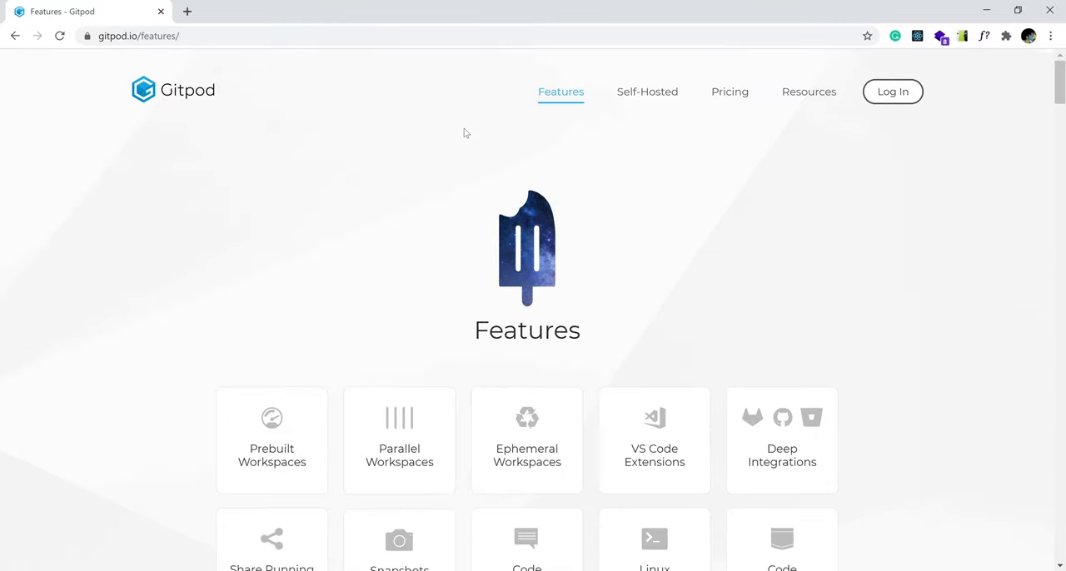
mouse_move(281, 130)
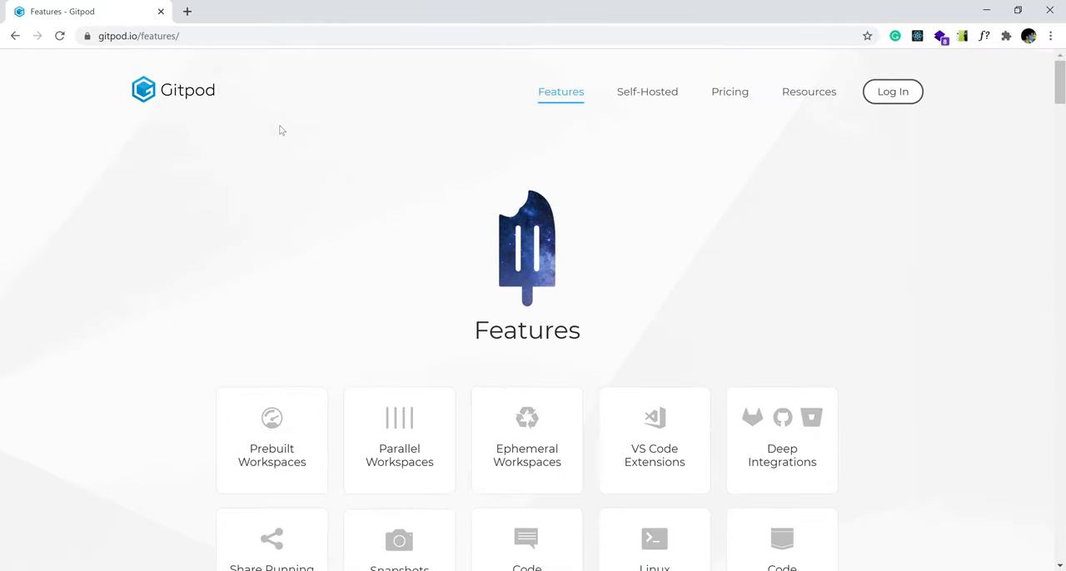
mouse_move(204, 78)
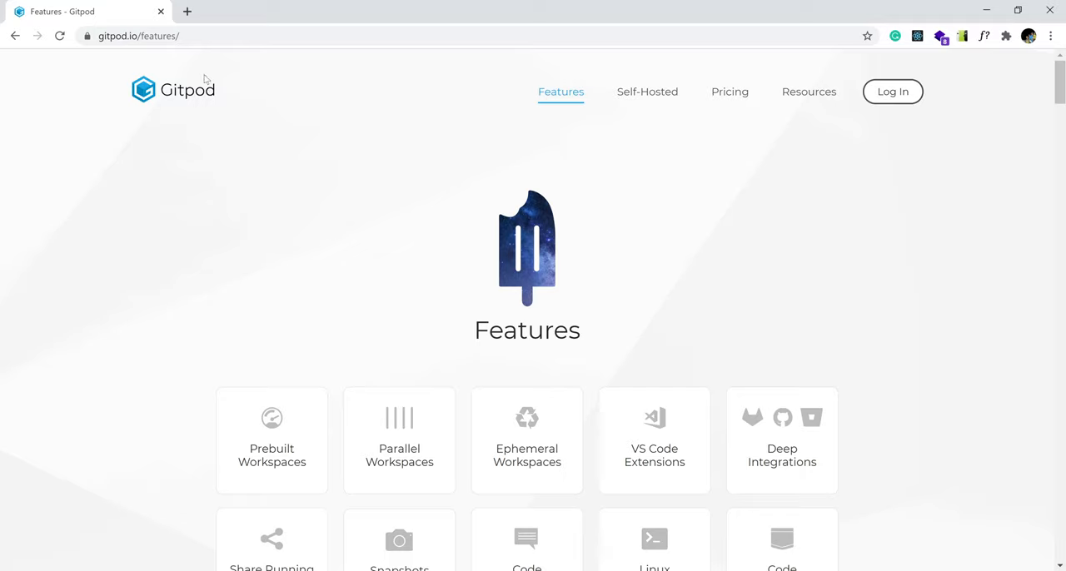
mouse_move(853, 90)
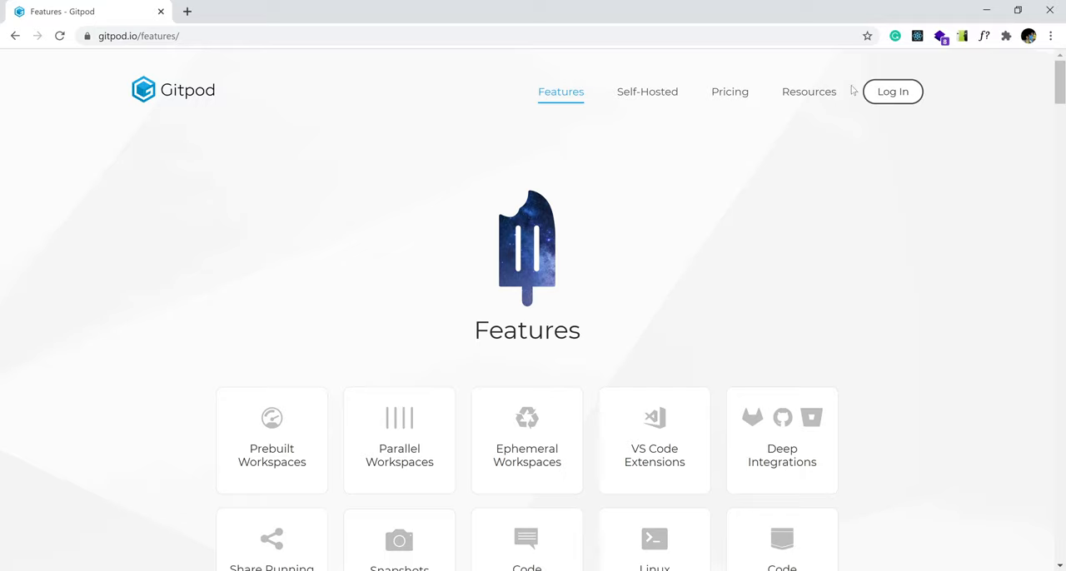
mouse_move(172, 105)
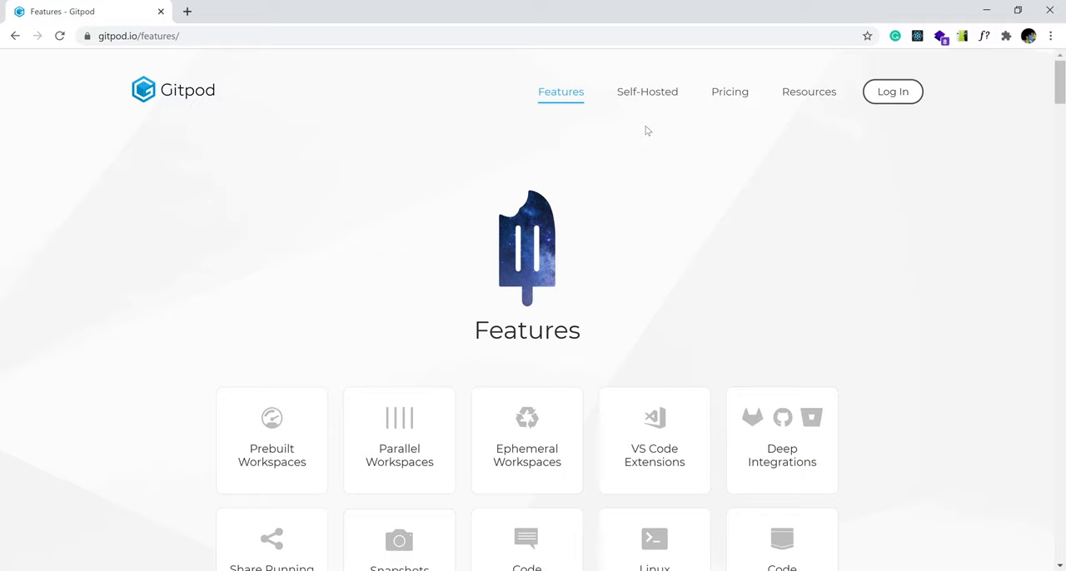
mouse_move(892, 92)
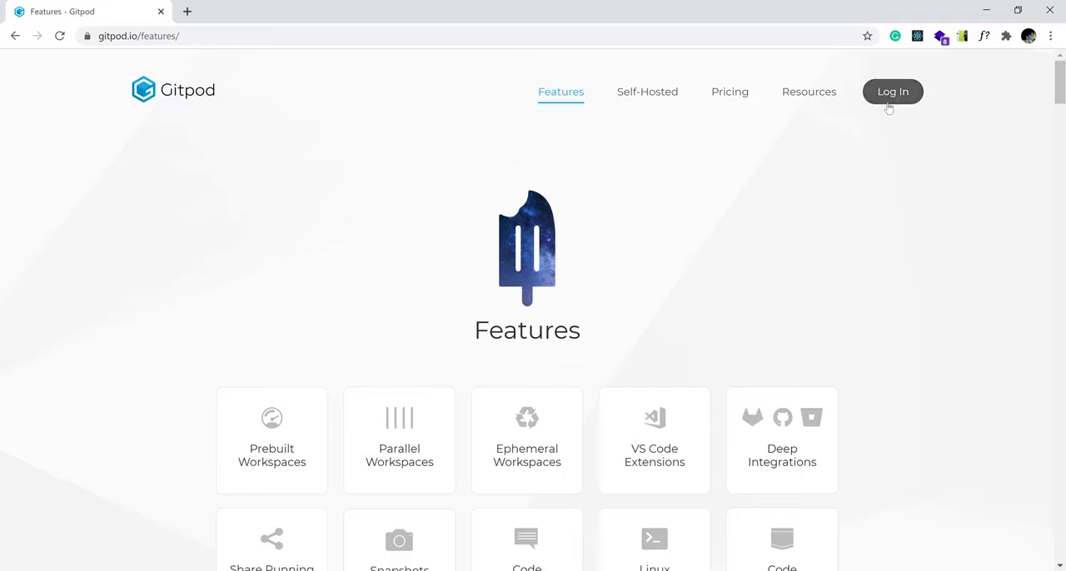
- Go to the Gitpod login page and choose GitHub under 'Login with'
left_click(892, 92)
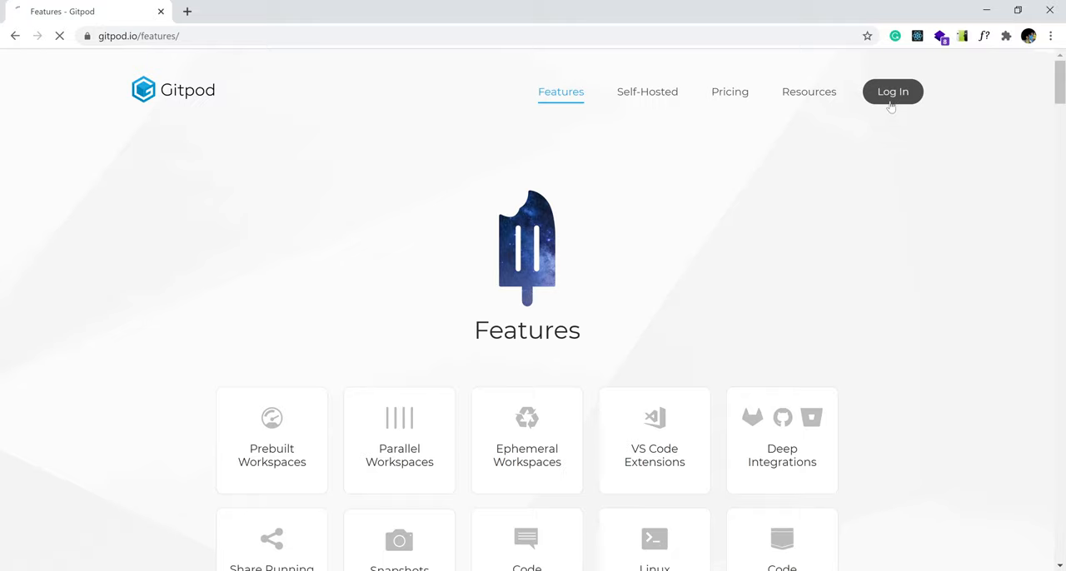
left_click(892, 91)
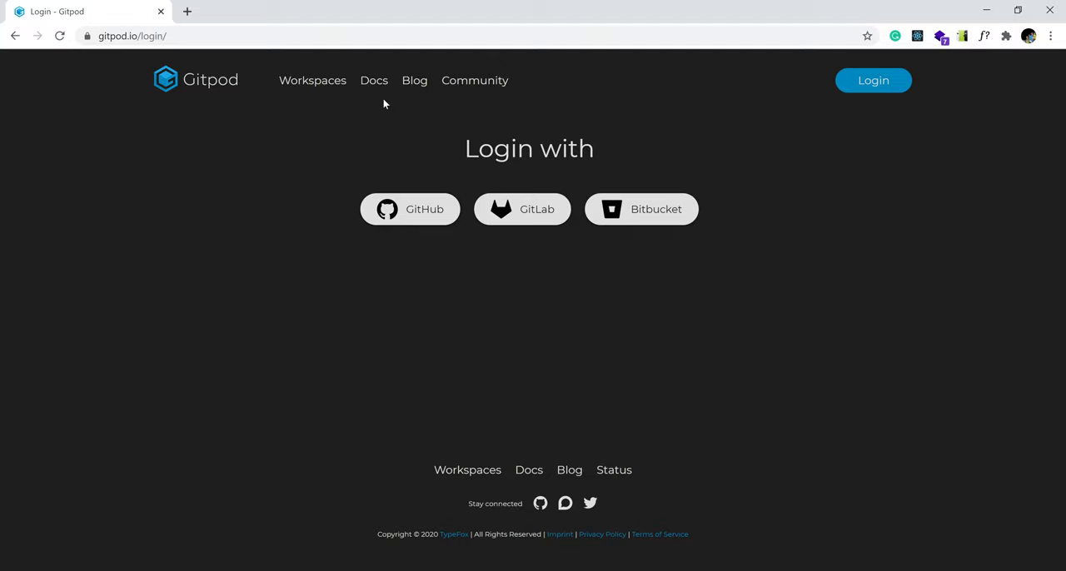
mouse_move(711, 113)
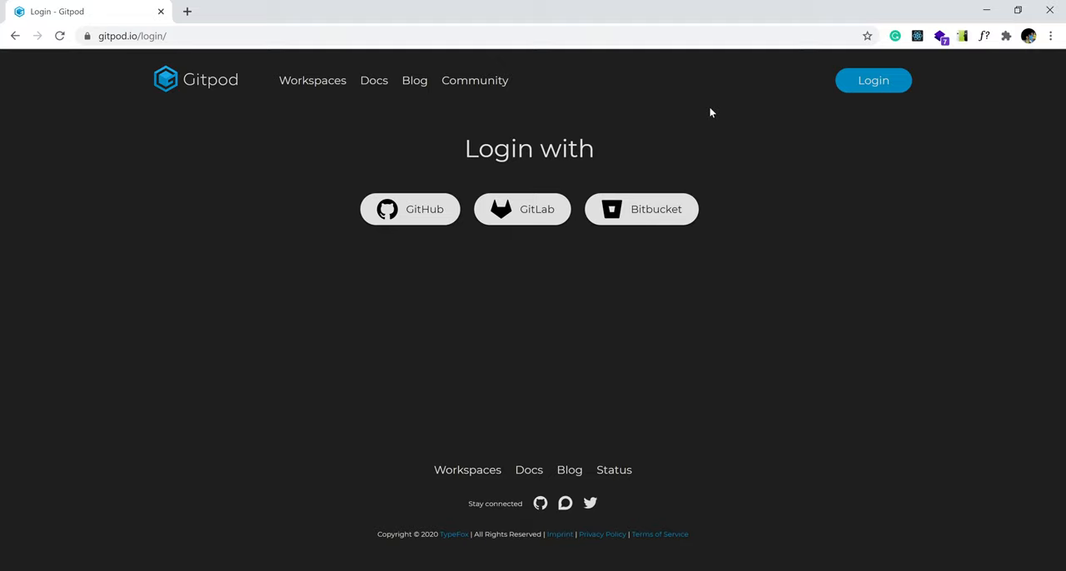
mouse_move(401, 122)
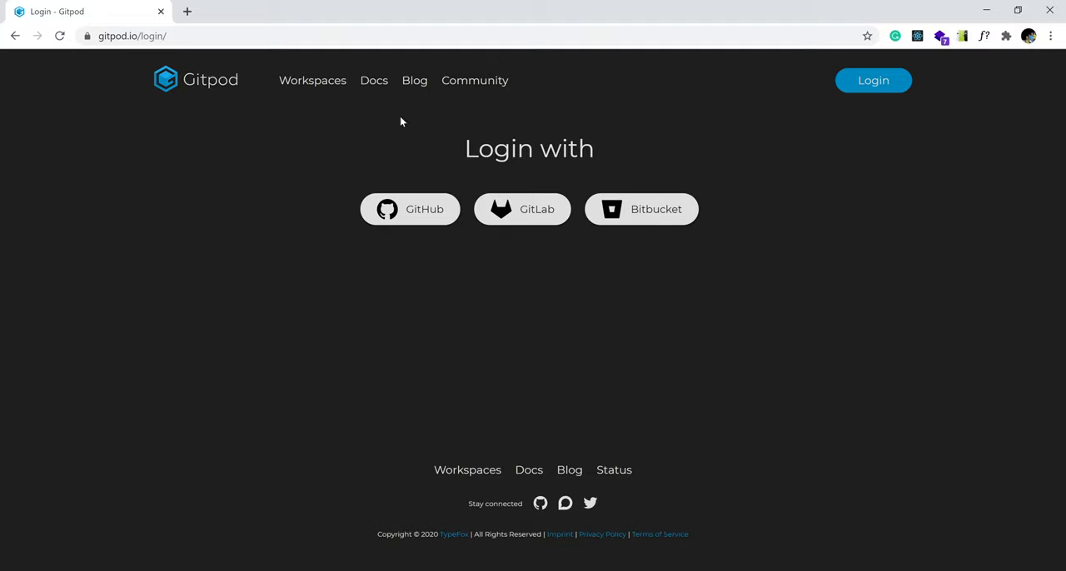
mouse_move(398, 209)
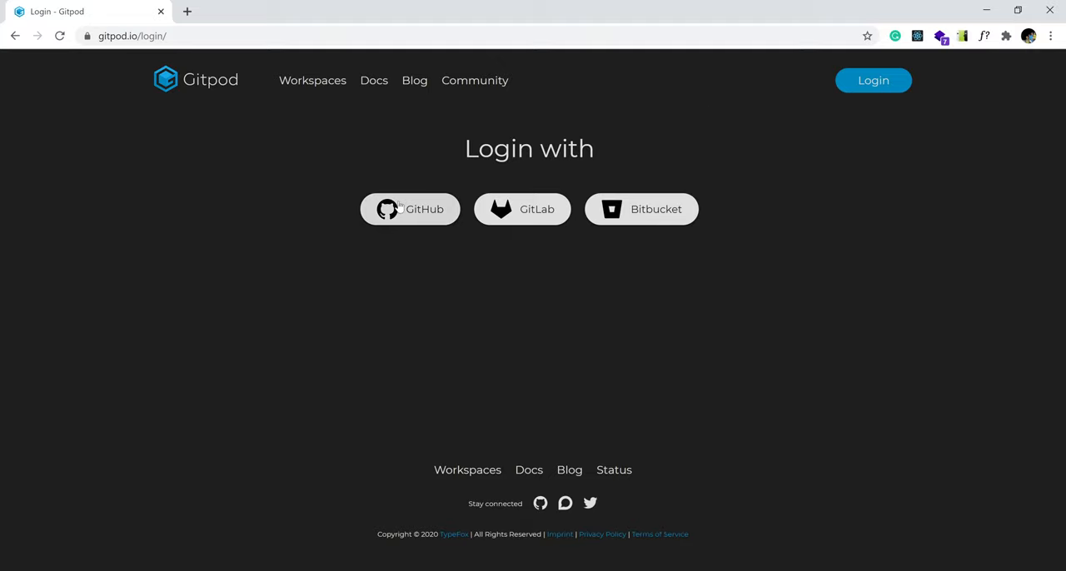
mouse_move(456, 122)
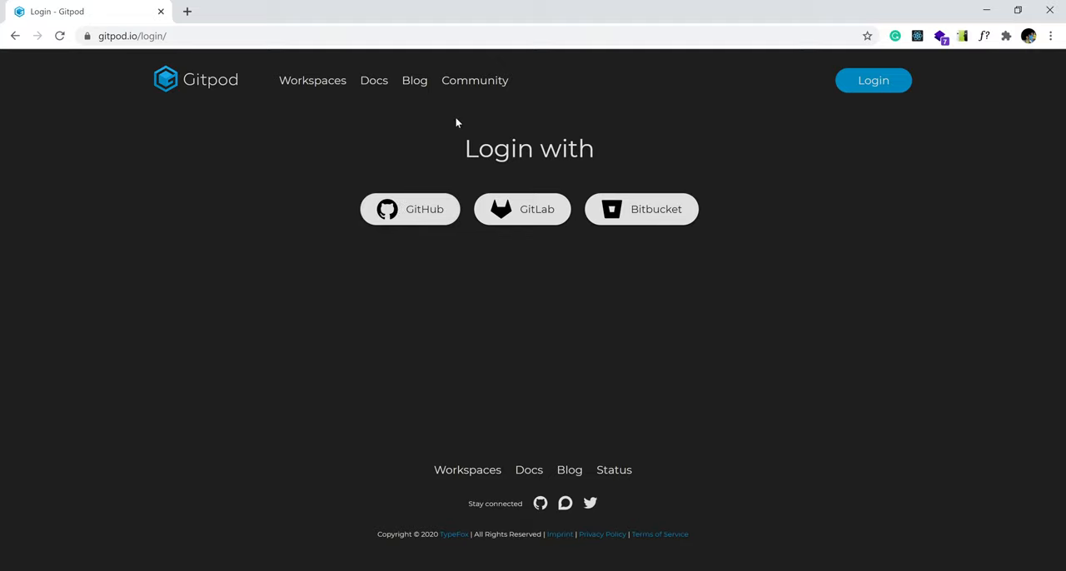
mouse_move(542, 135)
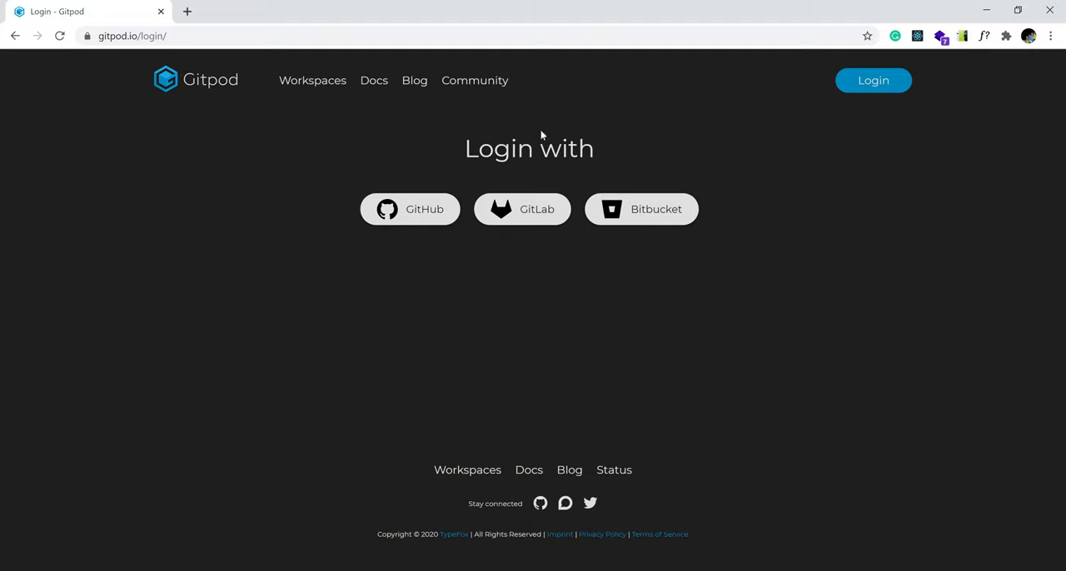
mouse_move(404, 218)
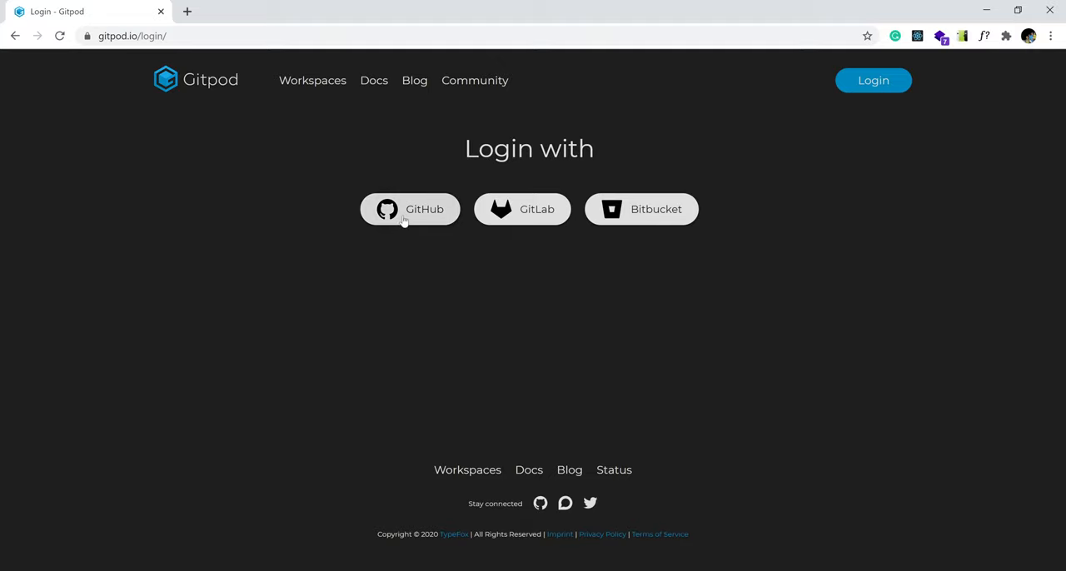
left_click(409, 209)
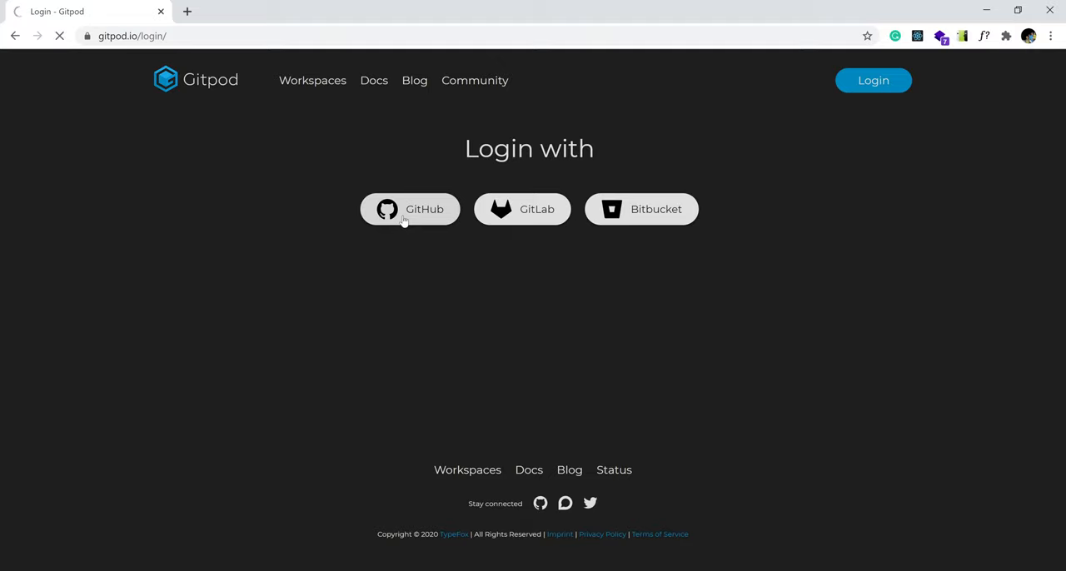
- Finish GitHub sign-in and review the empty Workspaces dashboard and featured repositories
left_click(409, 209)
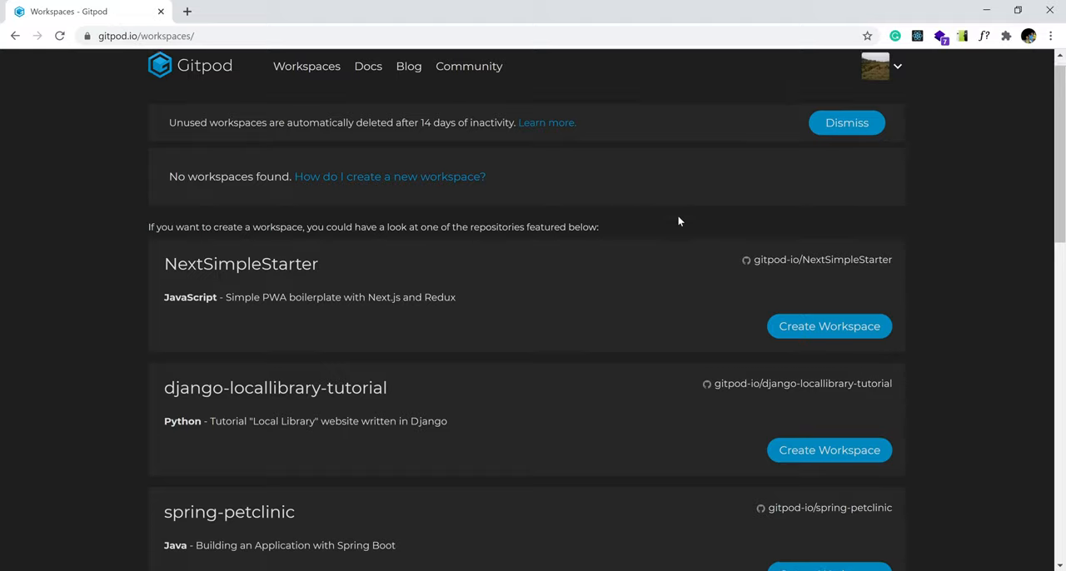
scroll("down", 3)
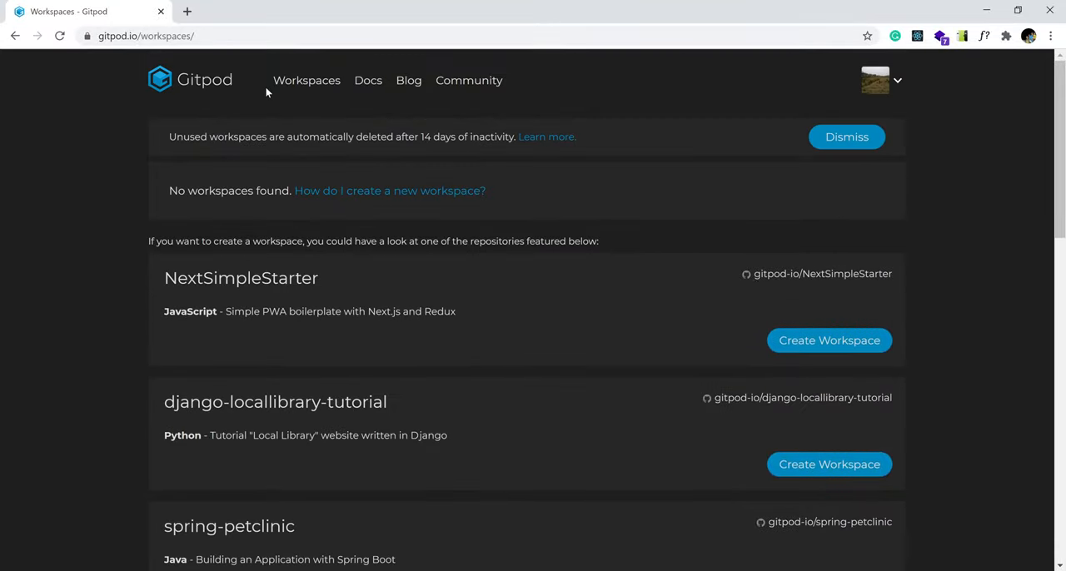
left_click(307, 80)
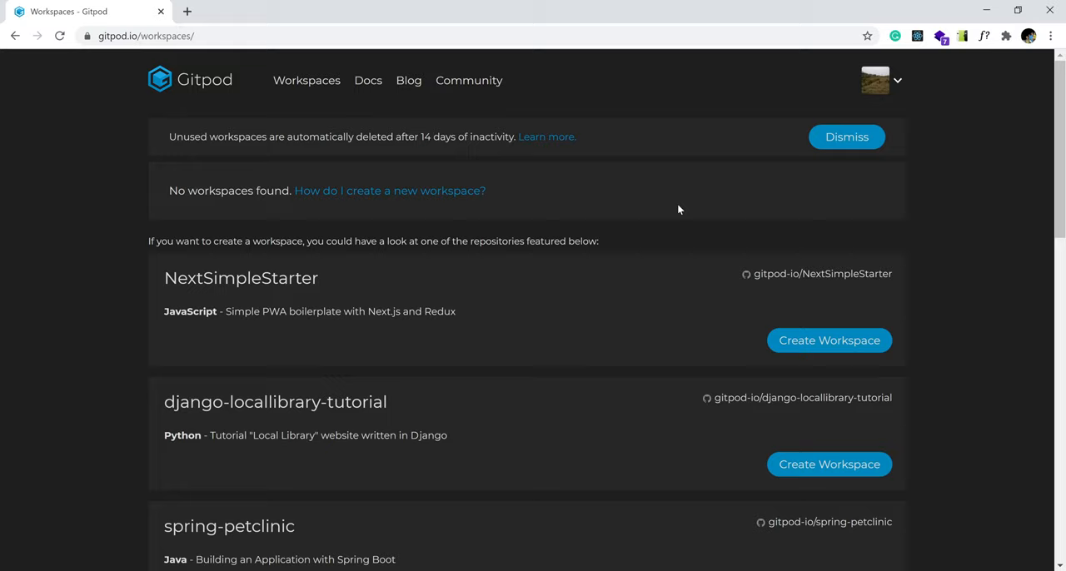
mouse_move(696, 272)
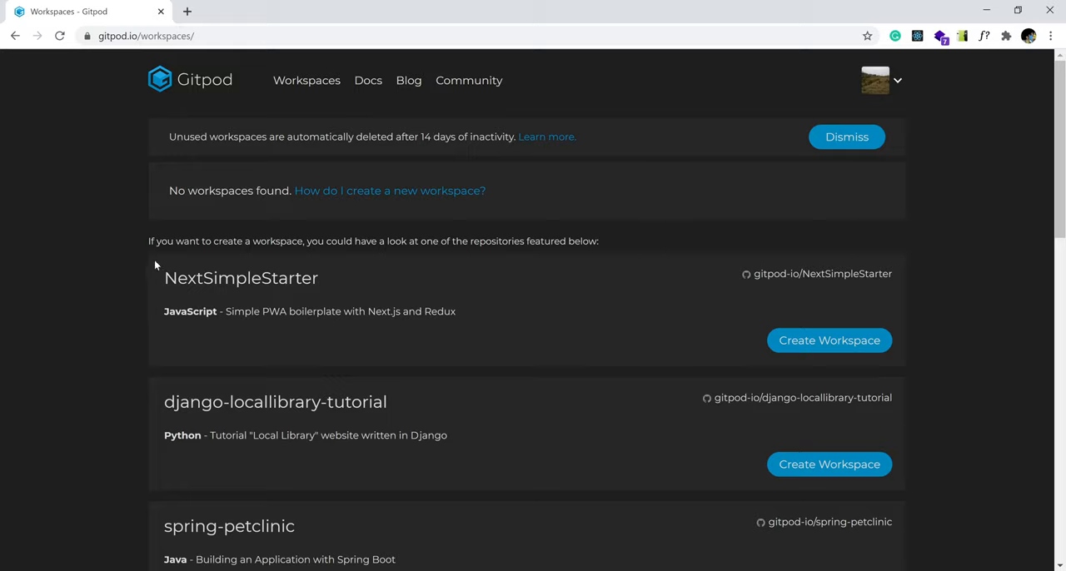
mouse_move(157, 359)
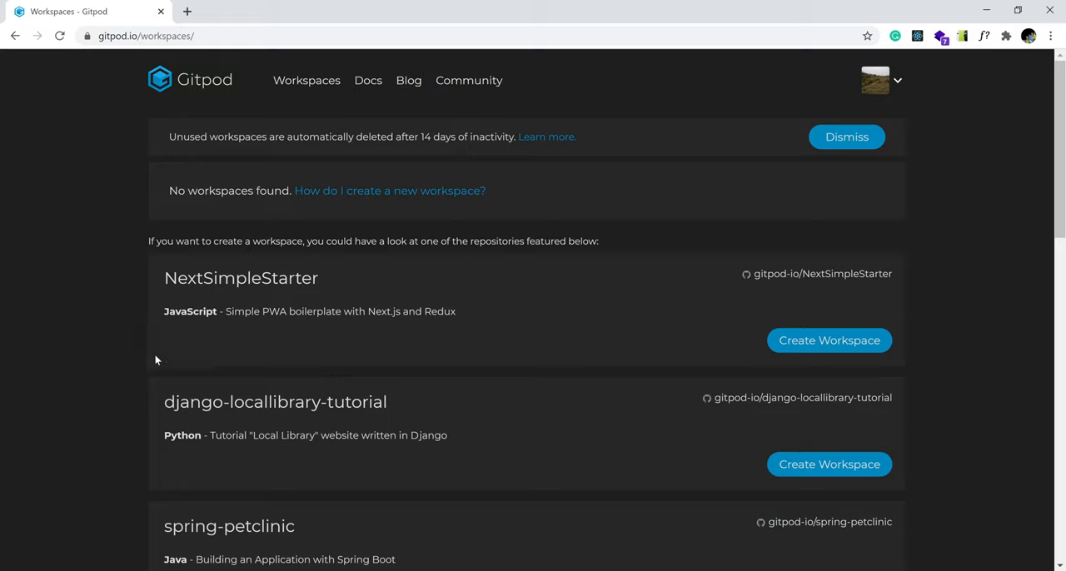
mouse_move(151, 275)
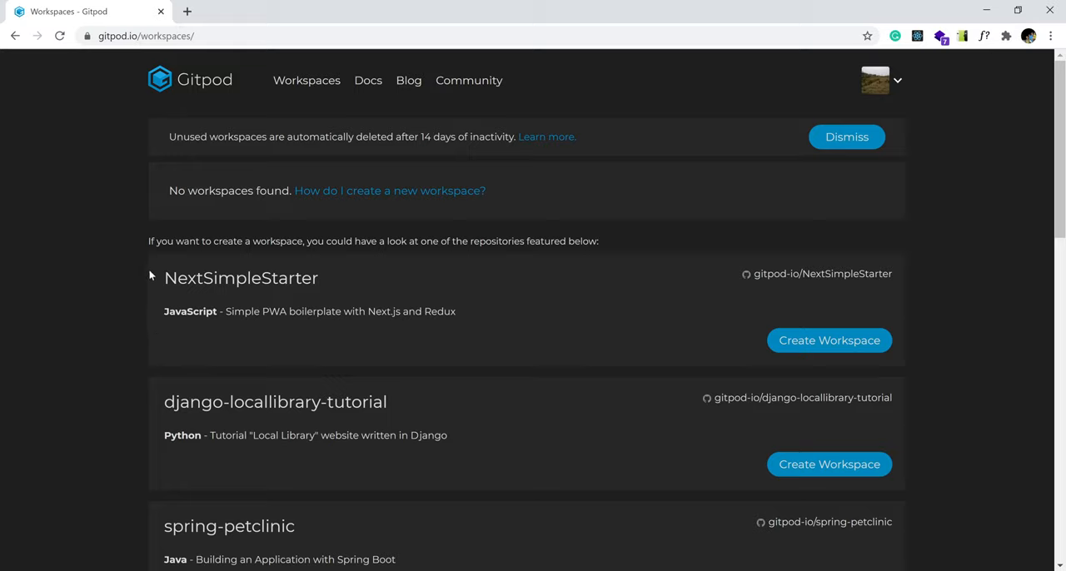
mouse_move(575, 107)
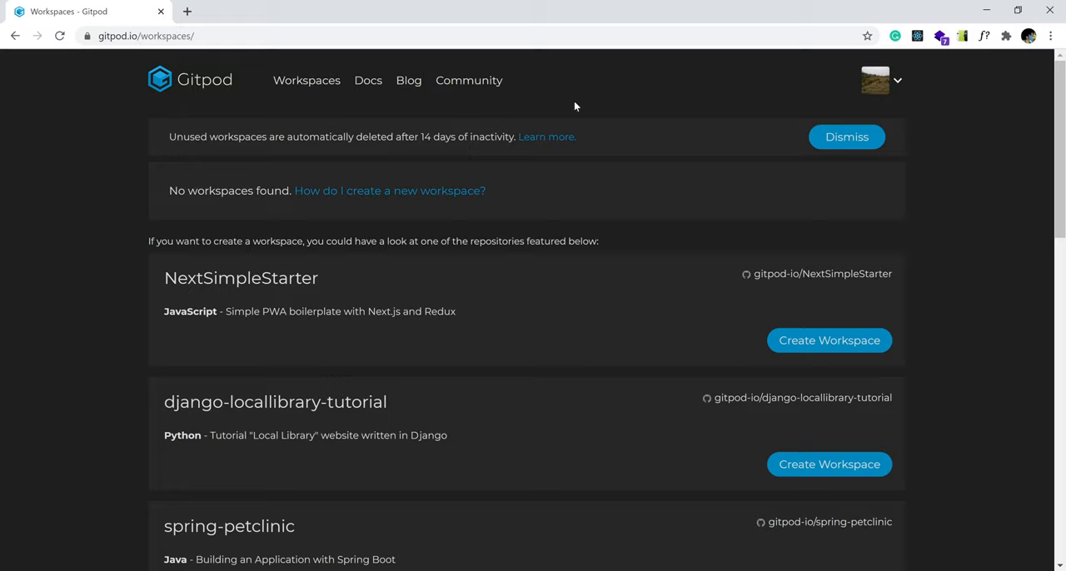
mouse_move(550, 214)
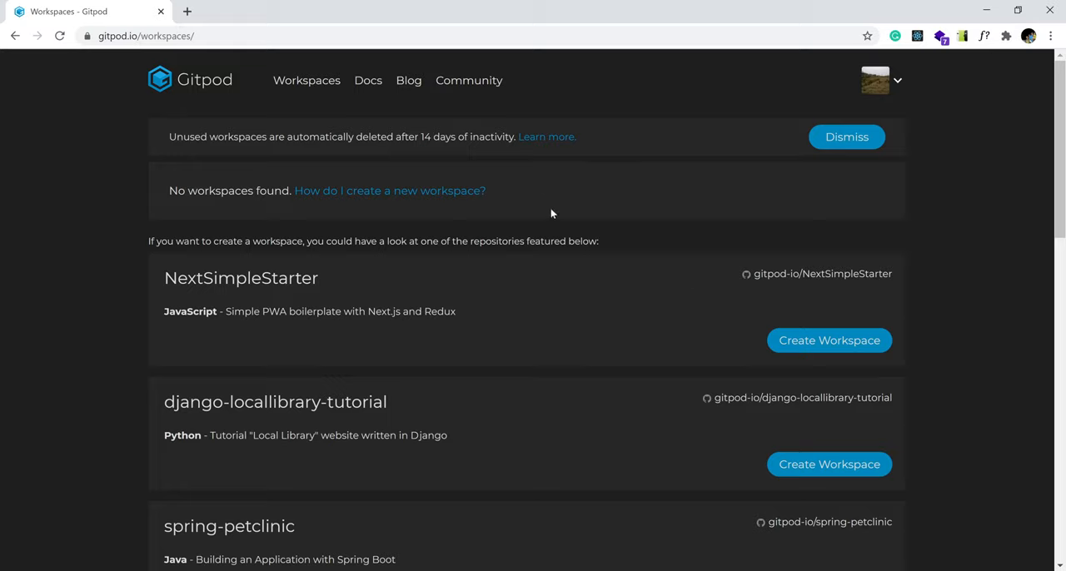
mouse_move(895, 83)
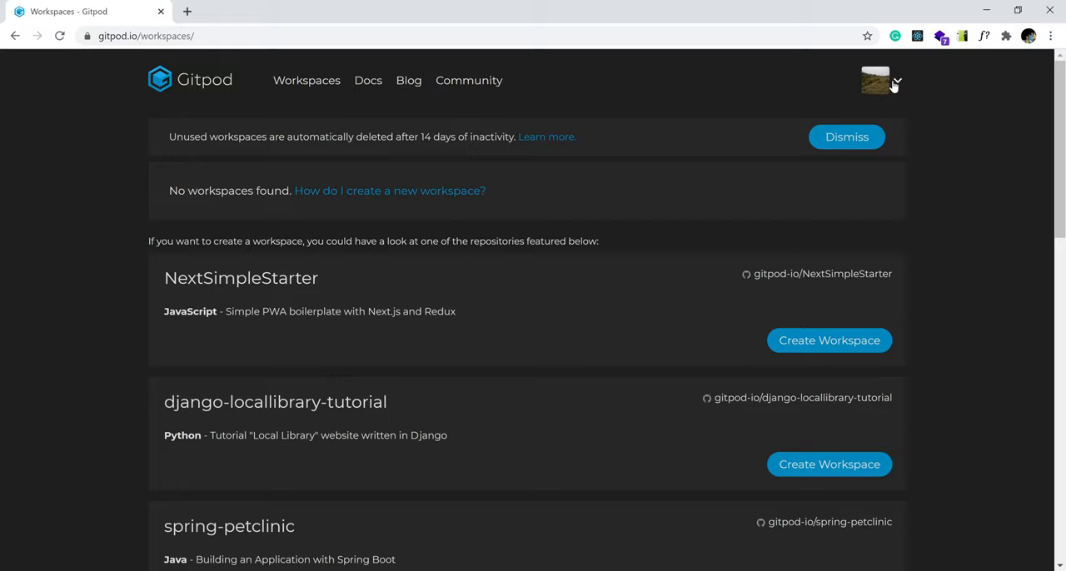
mouse_move(475, 98)
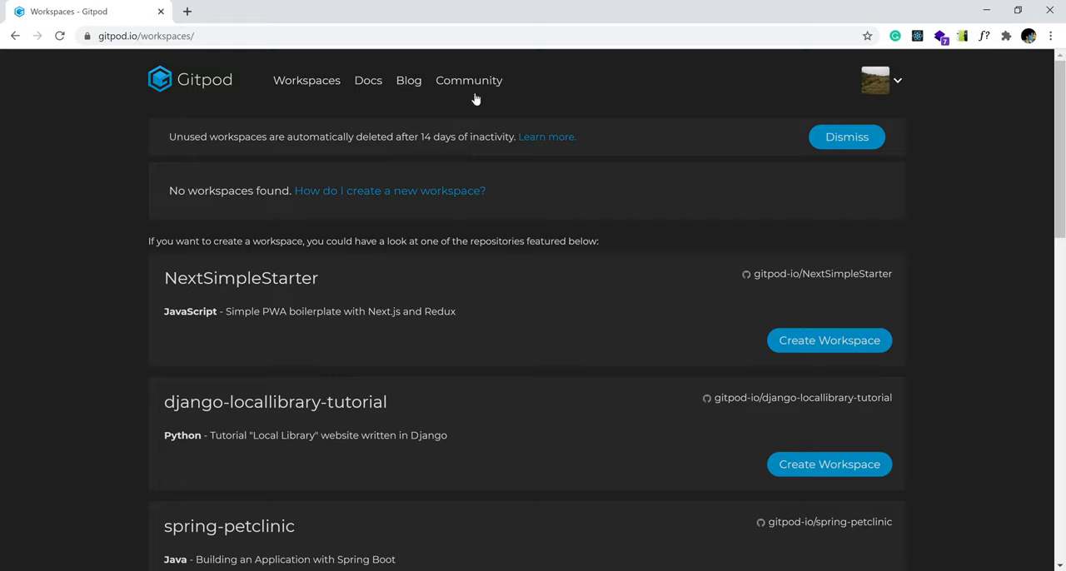
mouse_move(255, 298)
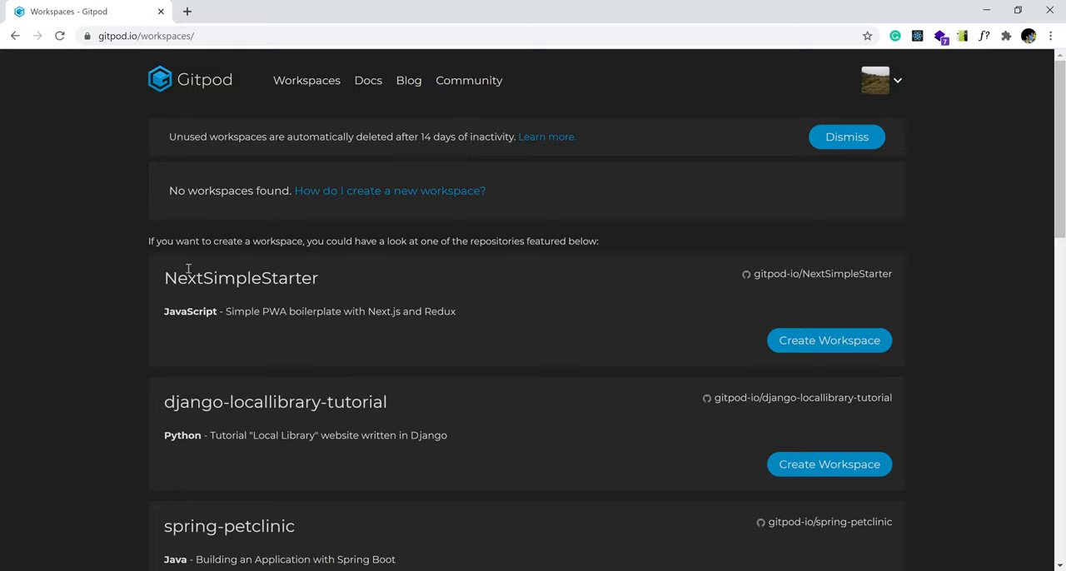
mouse_move(455, 535)
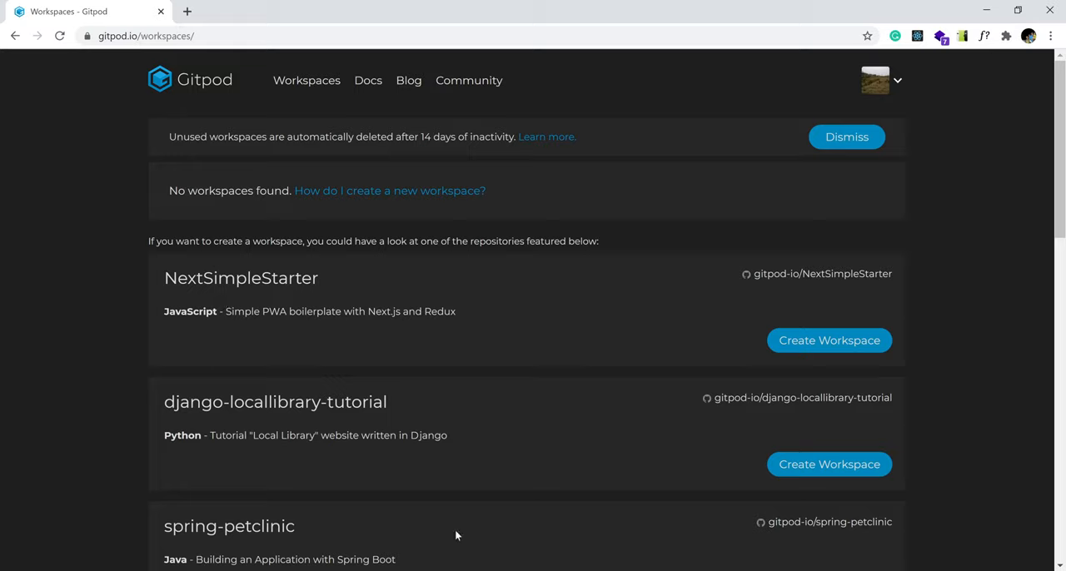
mouse_move(898, 271)
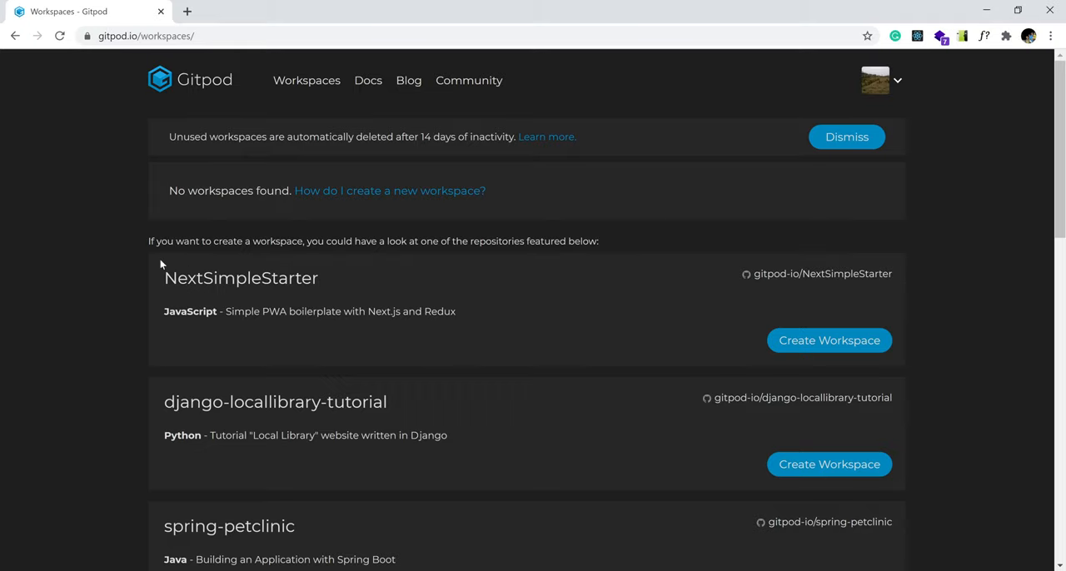
scroll("down", 3)
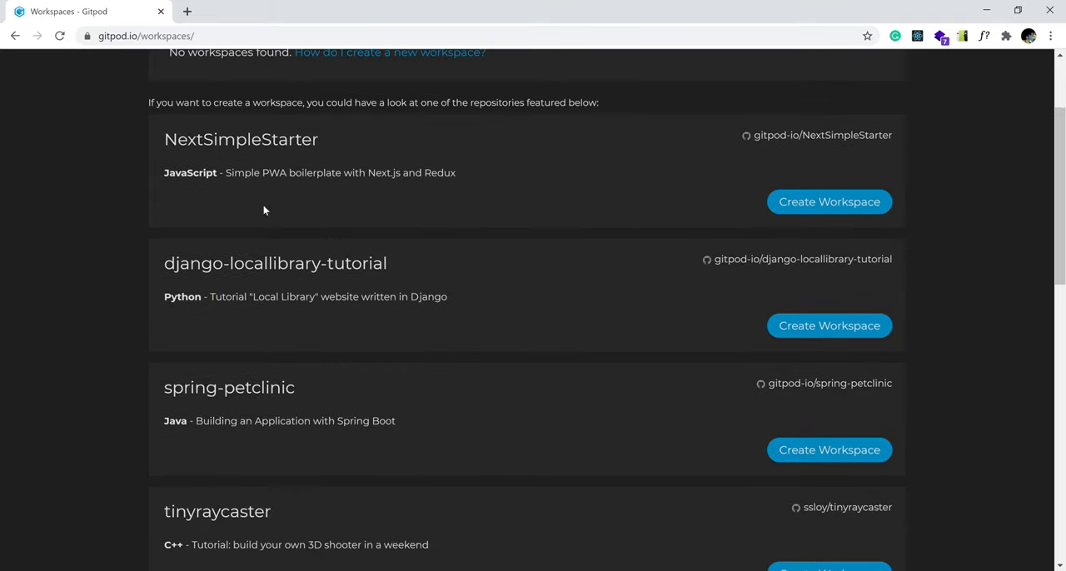
mouse_move(264, 288)
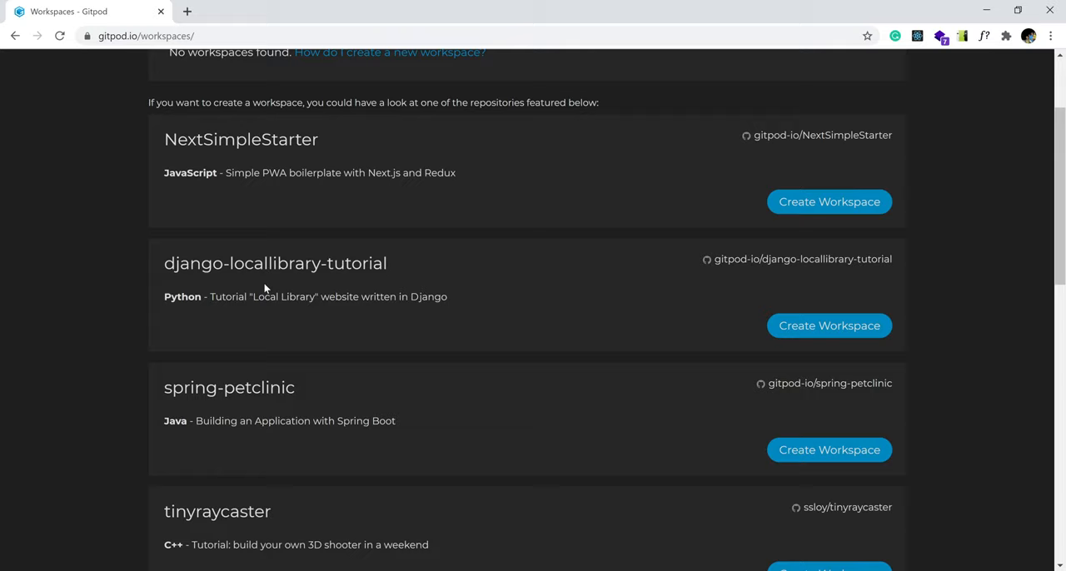
scroll("up", 3)
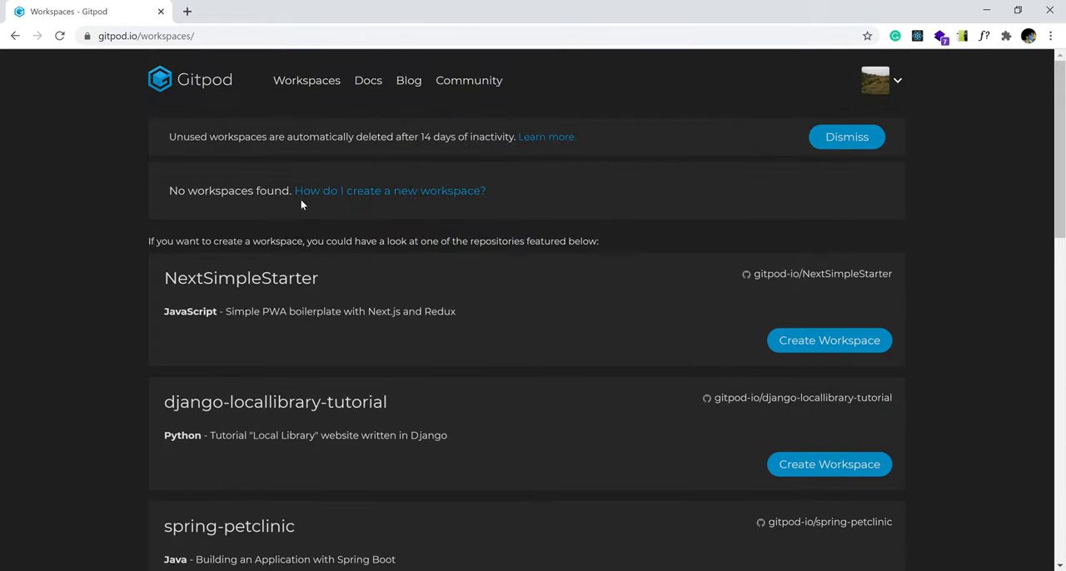
mouse_move(302, 185)
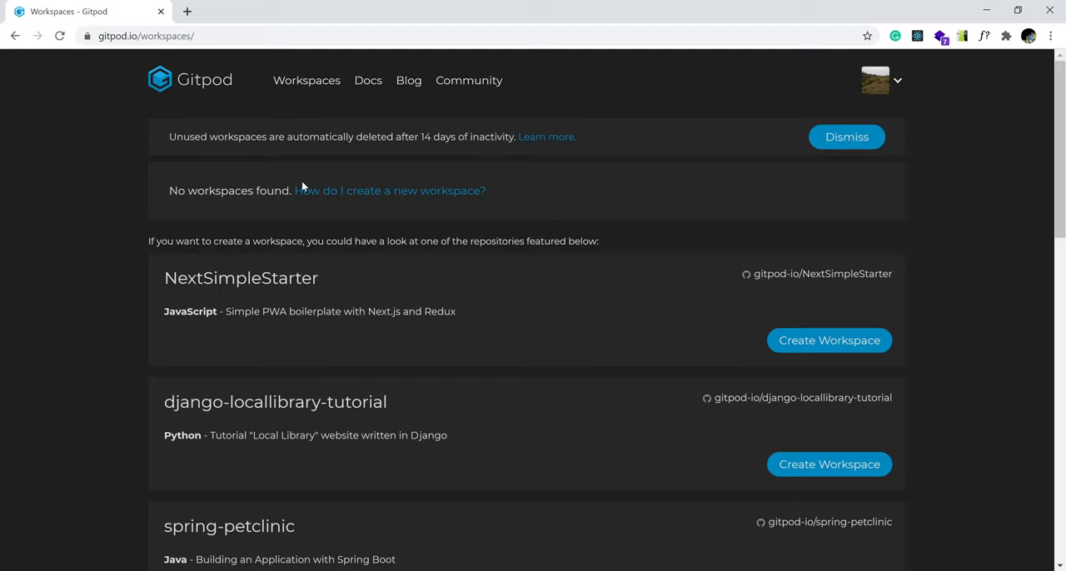
mouse_move(365, 191)
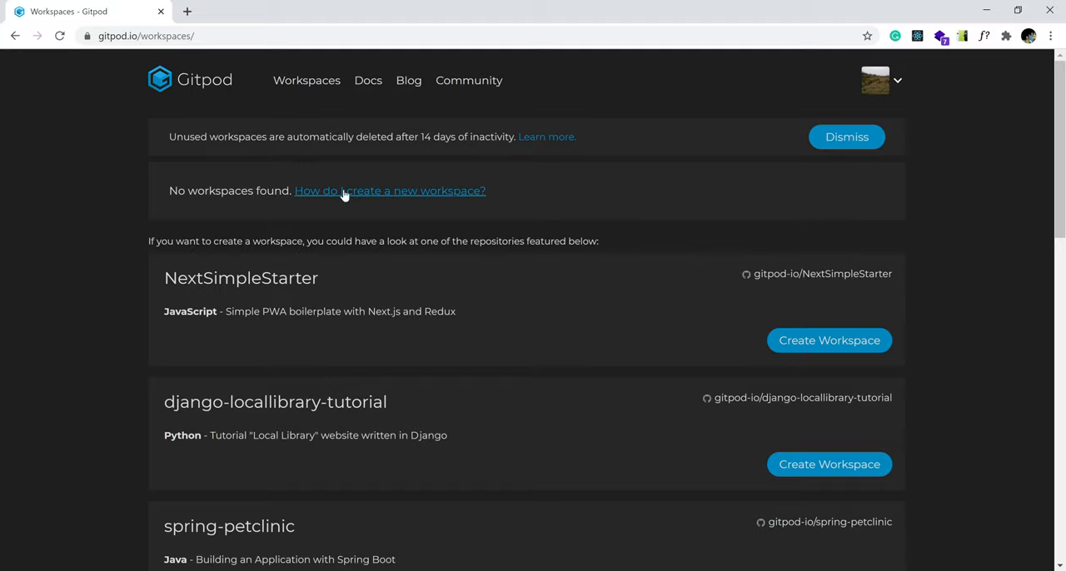
left_click(389, 191)
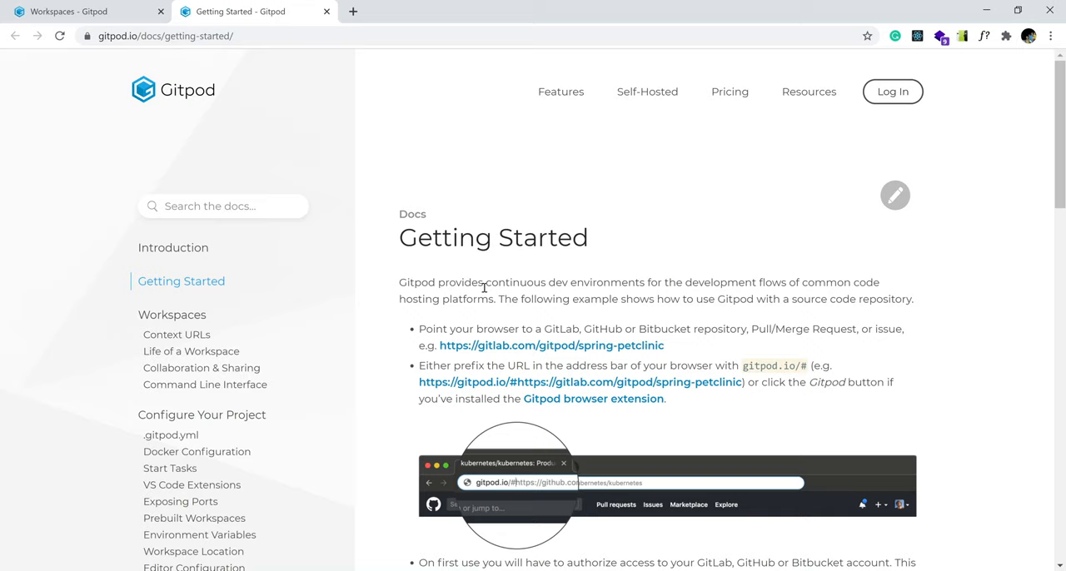
mouse_move(537, 252)
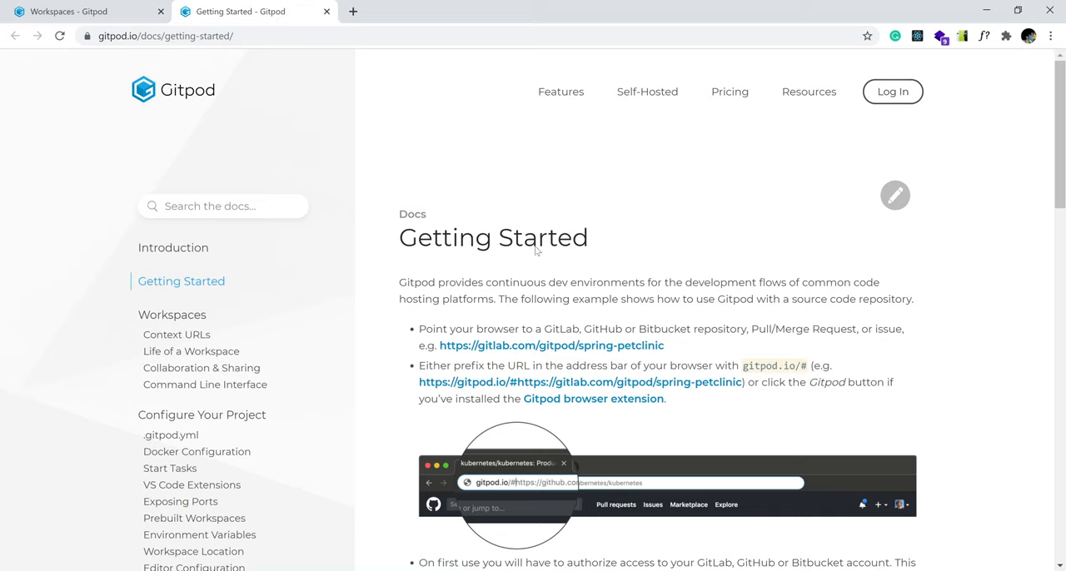
scroll("down", 3)
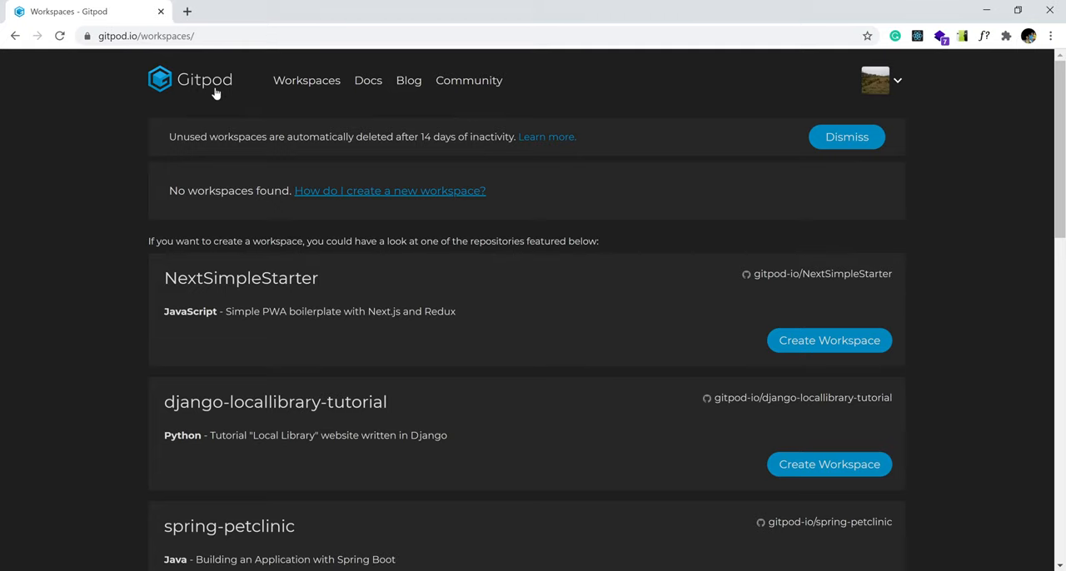
mouse_move(597, 351)
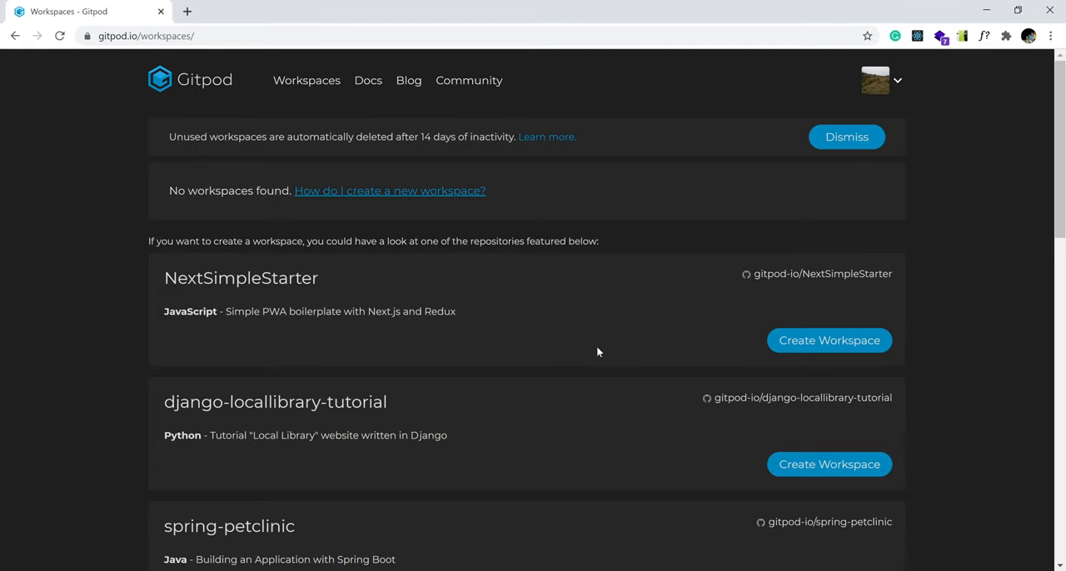
mouse_move(561, 332)
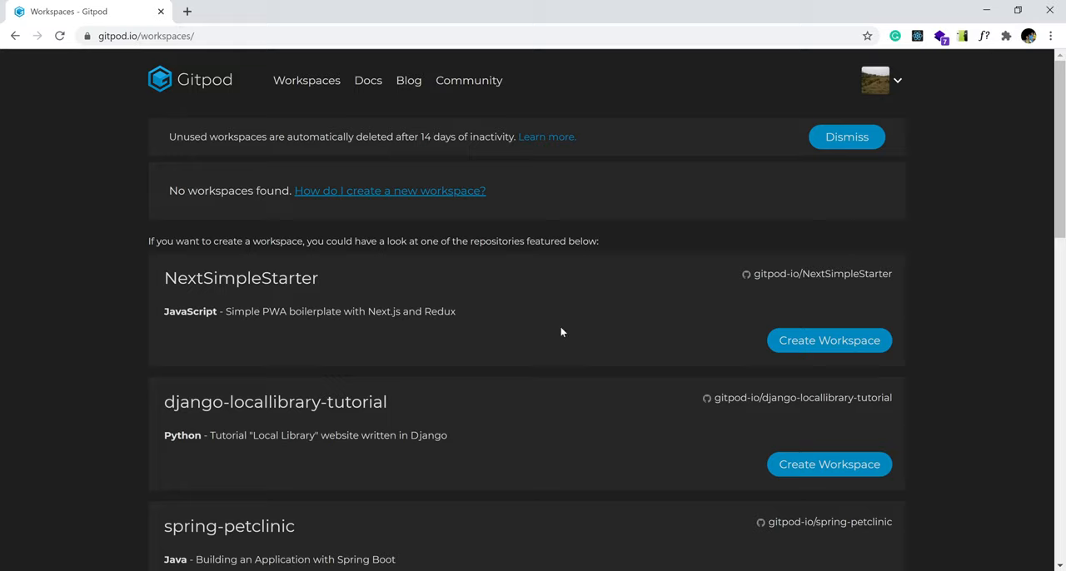
mouse_move(446, 304)
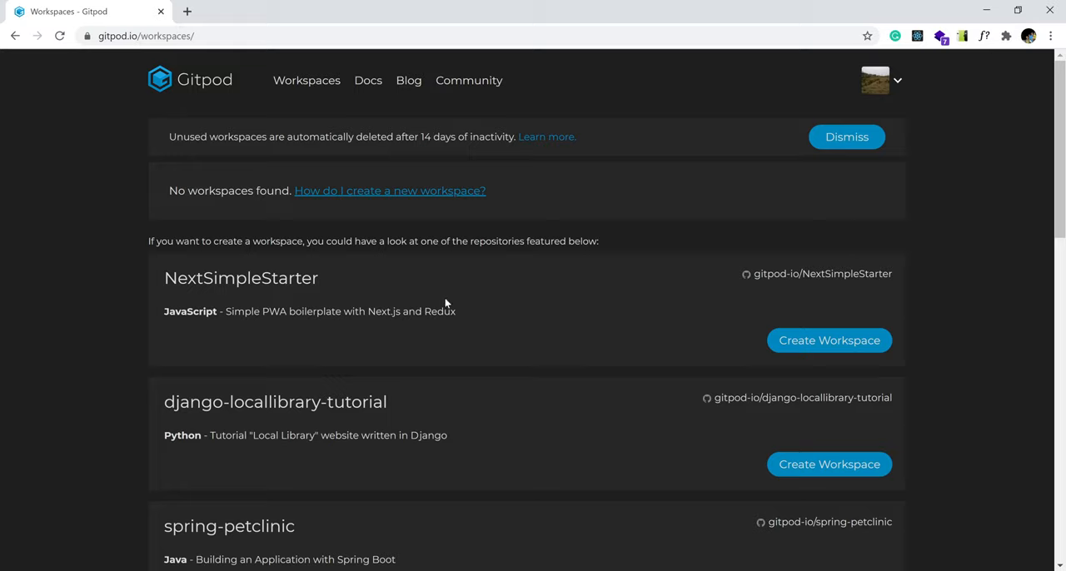
mouse_move(450, 299)
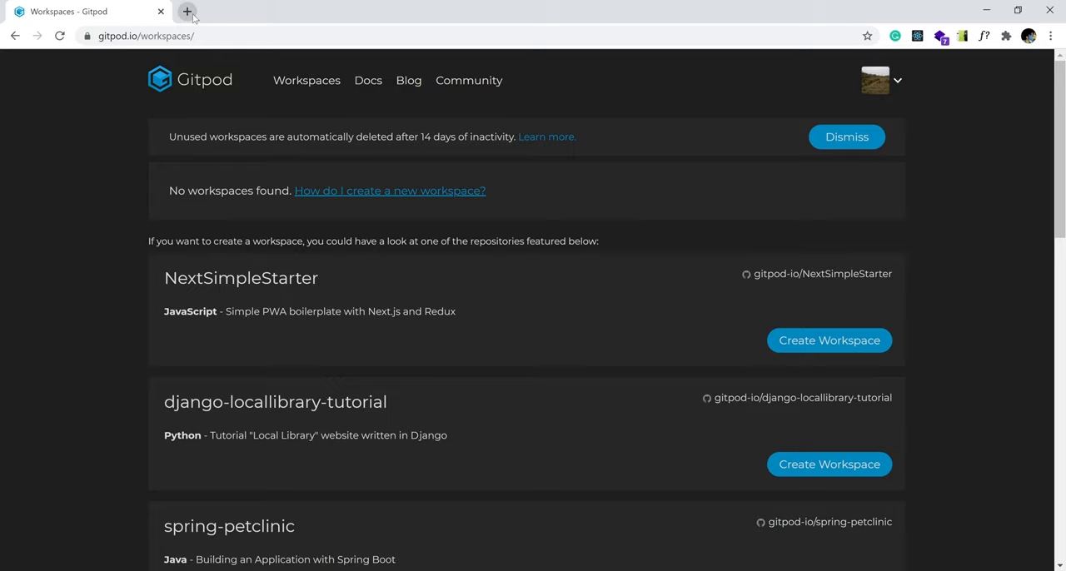
- Load github.com in a new tab and pick dankore/frontend-johnsido-music from Repositories
left_click(187, 11)
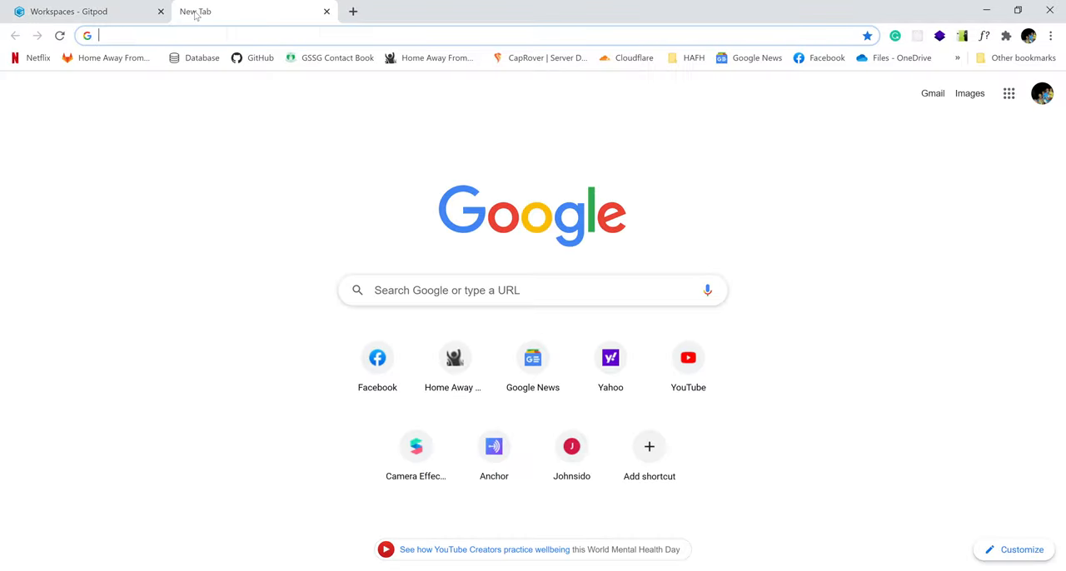
type("github.com")
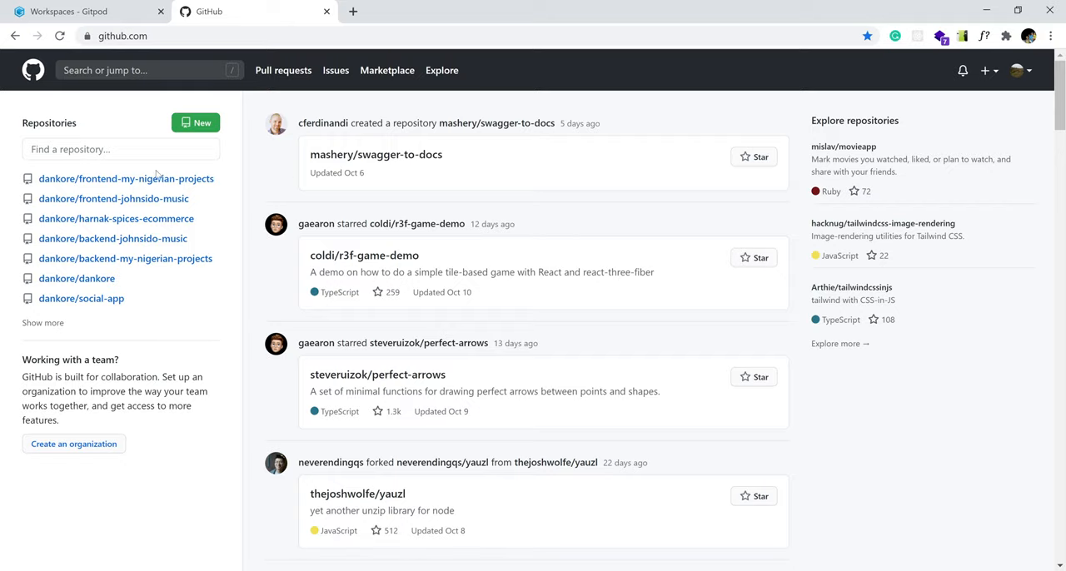
mouse_move(125, 258)
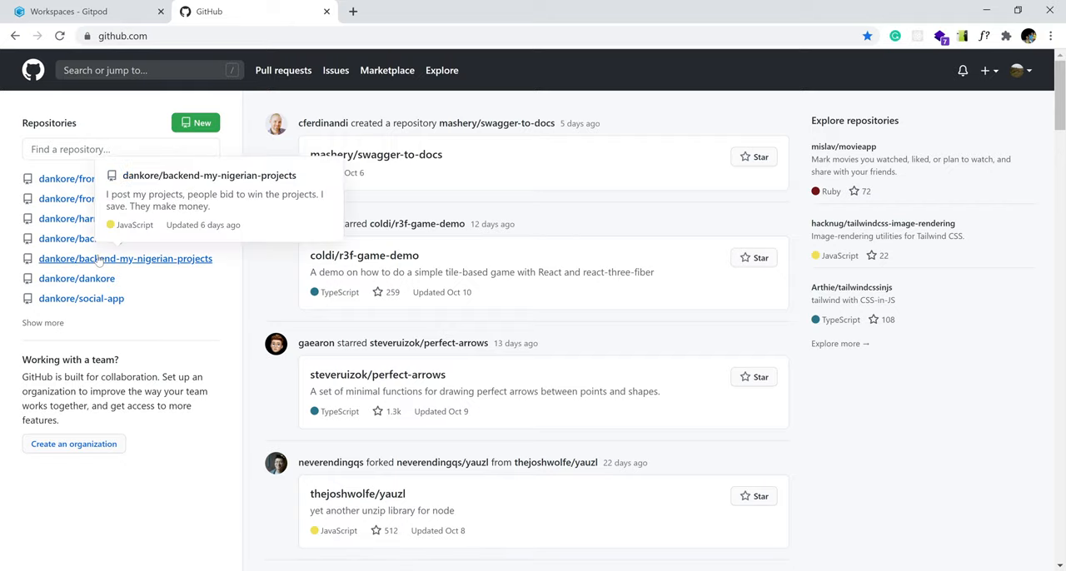
mouse_move(116, 218)
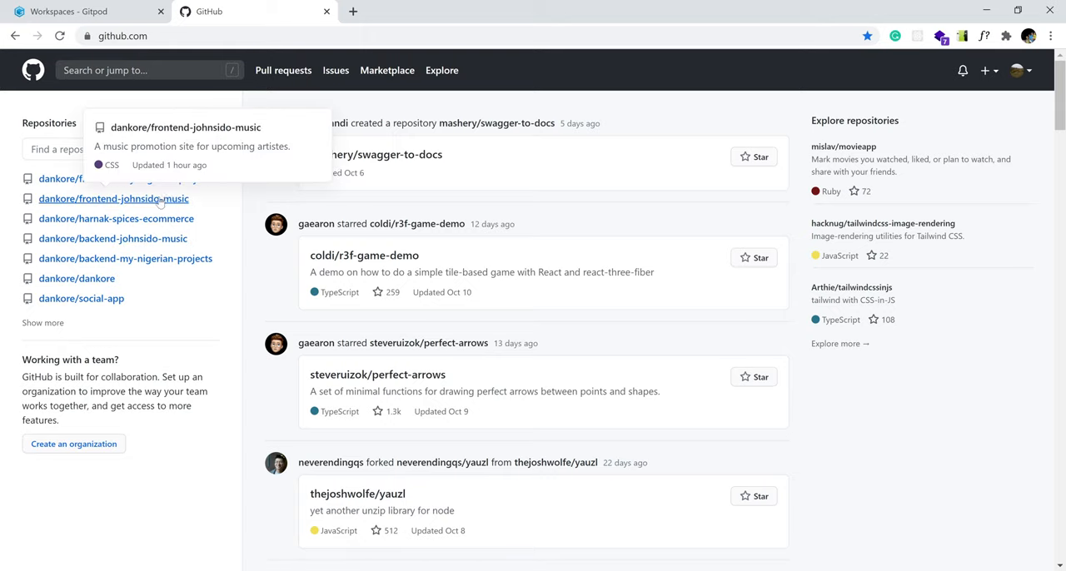
mouse_move(115, 218)
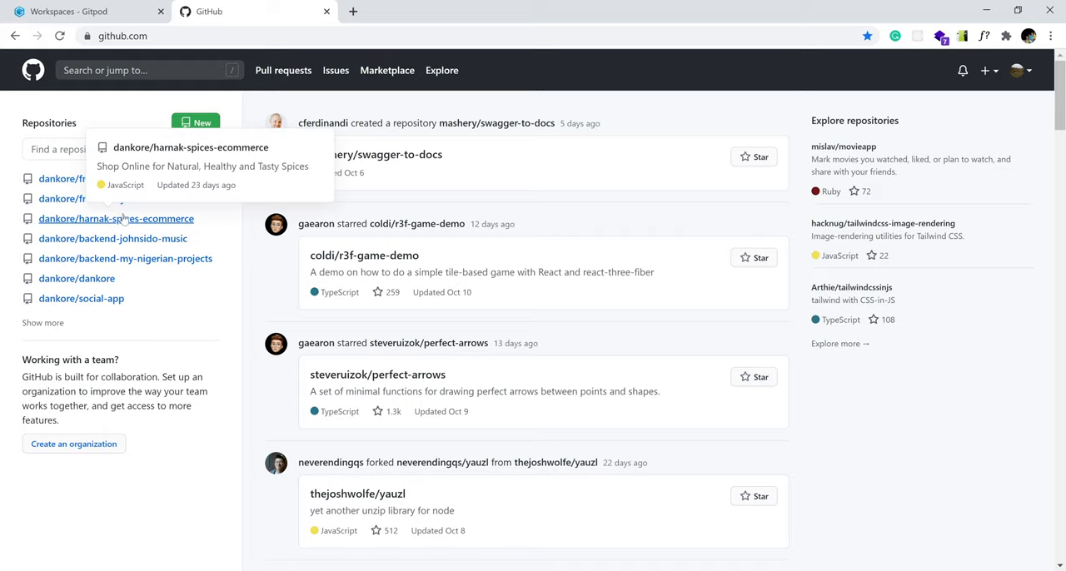
mouse_move(112, 198)
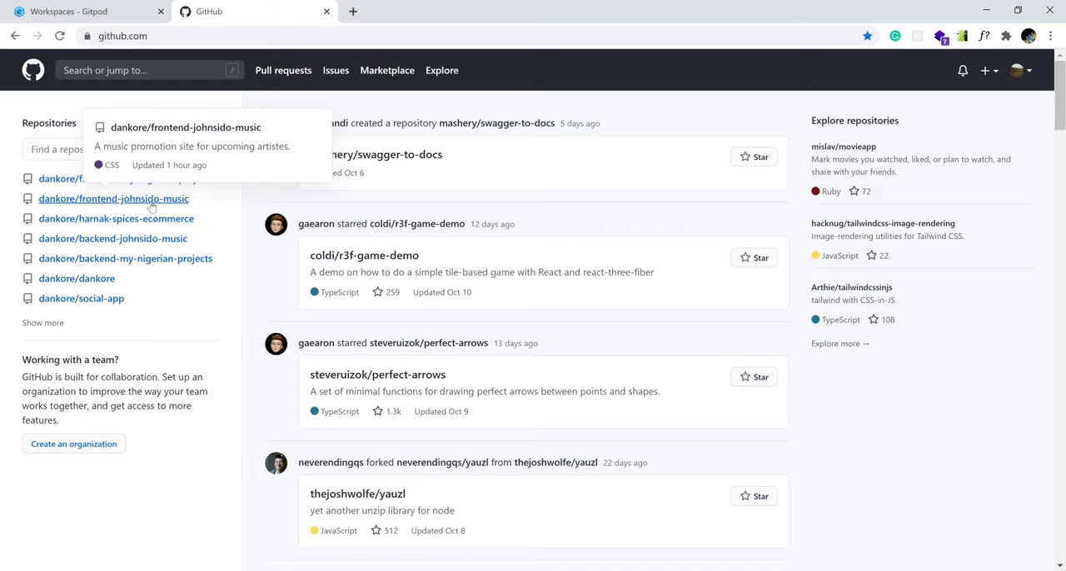
left_click(113, 198)
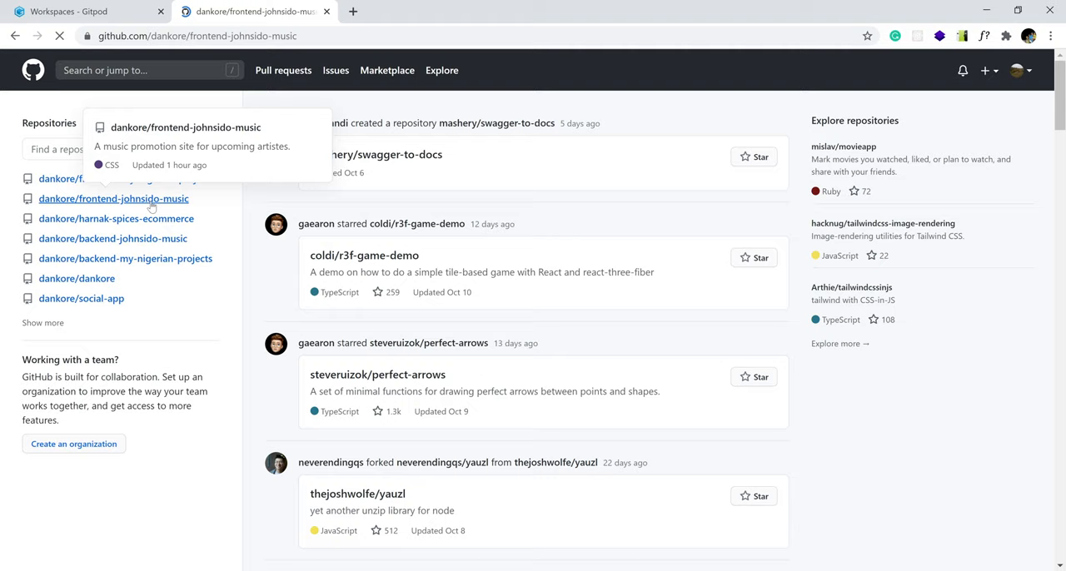
- Let the frontend-johnsido-music repository page load, then select the browser address bar
left_click(113, 198)
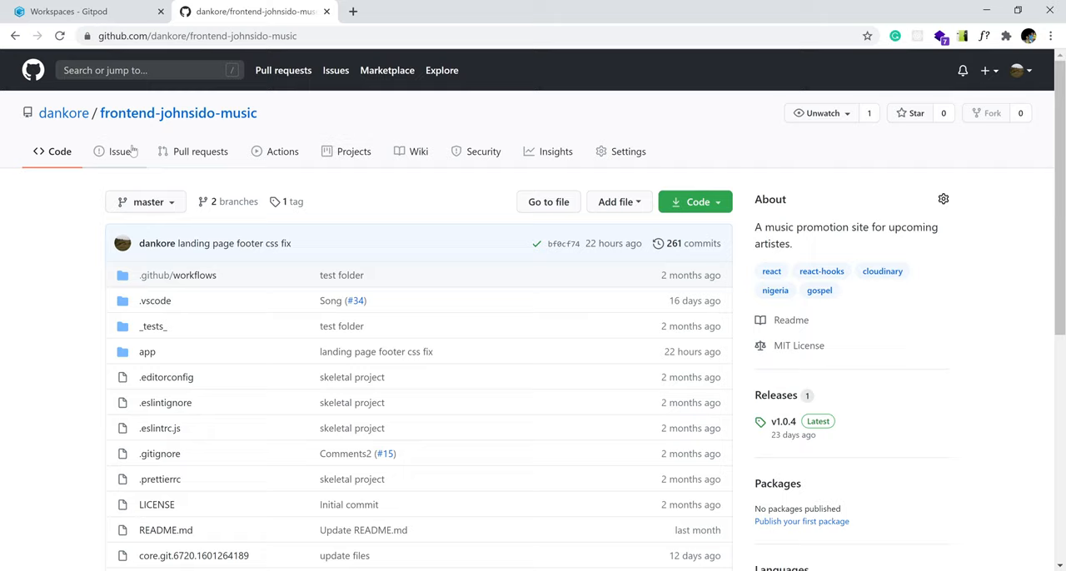
mouse_move(178, 112)
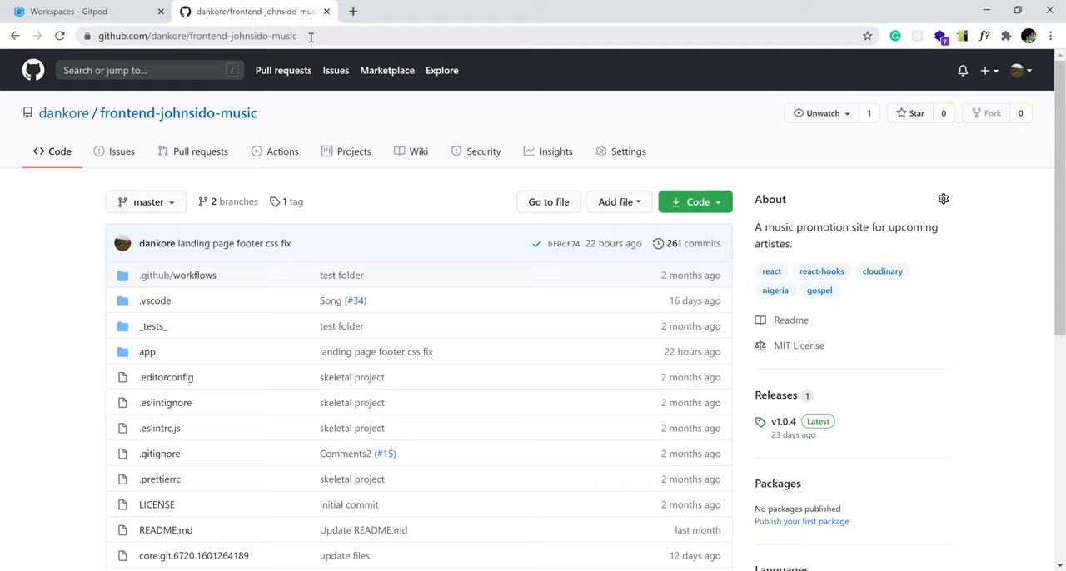
left_click(198, 36)
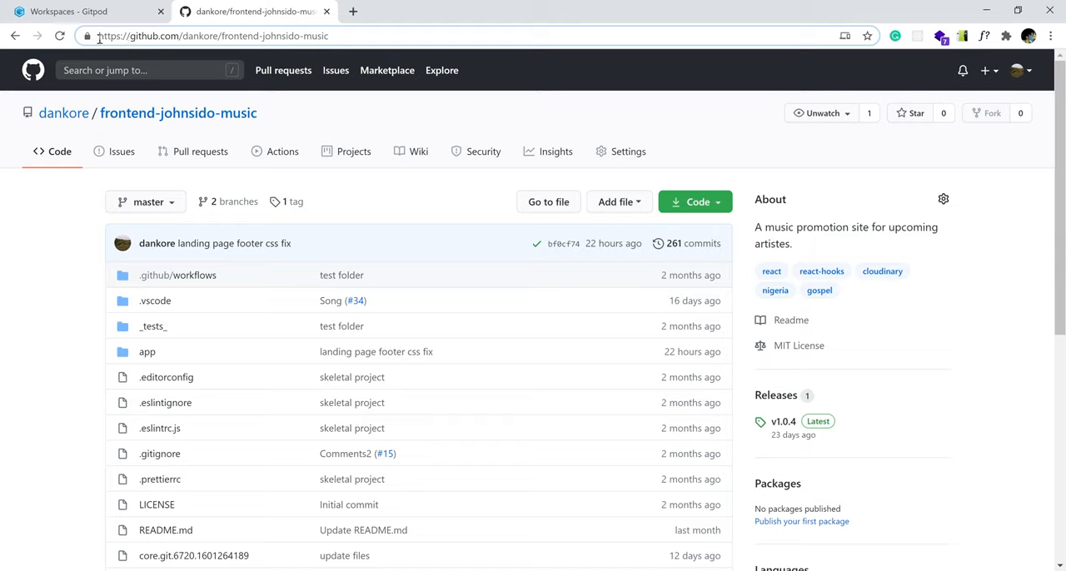
- Prefix the repository URL with gitpod.io/# and load it to launch a workspace
left_click(212, 36)
type("gitpod.io/#")
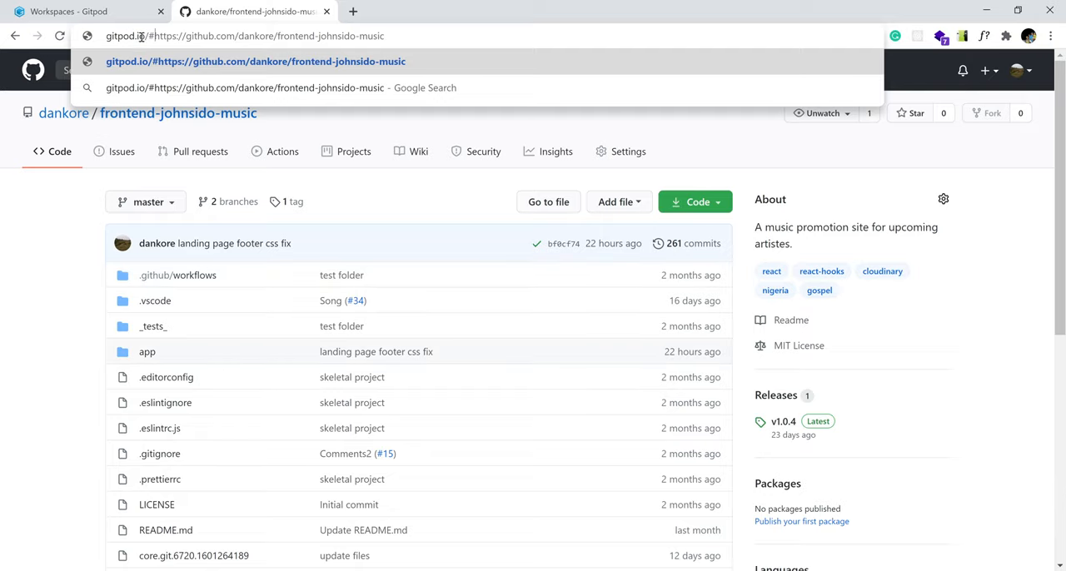
double_click(129, 35)
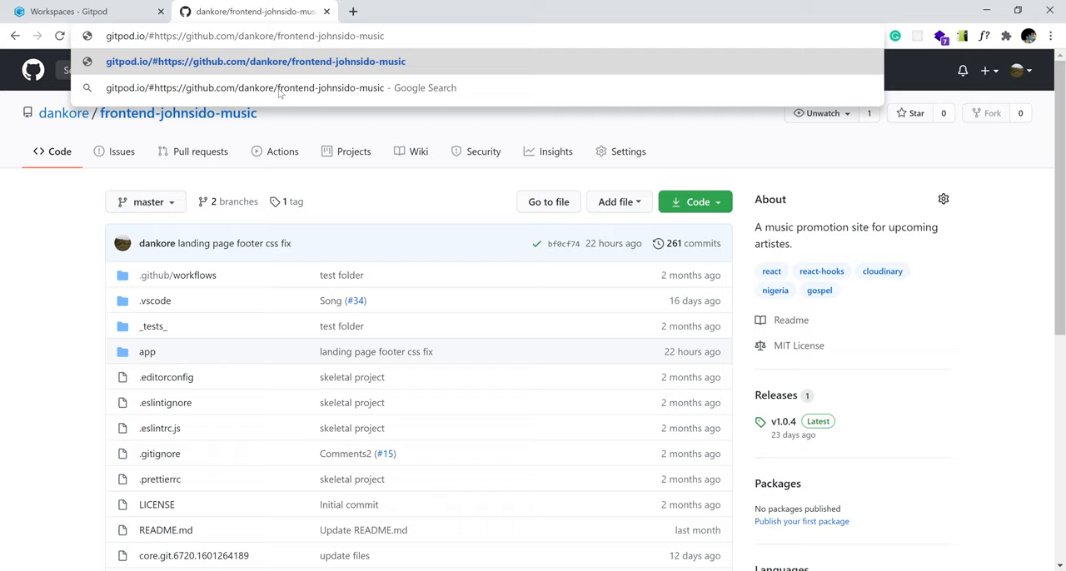
mouse_move(25, 267)
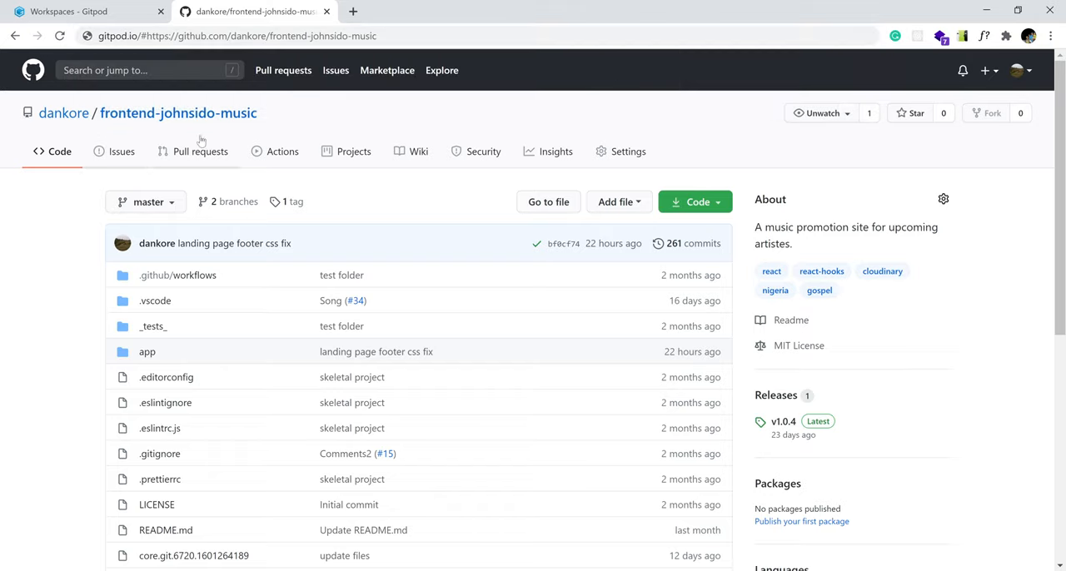
left_click(84, 11)
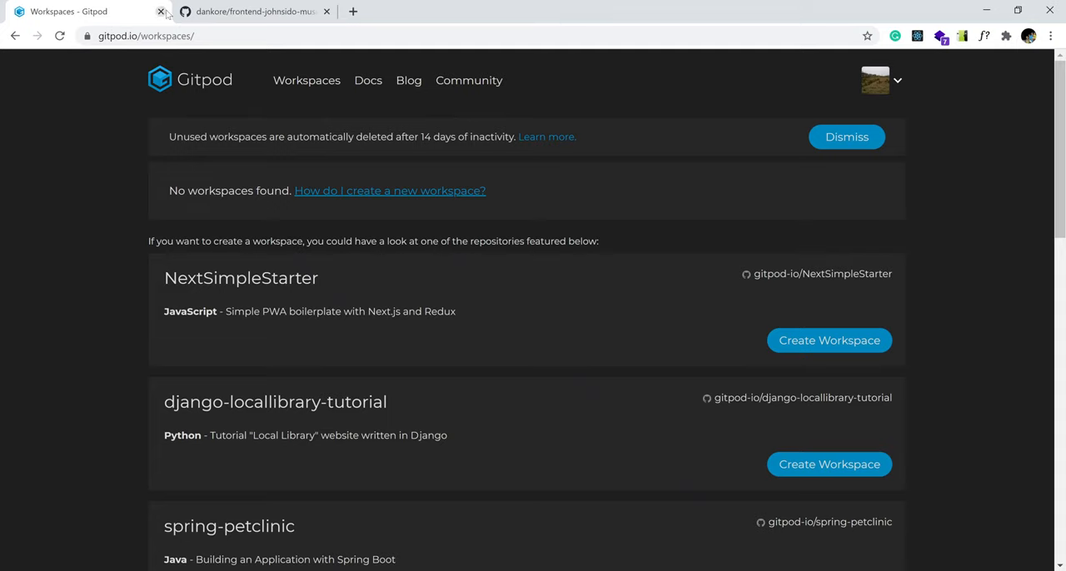
left_click(254, 11)
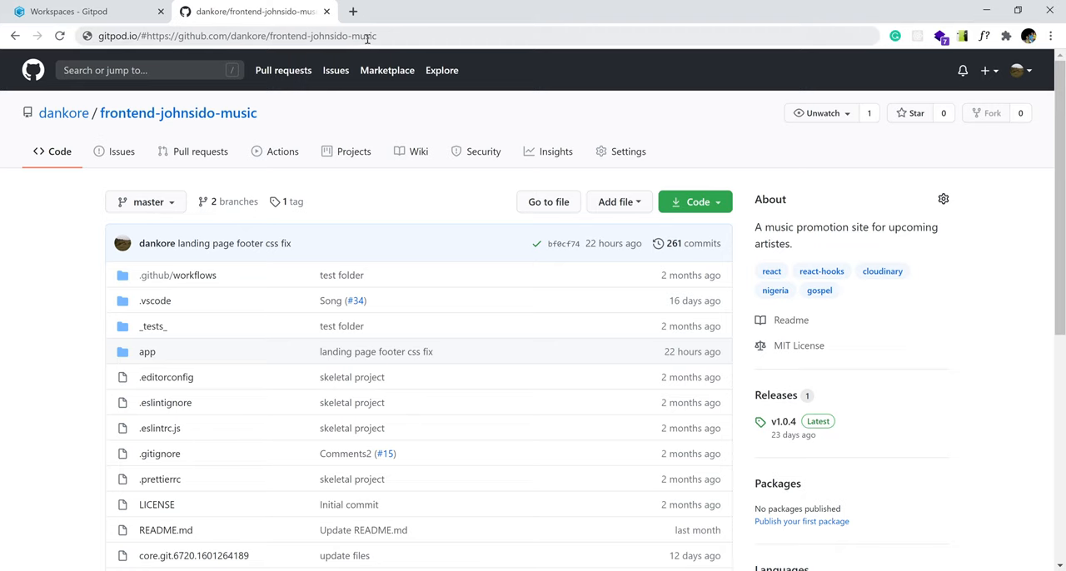
left_click(367, 36)
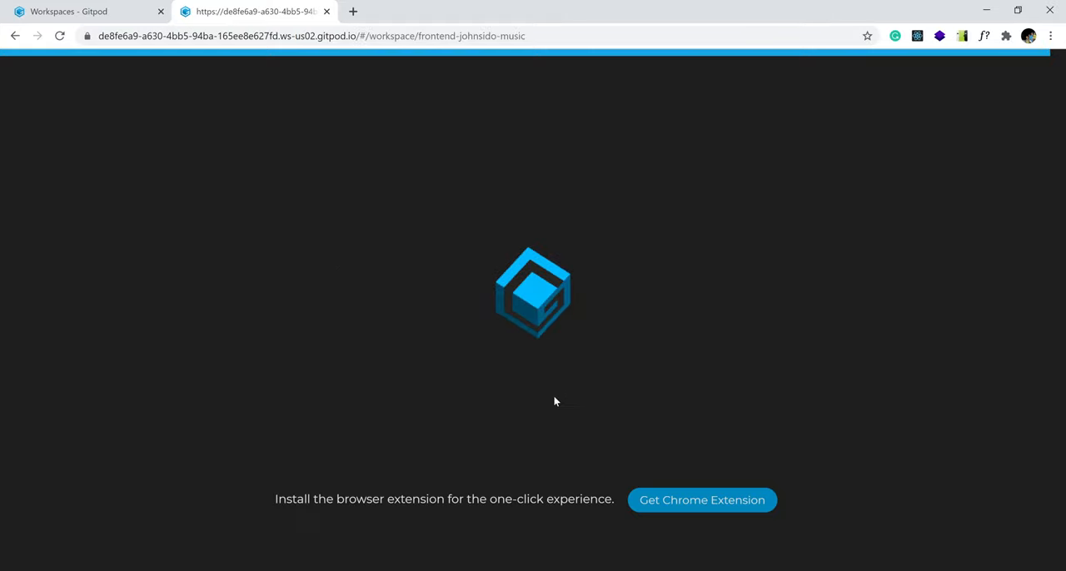
mouse_move(499, 393)
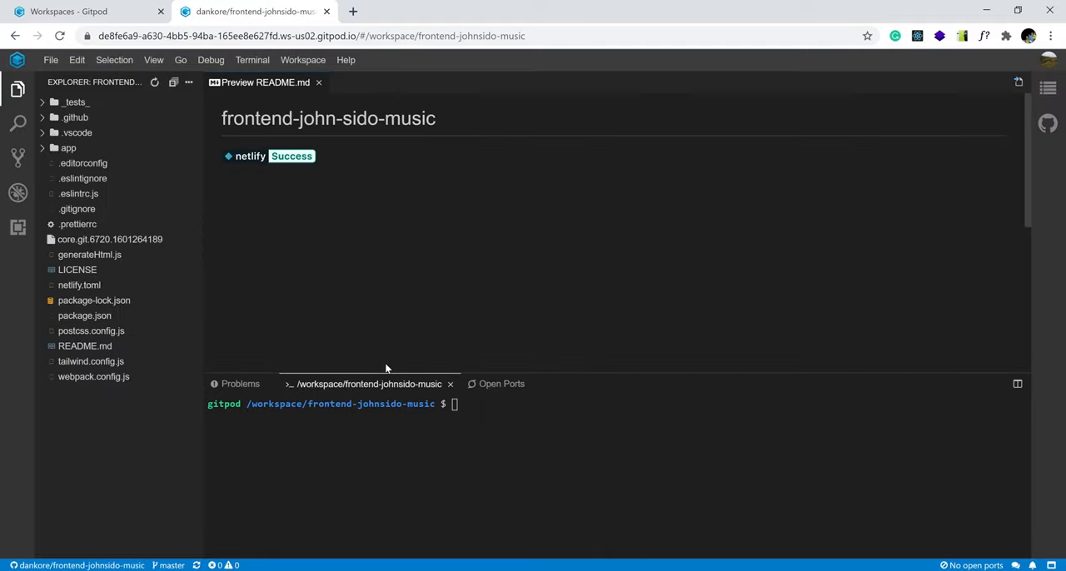
- Choose Never Ask on the configuration notification and close the Preview README.md tab
left_click(84, 346)
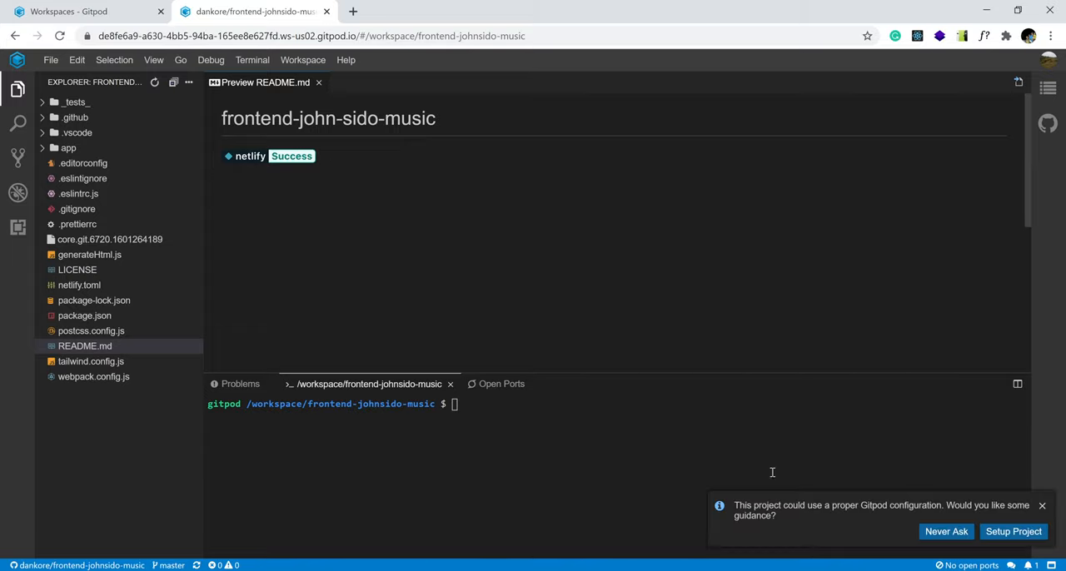
mouse_move(761, 512)
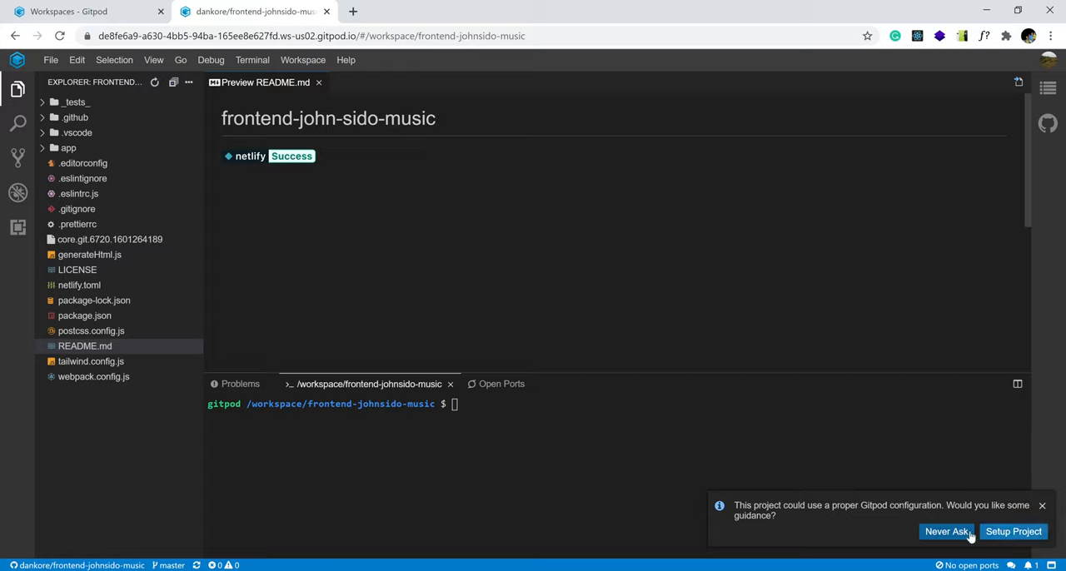
left_click(947, 531)
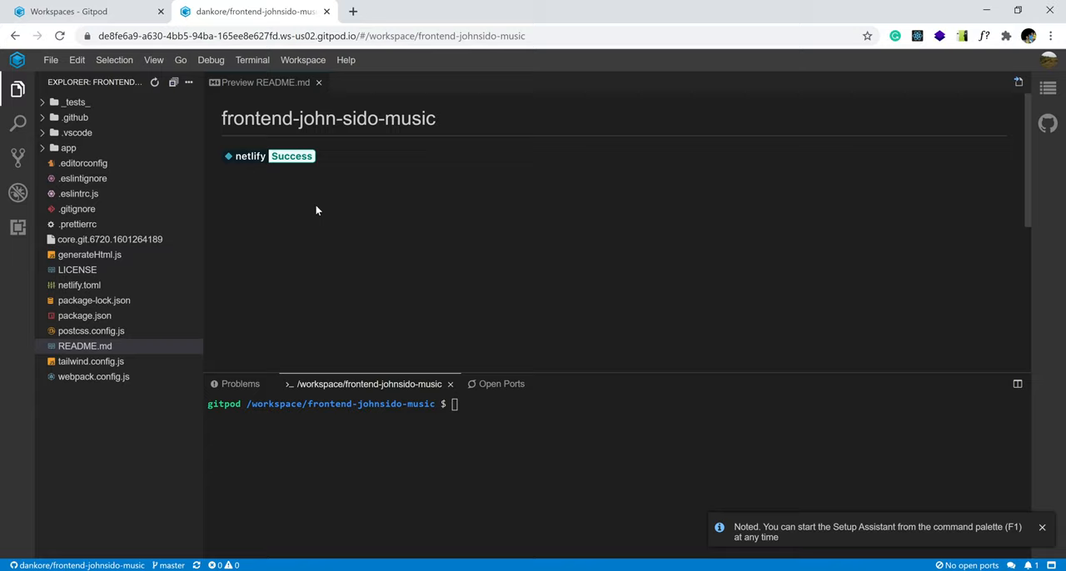
mouse_move(815, 432)
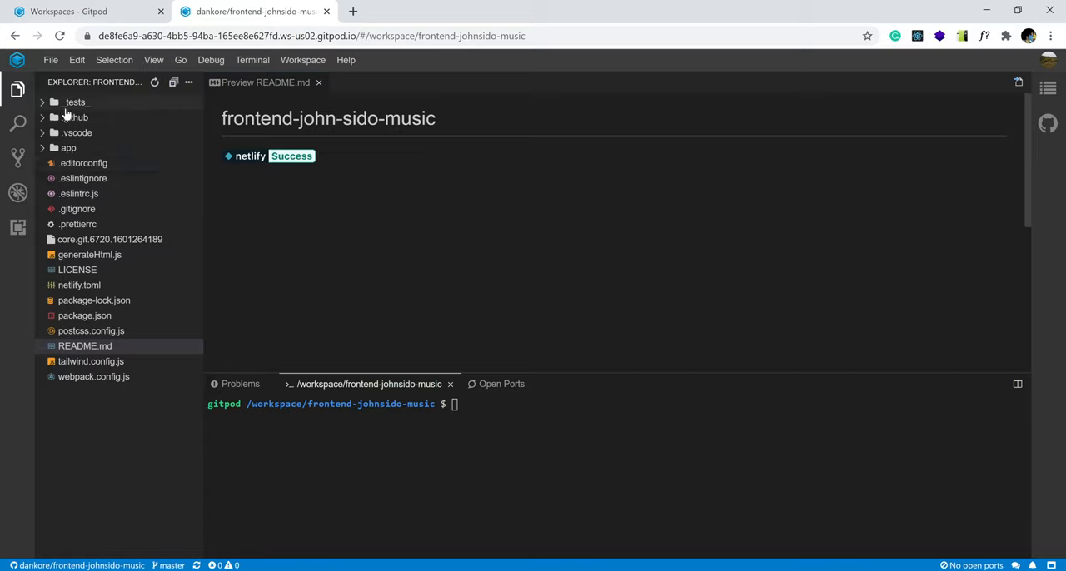
mouse_move(75, 116)
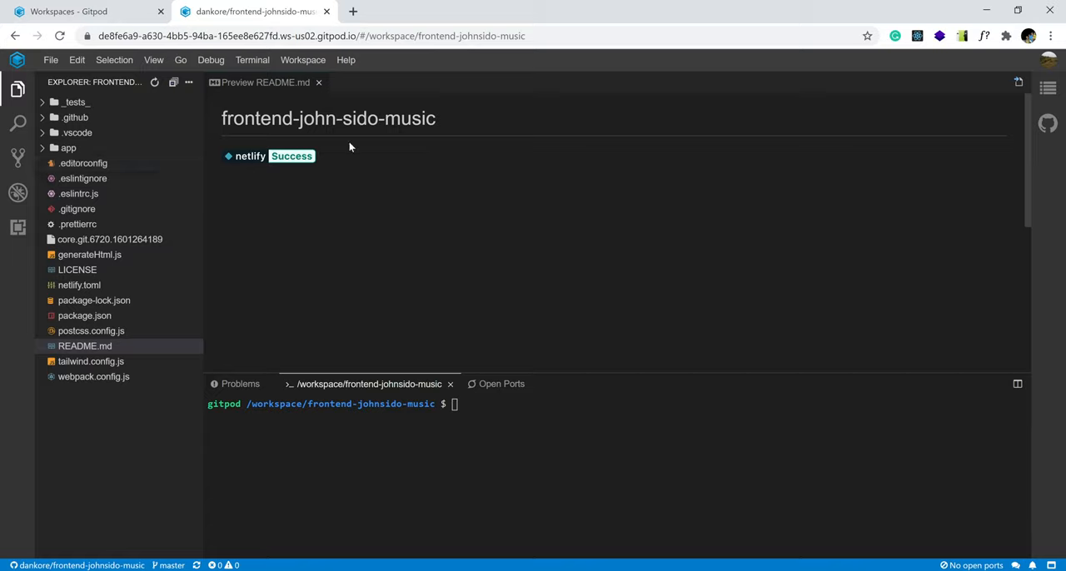
left_click(319, 82)
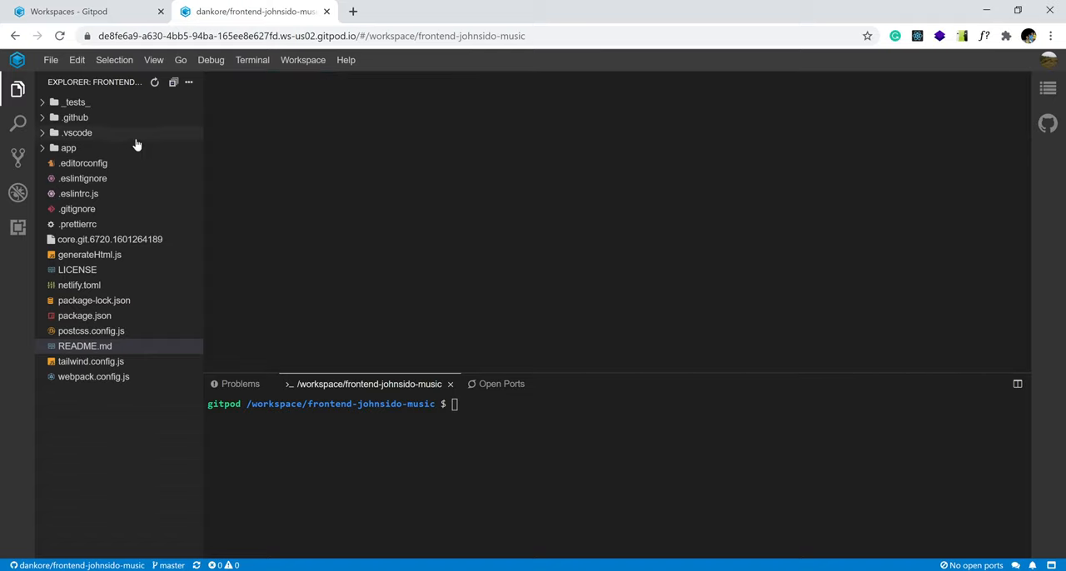
- Expand the app, pages and admin folders in the Explorer to reach AdminLandingPage.js
left_click(69, 148)
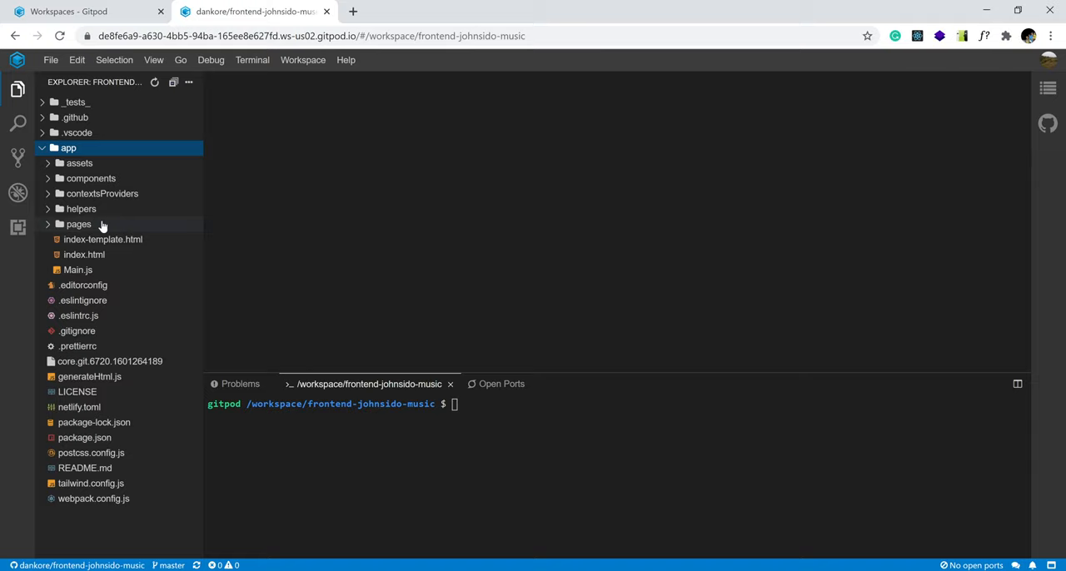
left_click(79, 224)
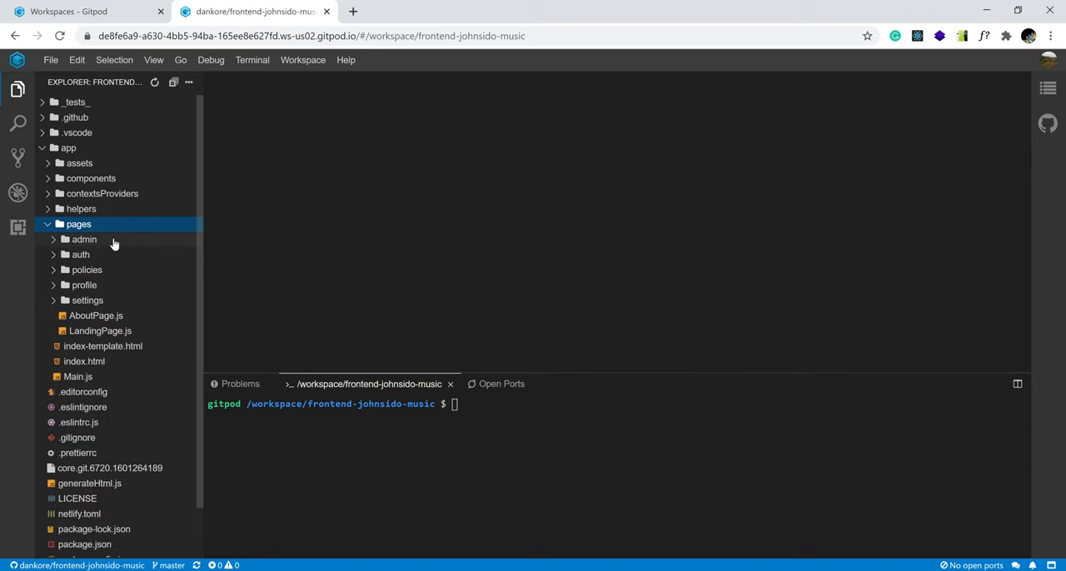
left_click(84, 239)
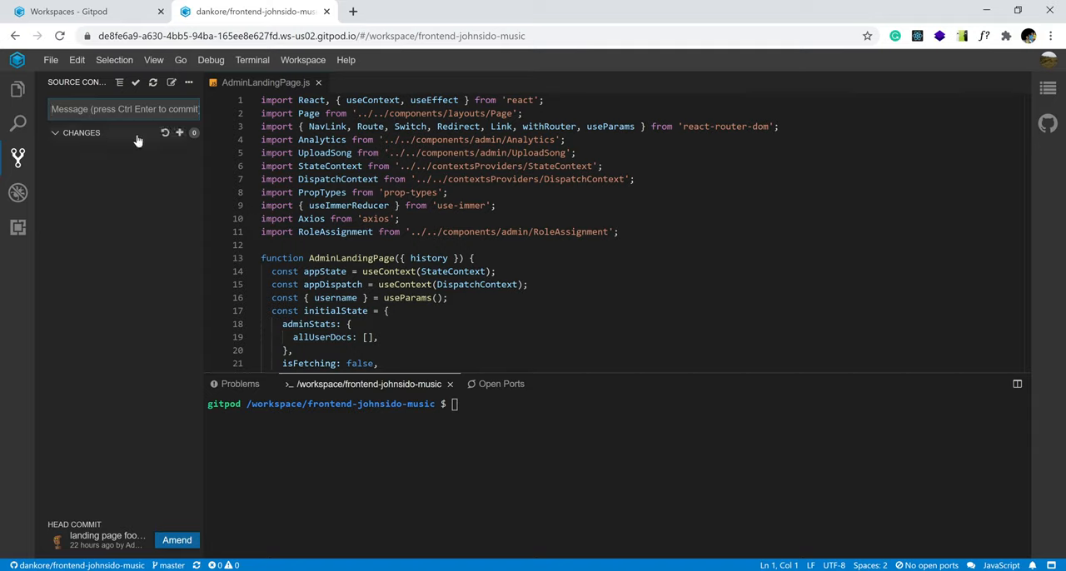
mouse_move(107, 125)
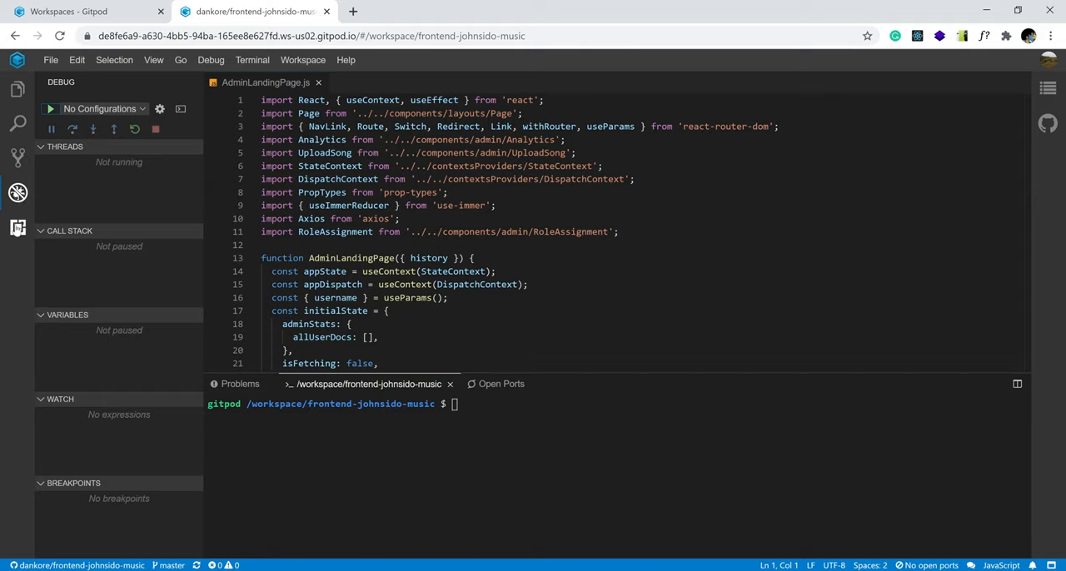
- Switch the activity bar to the Extensions panel listing project, user and built-in extensions
left_click(17, 227)
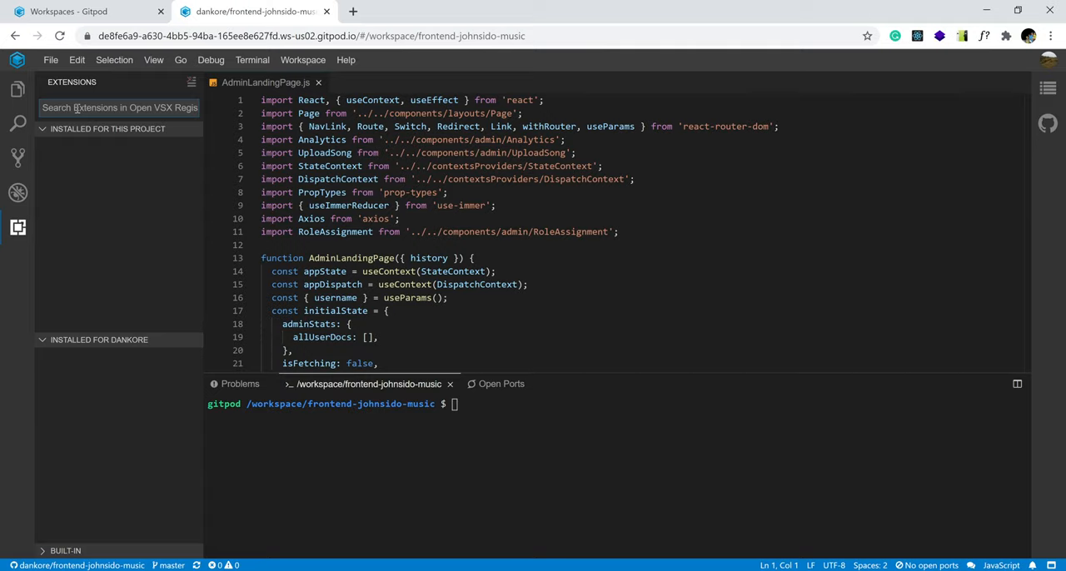
- Search 'tail', select Tailwind CSS IntelliSense, and view its install-scope options
type("tail")
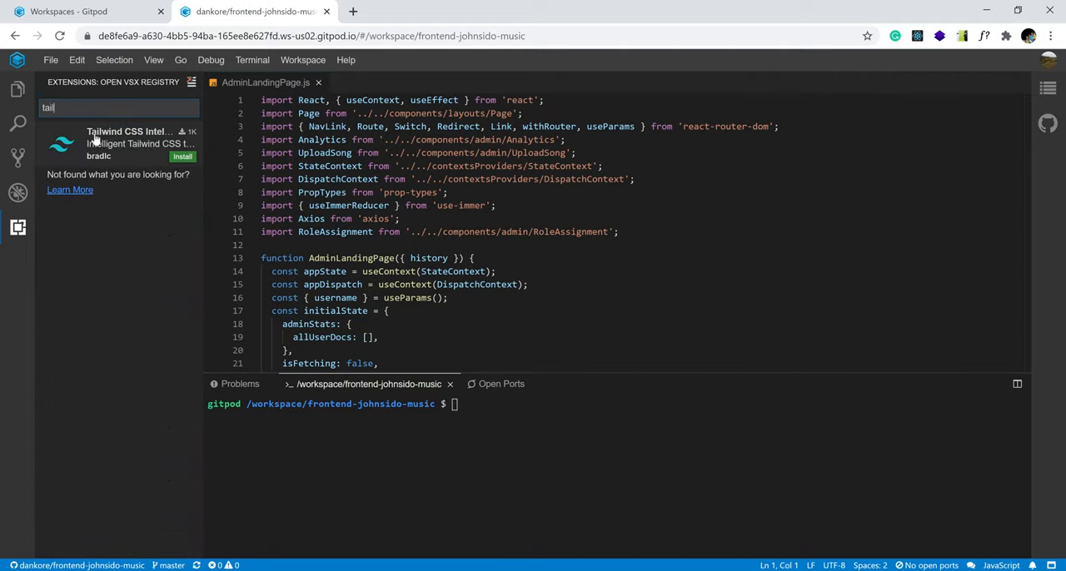
left_click(116, 143)
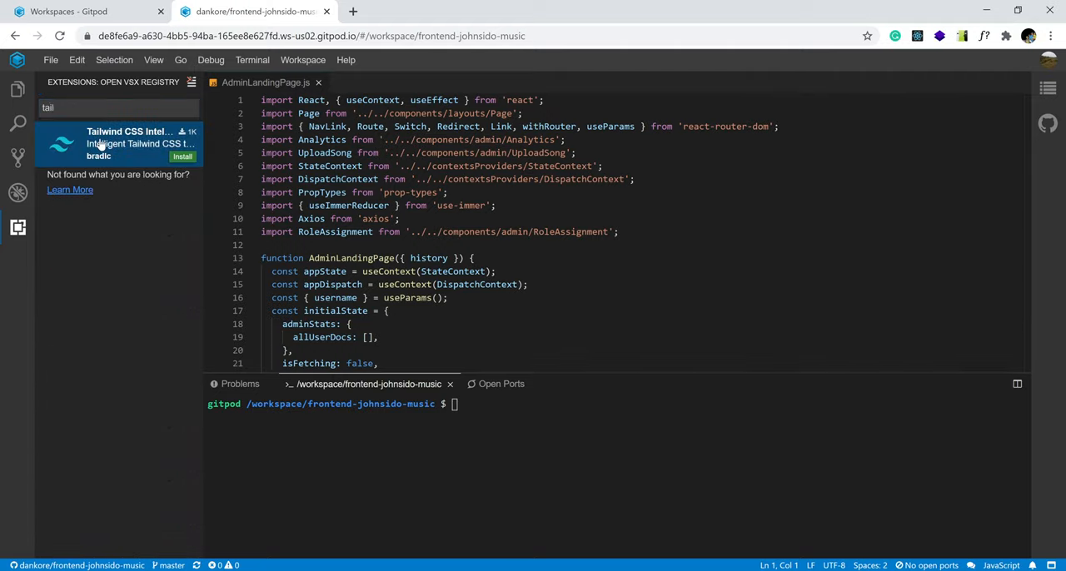
left_click(180, 157)
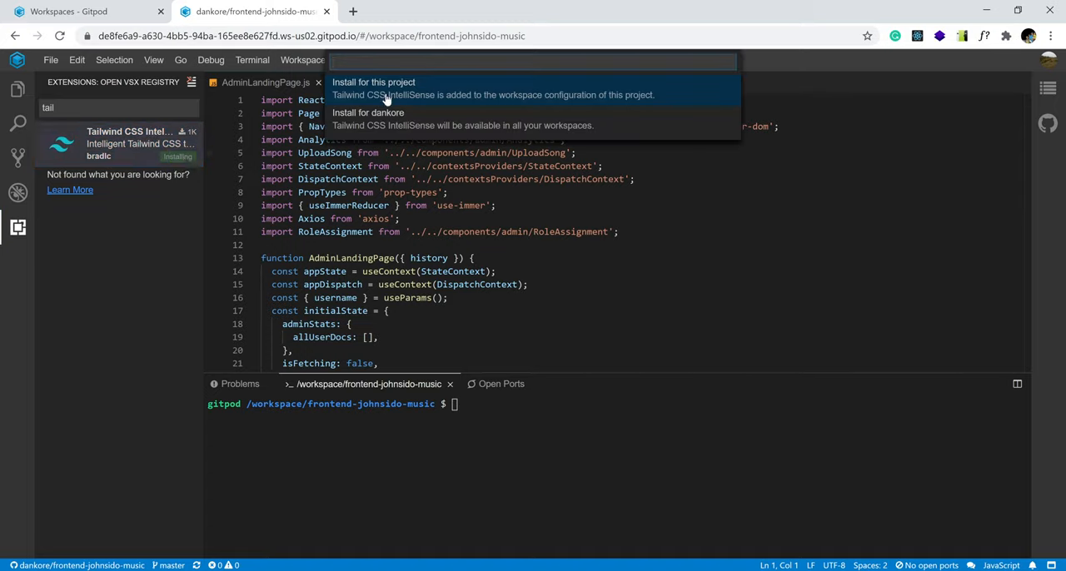
mouse_move(368, 118)
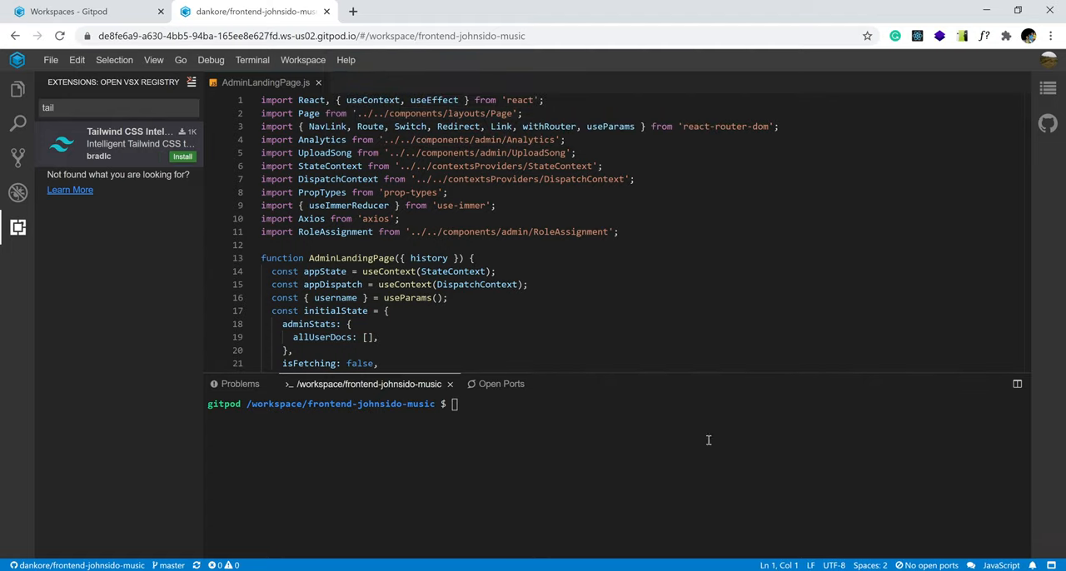
left_click(182, 157)
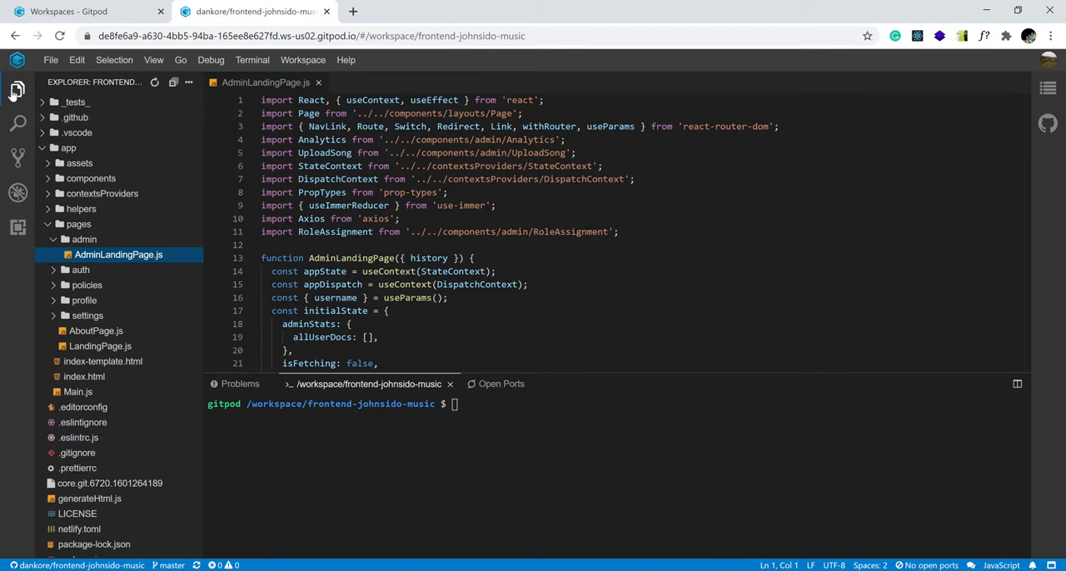
mouse_move(397, 341)
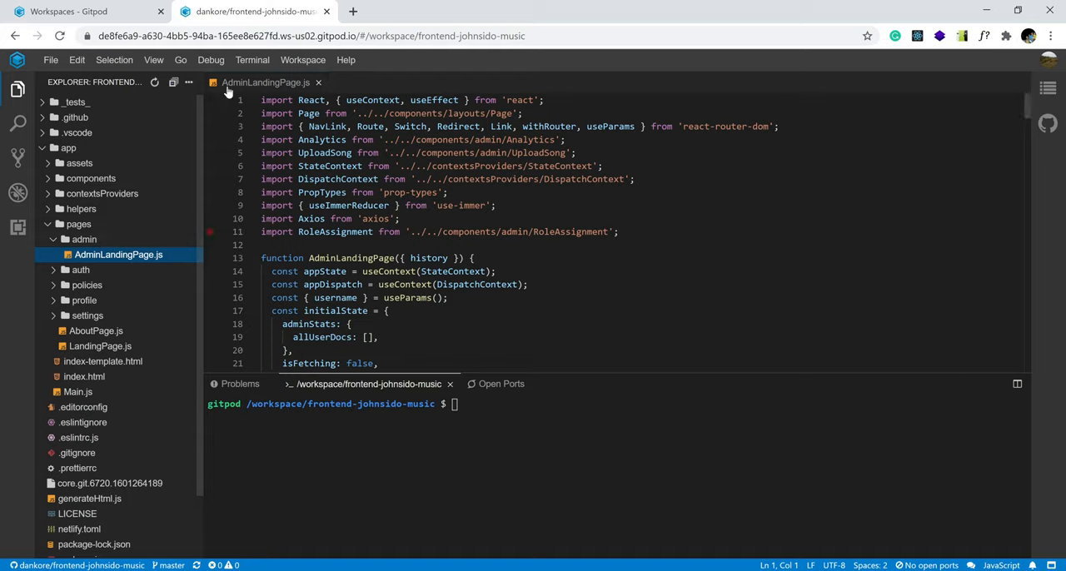
- Focus the workspace terminal and open a blank new browser tab
left_click(352, 11)
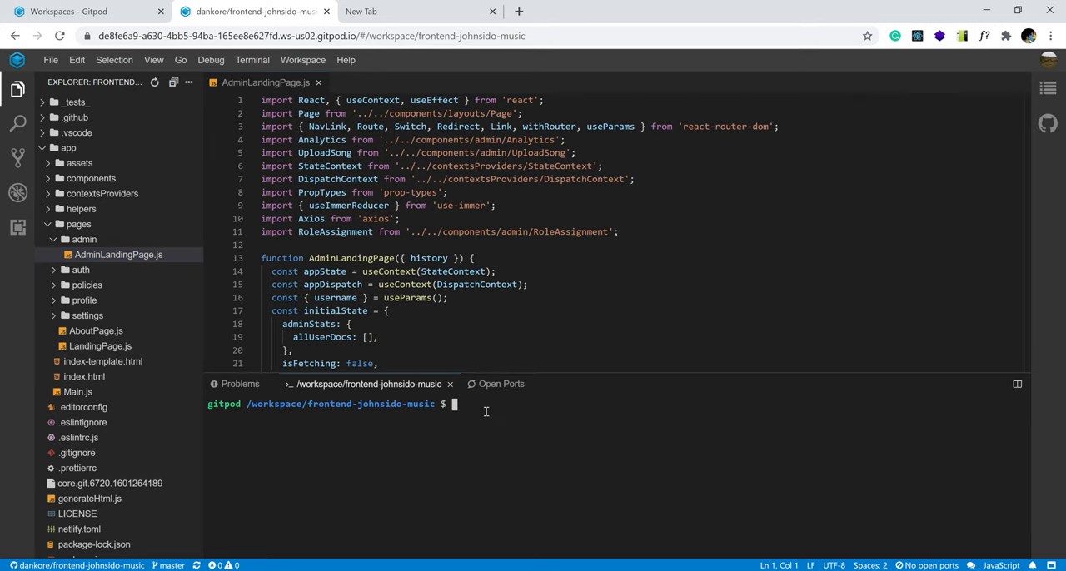
- Run npm install in the terminal, collapse the pages folder and open package.json
type("n")
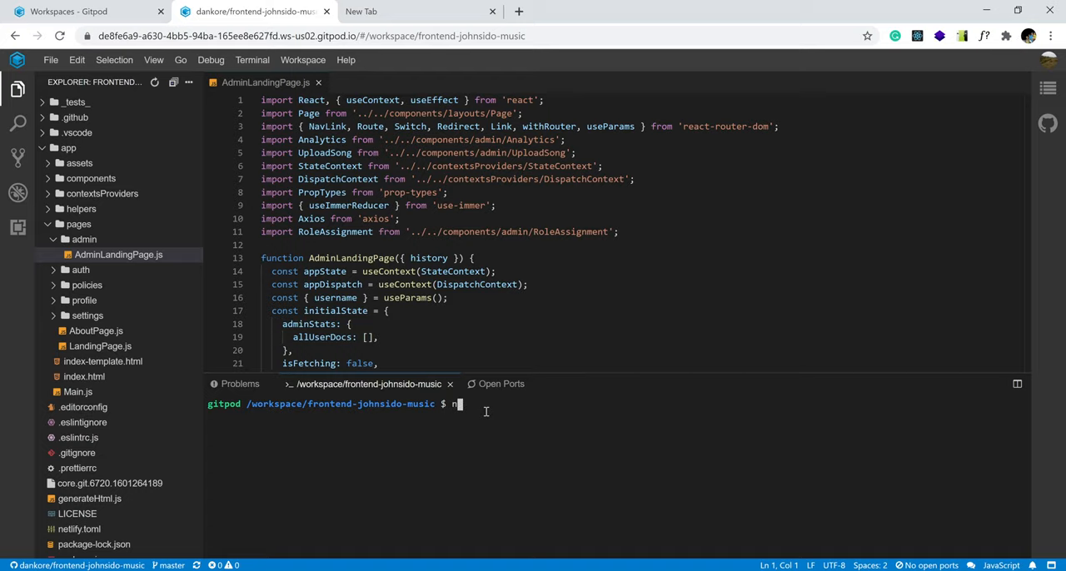
type("pm i")
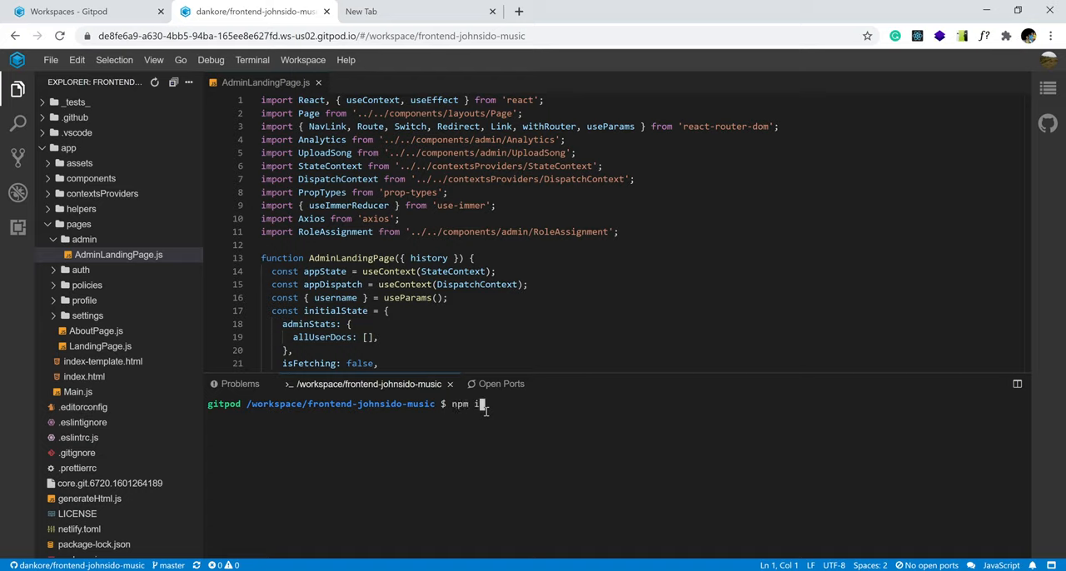
type("nstall")
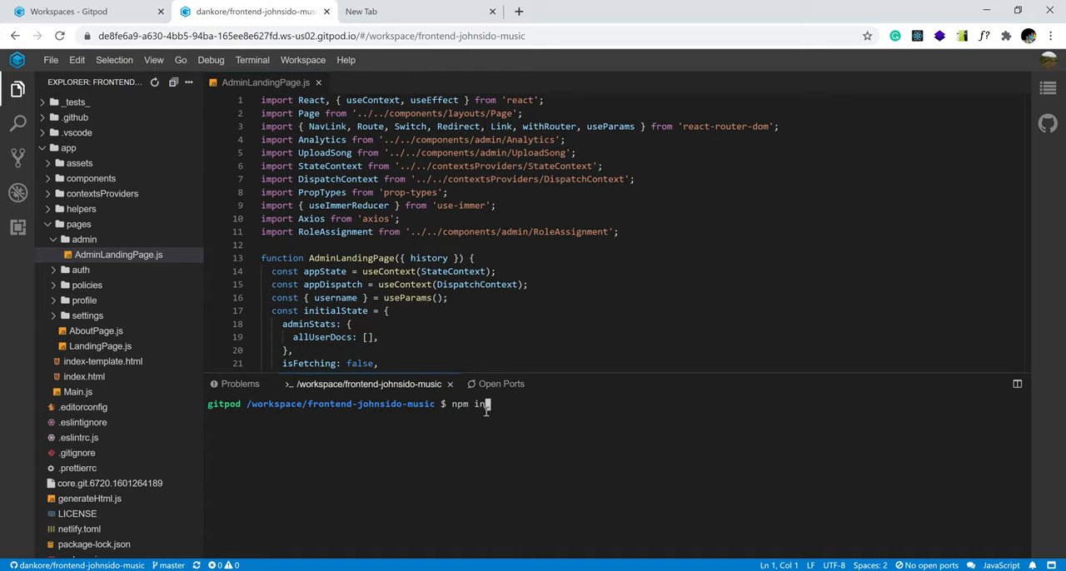
type("stall")
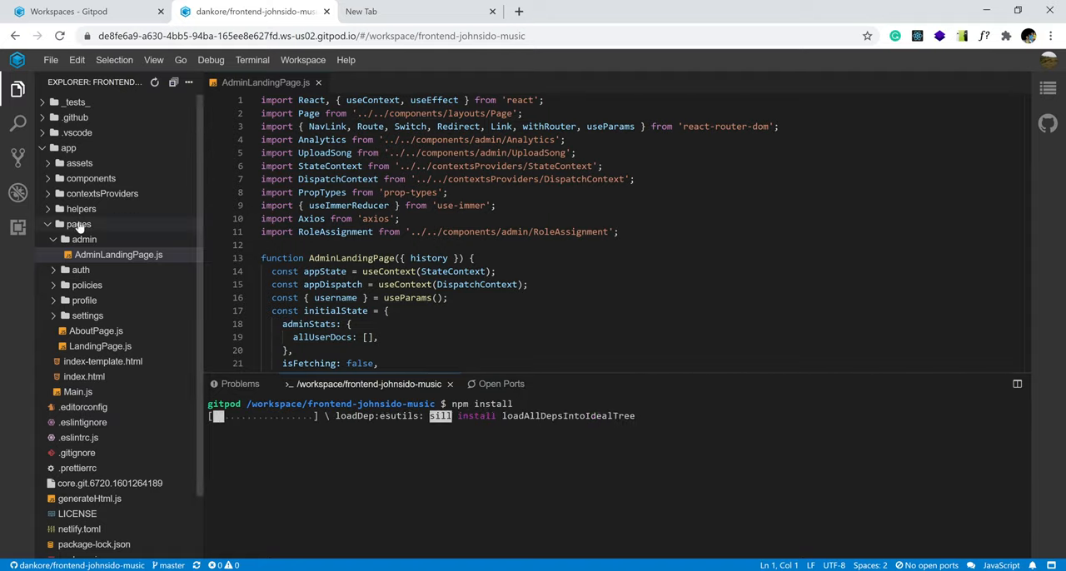
left_click(79, 224)
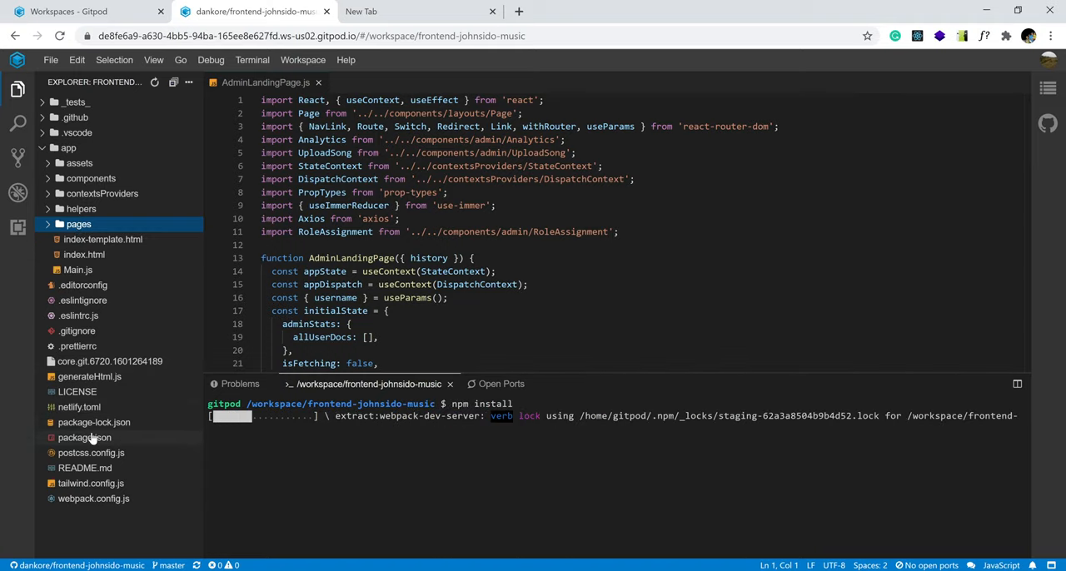
left_click(84, 438)
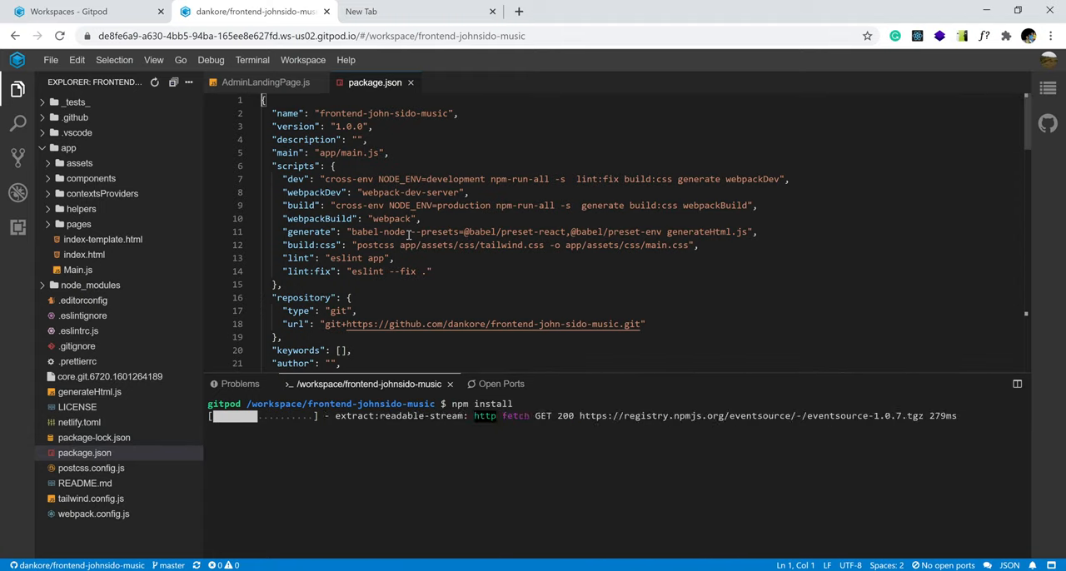
- Scroll through package.json and highlight its dependencies block
scroll("down", 3)
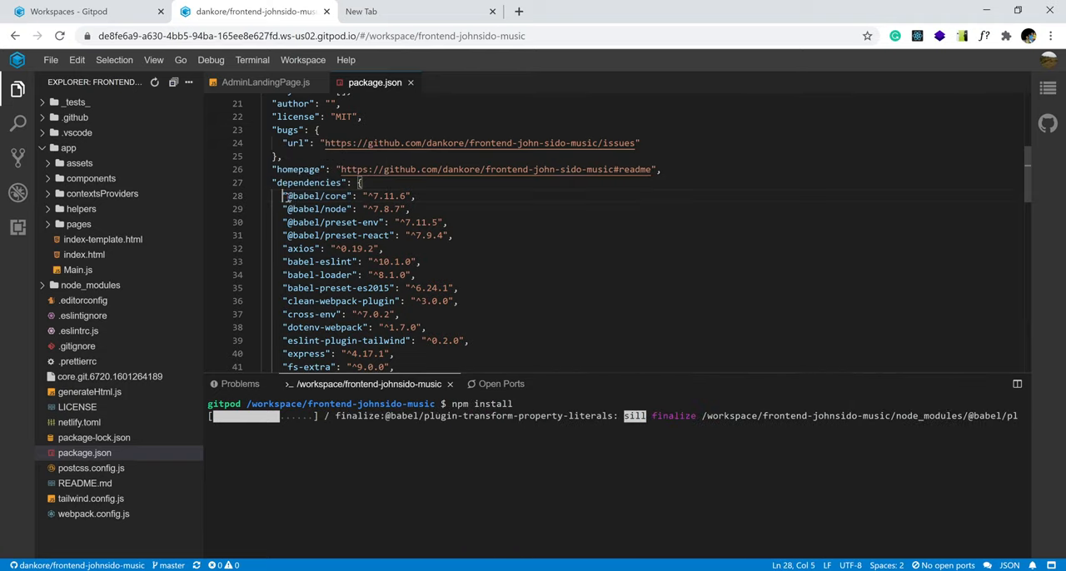
left_click_drag(285, 195, 339, 340)
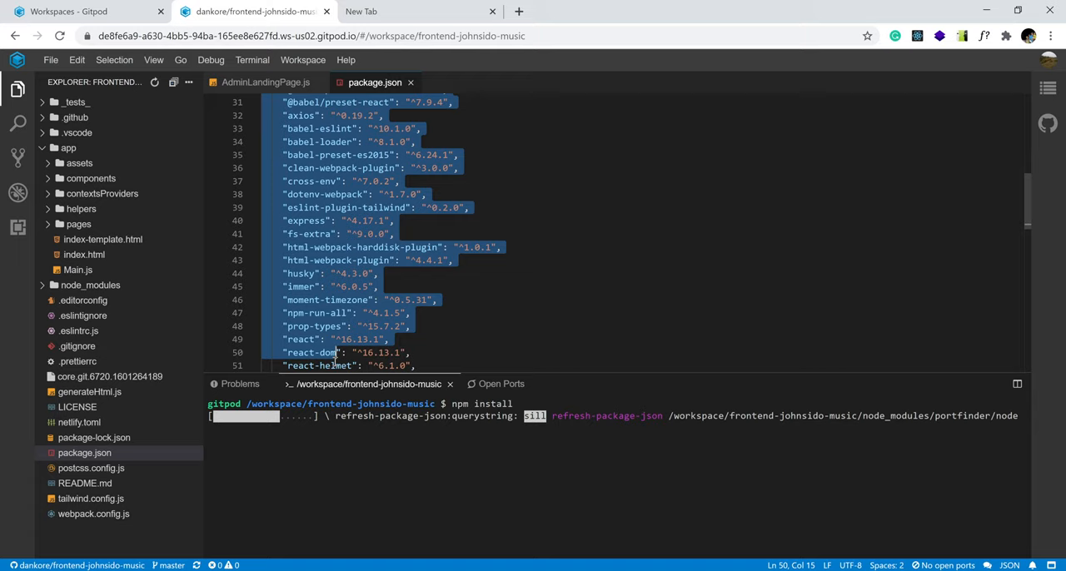
scroll("down", 3)
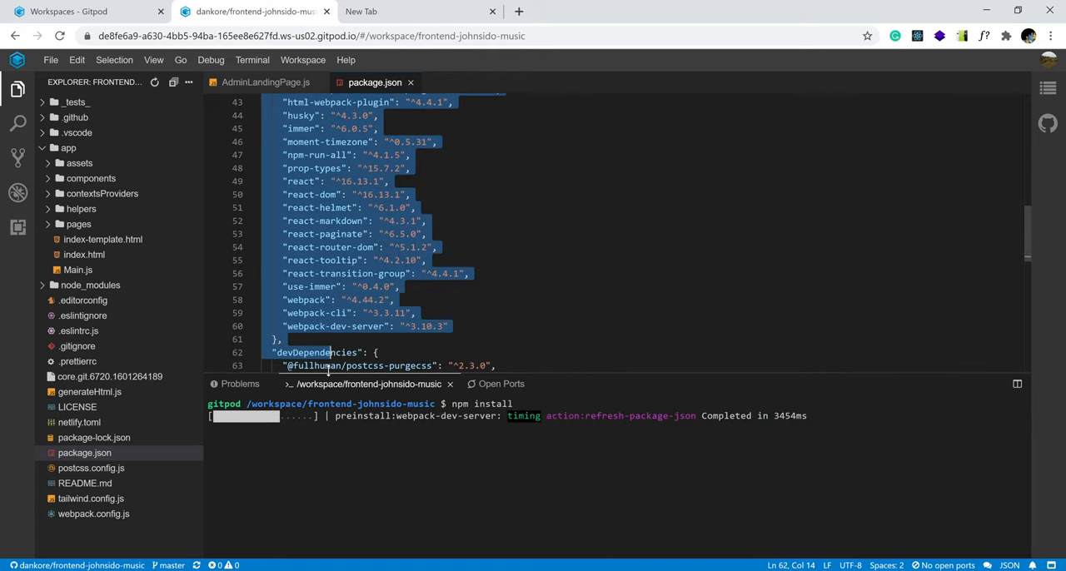
scroll("down", 3)
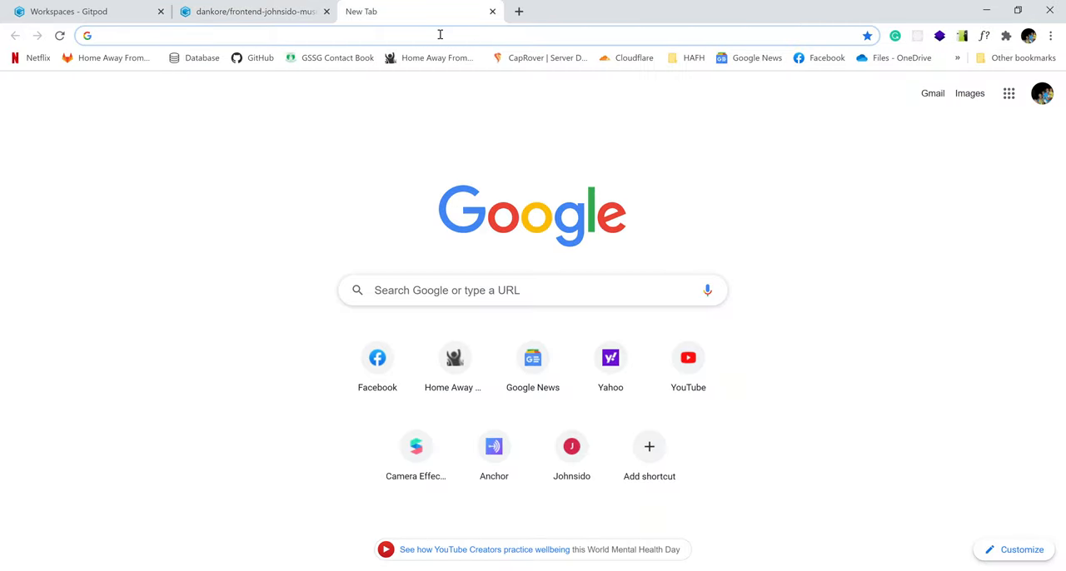
- Search Google for npm, open the npmjs.com result, and return to the Gitpod workspace
type("npm.com")
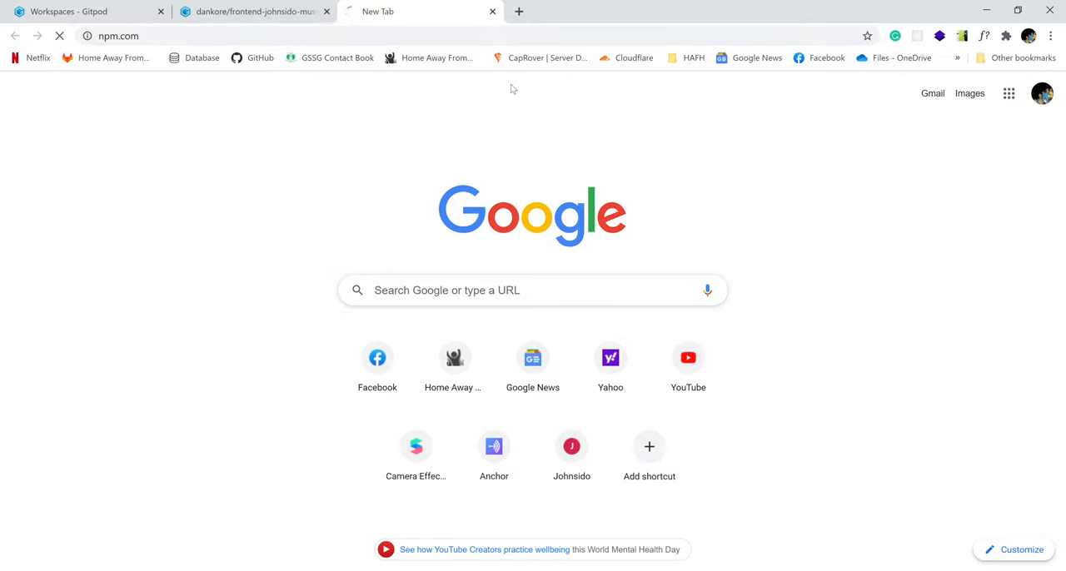
type("np,m")
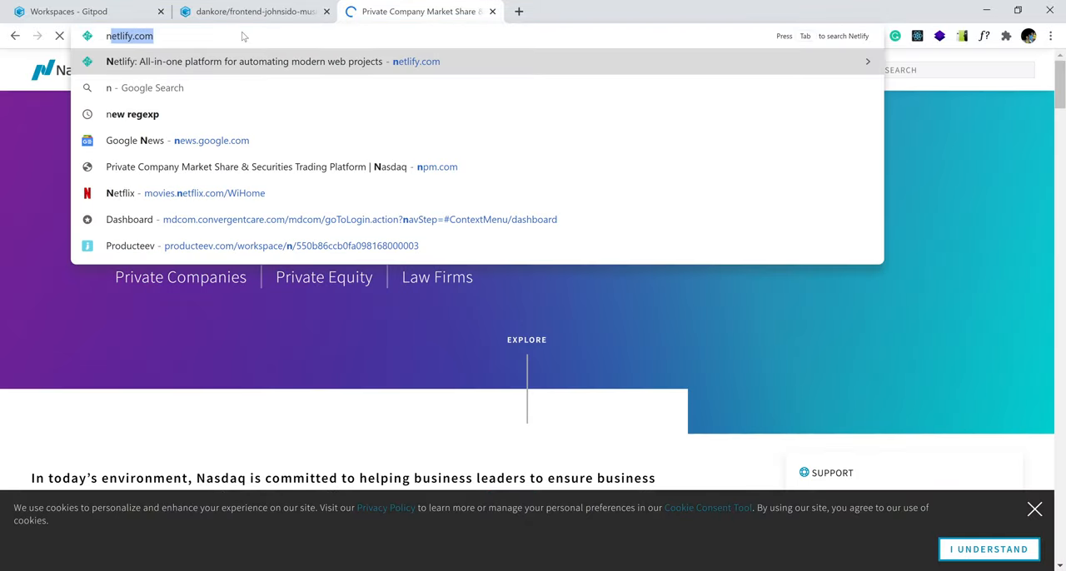
type("npm.com")
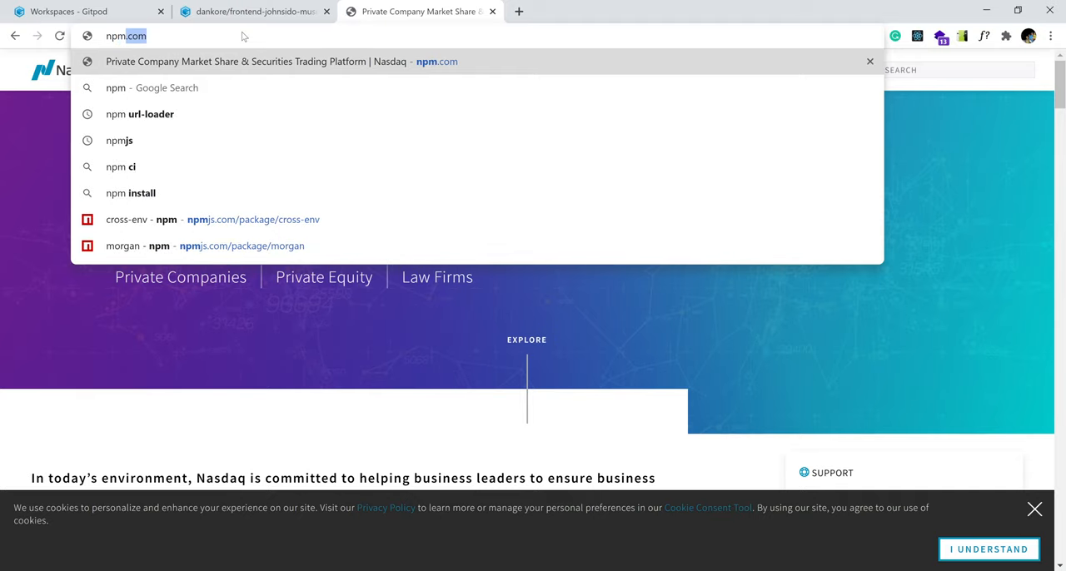
left_click(153, 87)
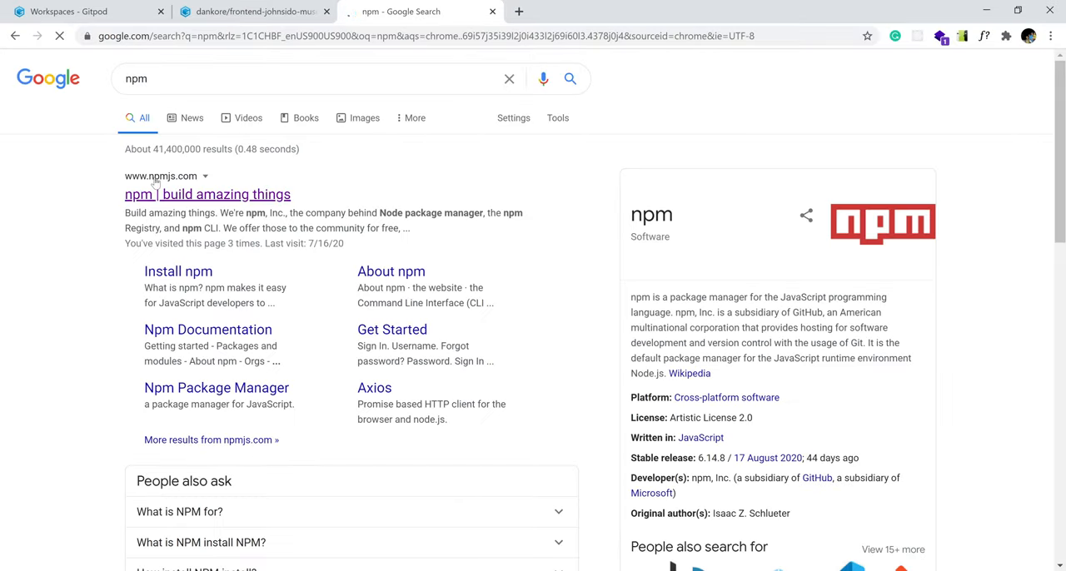
left_click(207, 194)
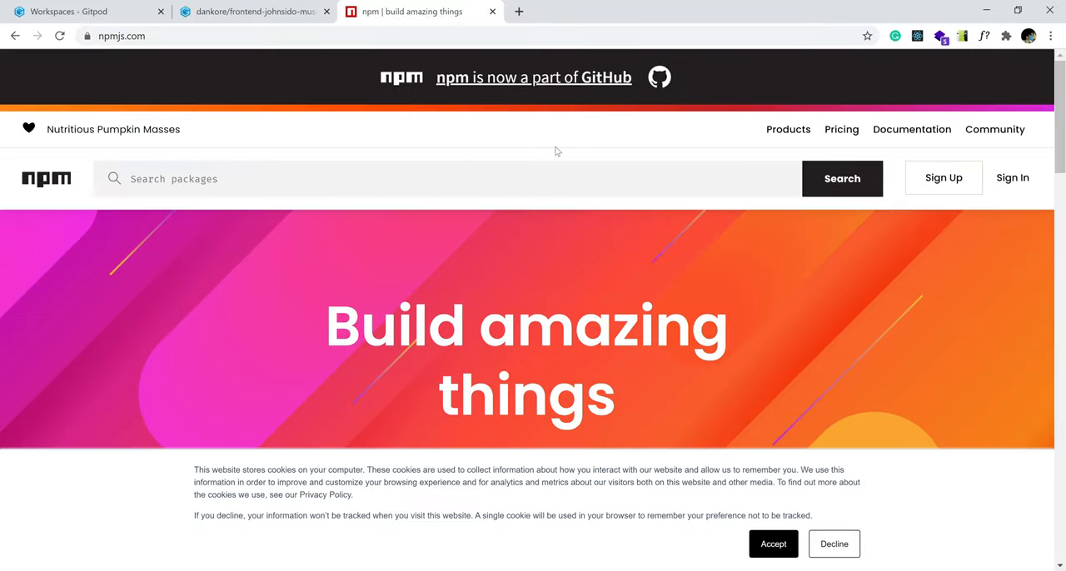
mouse_move(289, 254)
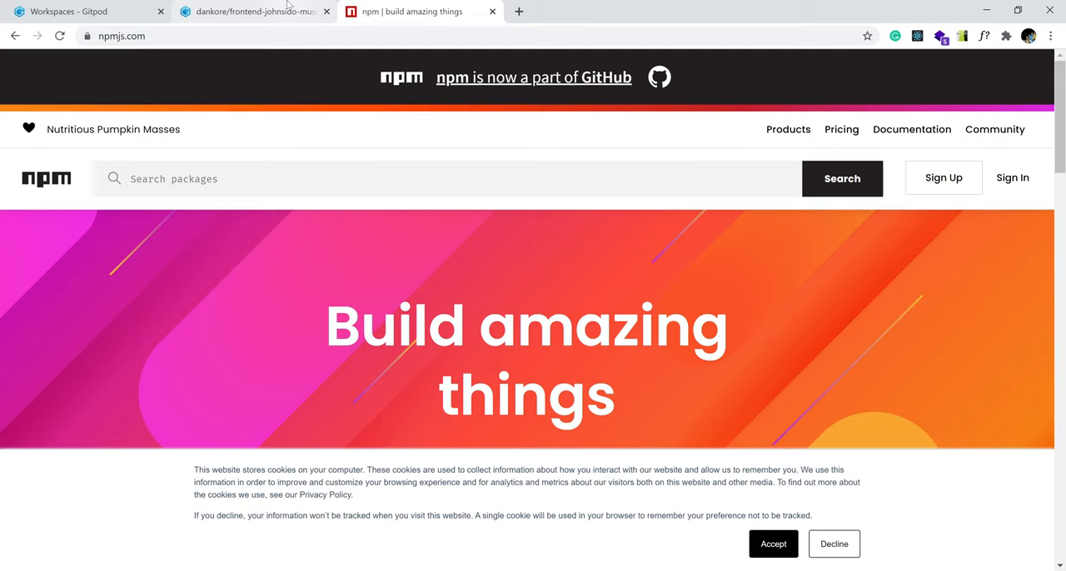
left_click(254, 10)
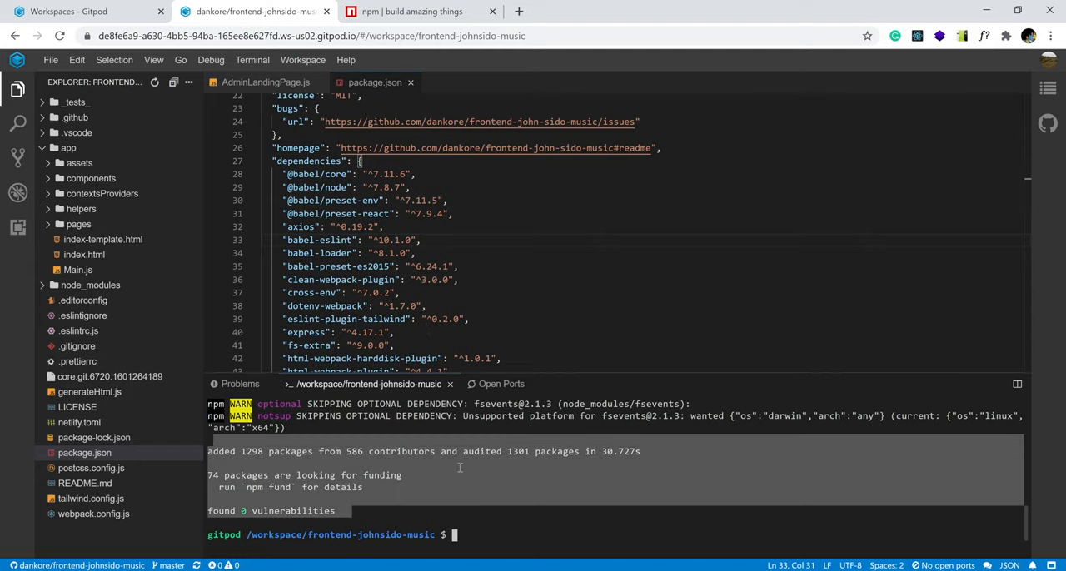
mouse_move(508, 533)
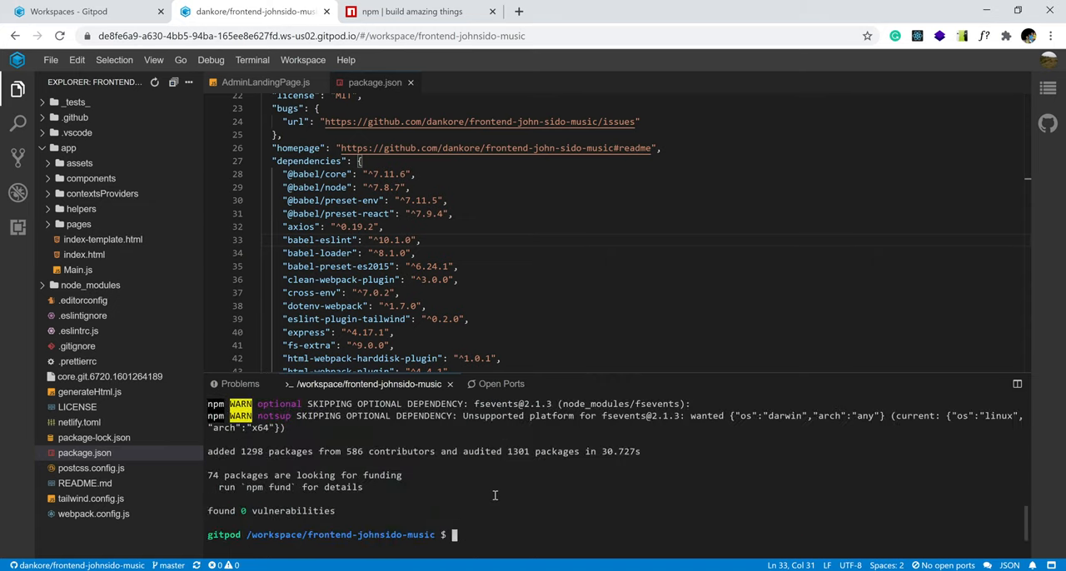
- Run npm run dev in the terminal to build and serve the site
type("npm")
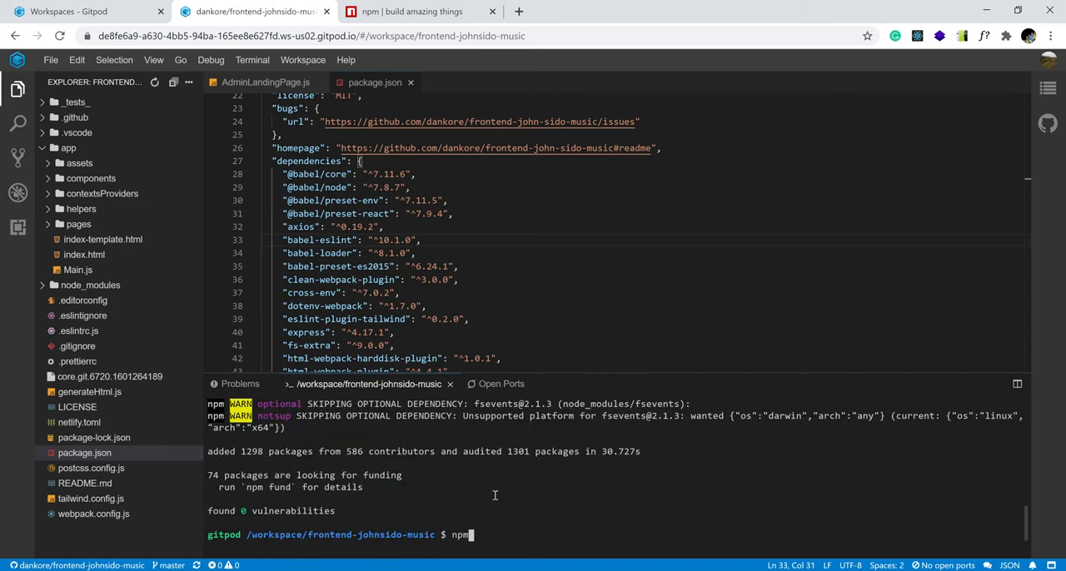
type("run dev")
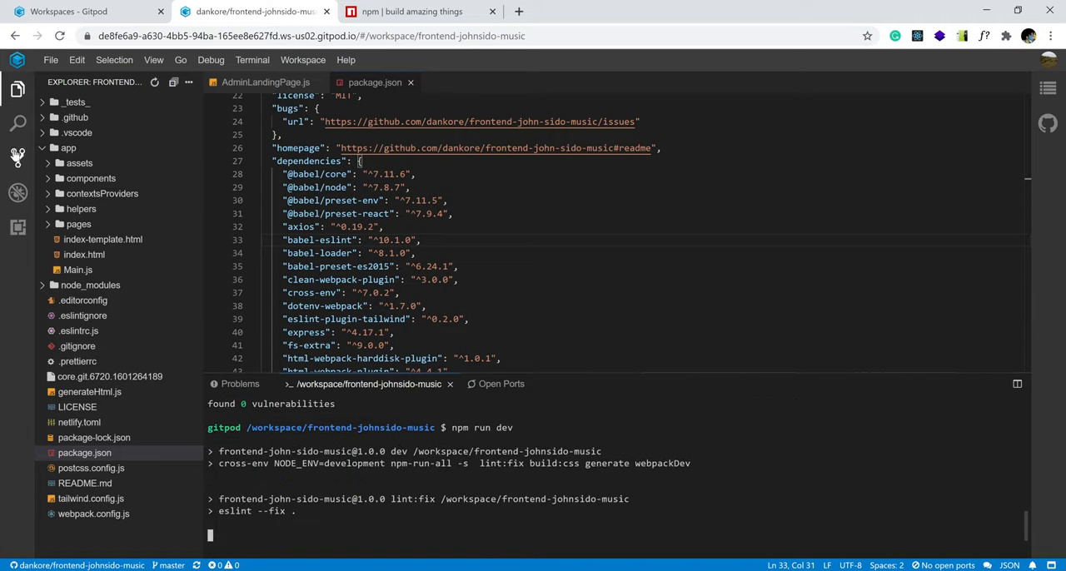
left_click(17, 158)
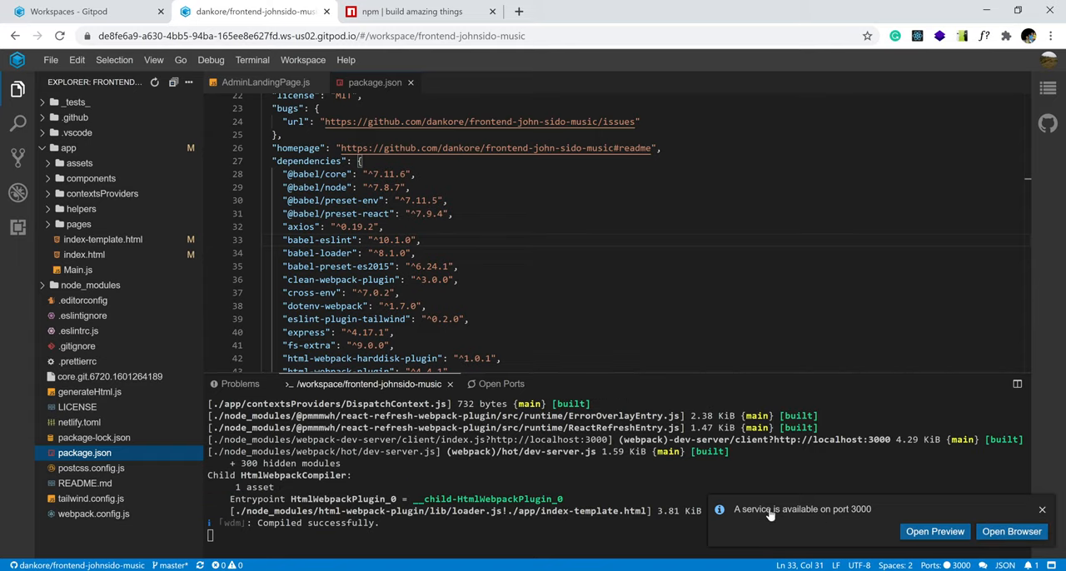
mouse_move(317, 525)
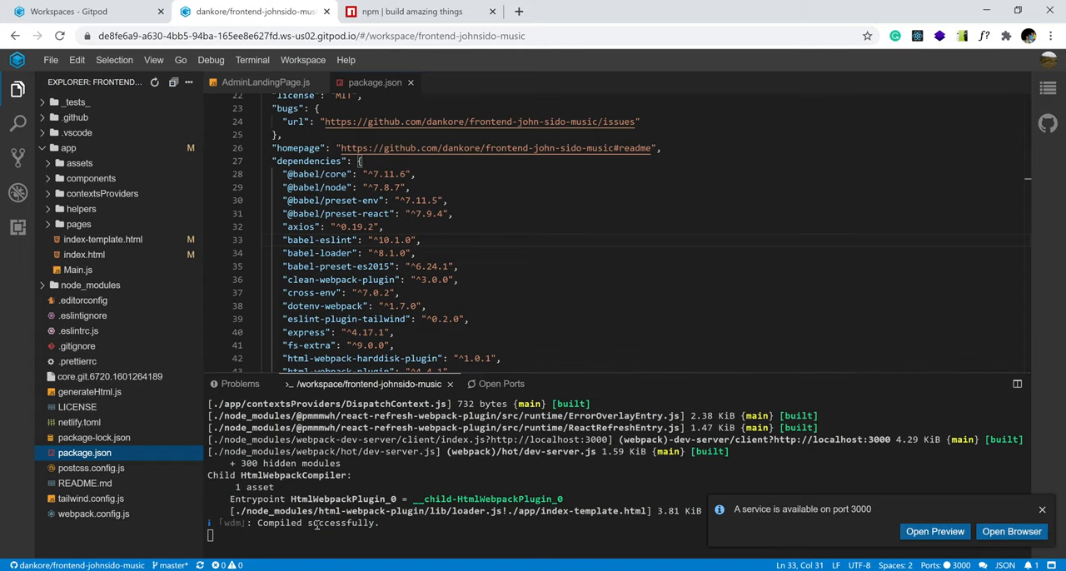
mouse_move(934, 532)
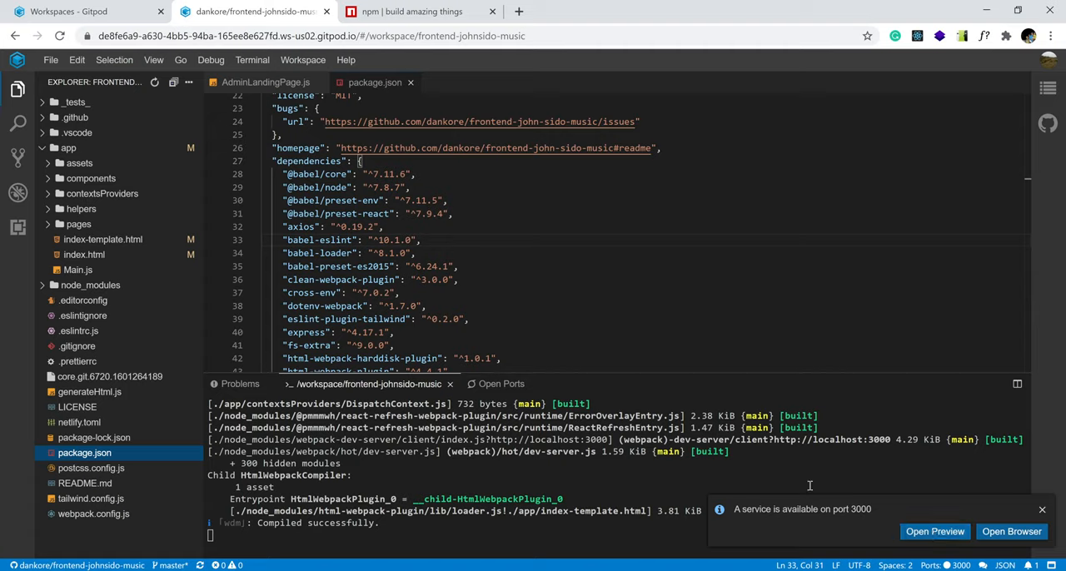
mouse_move(967, 223)
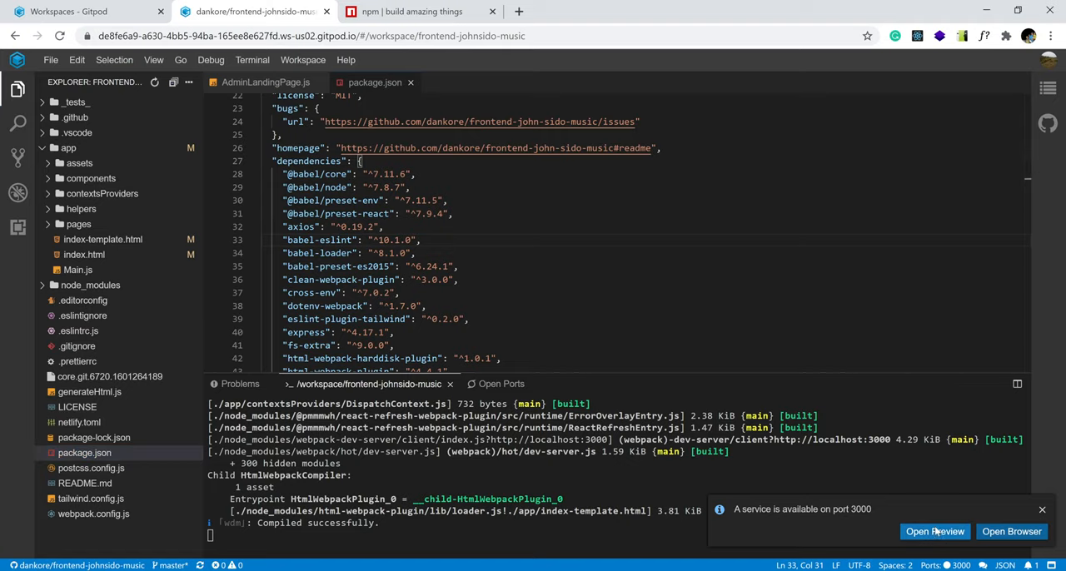
- Open the port 3000 preview and show the Open Ports list
left_click(935, 531)
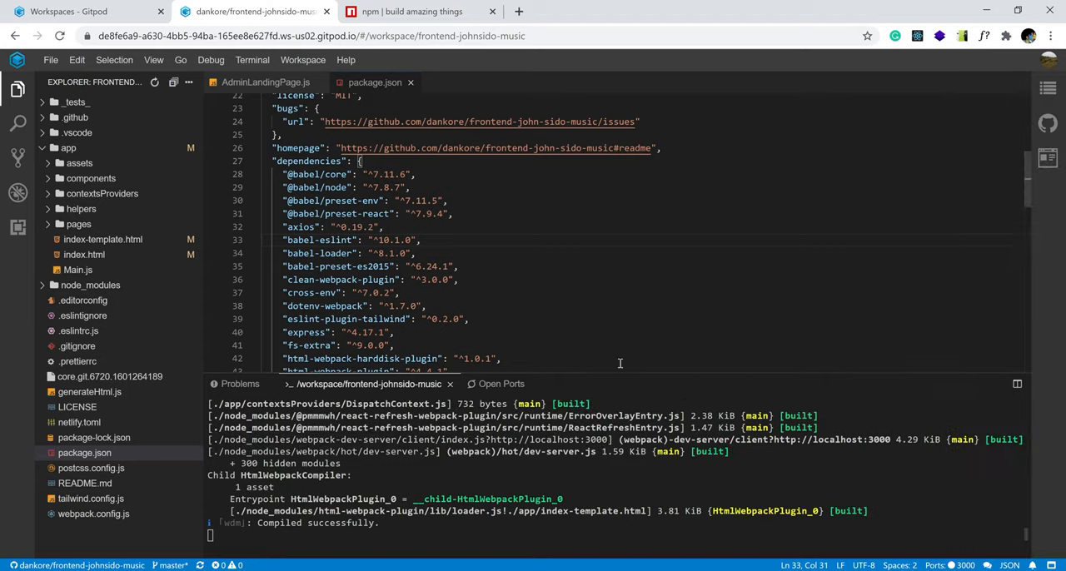
left_click(501, 384)
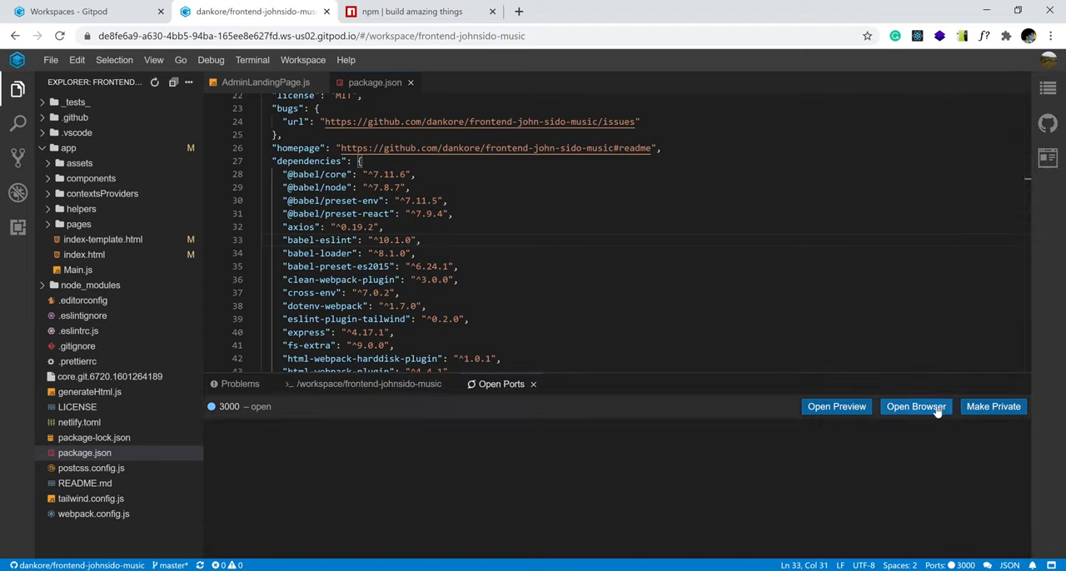
- Open the port 3000 John Sido Musical site in its own browser tab
left_click(915, 407)
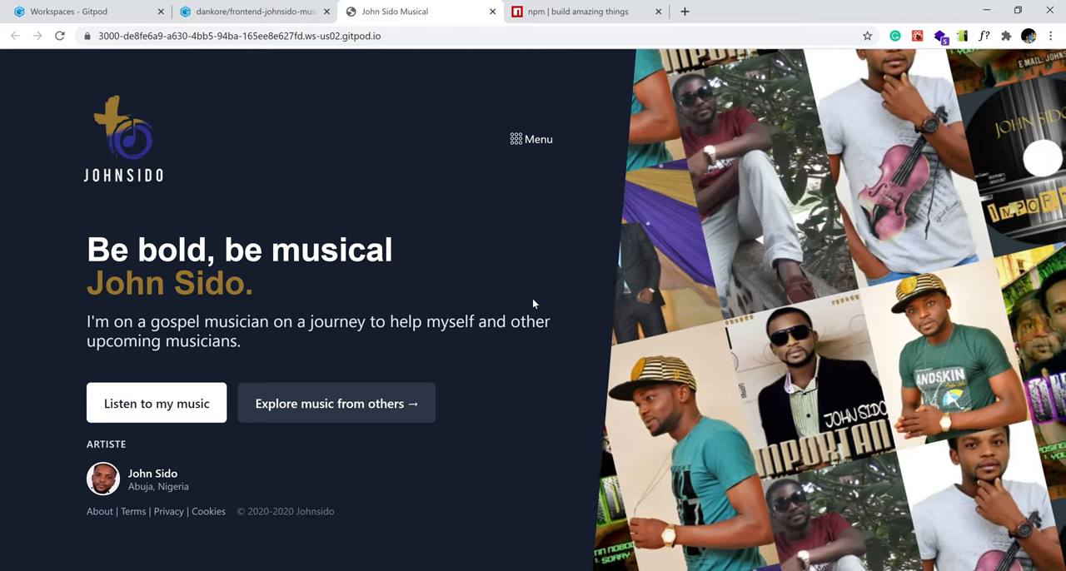
left_click(531, 139)
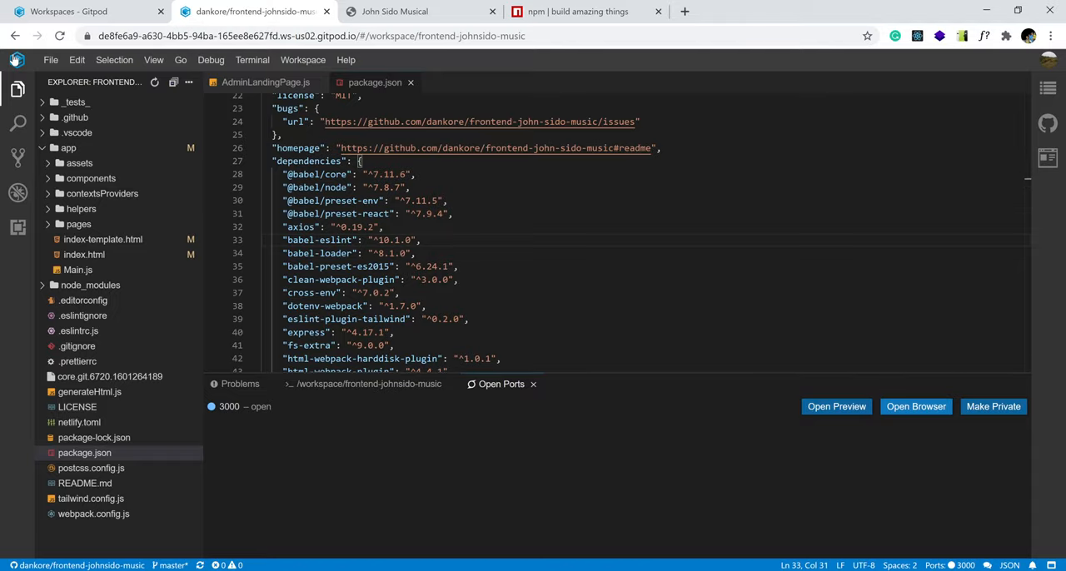
- Open My Subscription from the workspaces avatar menu and scroll through the plans
left_click(250, 11)
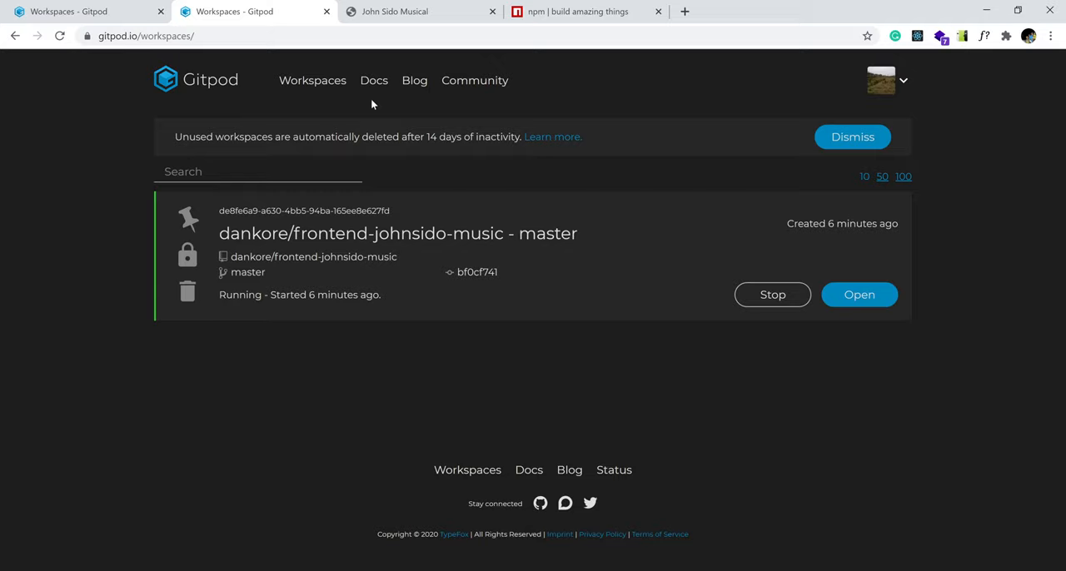
left_click(903, 80)
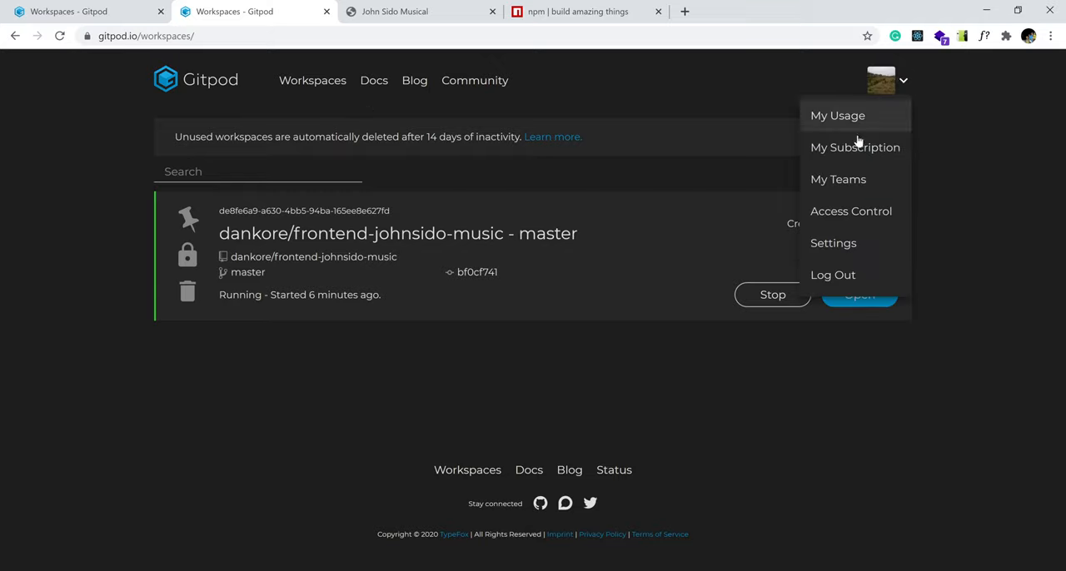
mouse_move(854, 147)
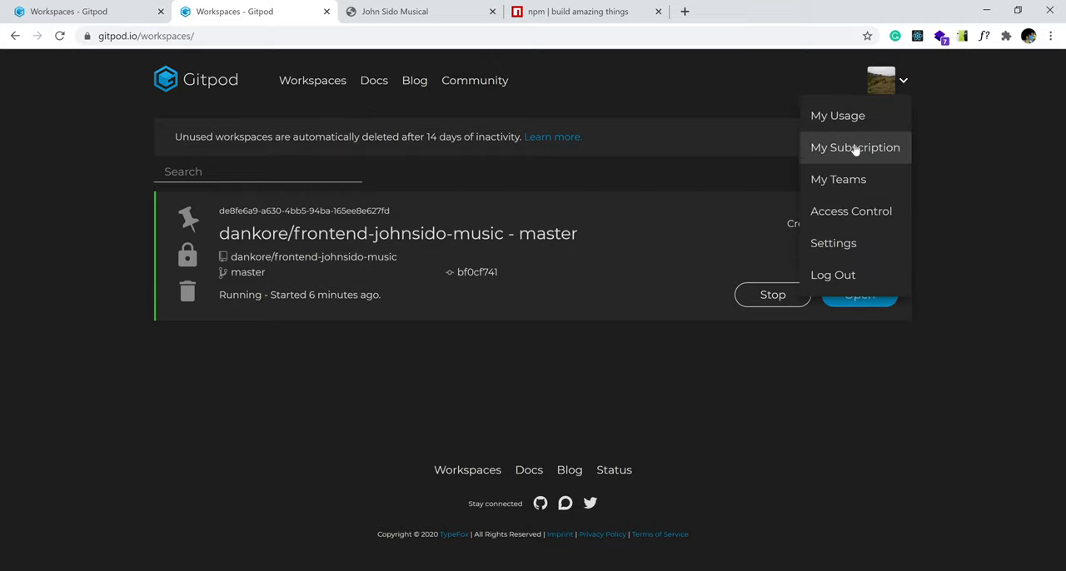
left_click(855, 147)
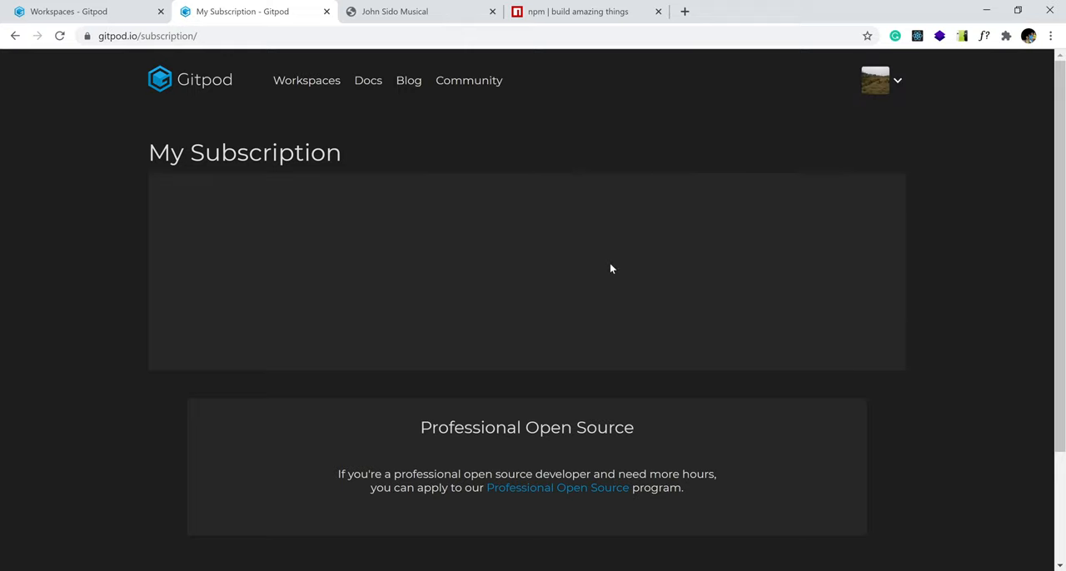
scroll("down", 3)
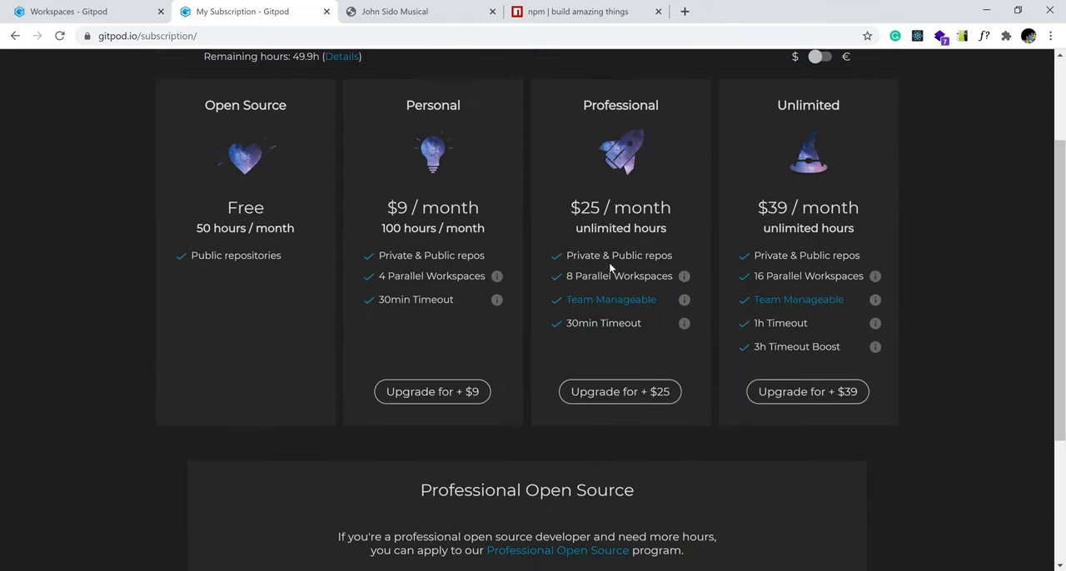
scroll("up", 3)
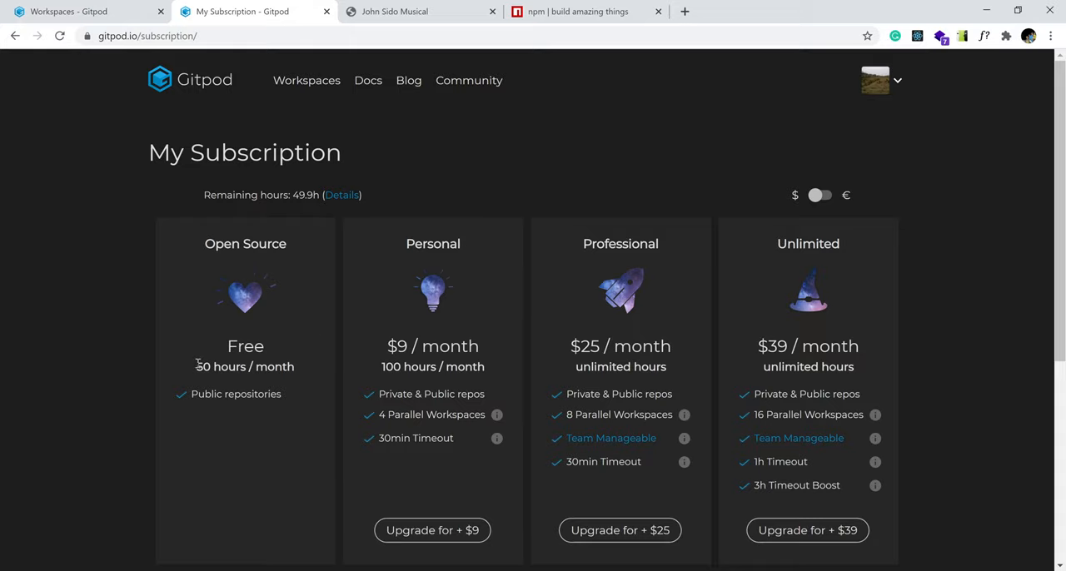
mouse_move(254, 264)
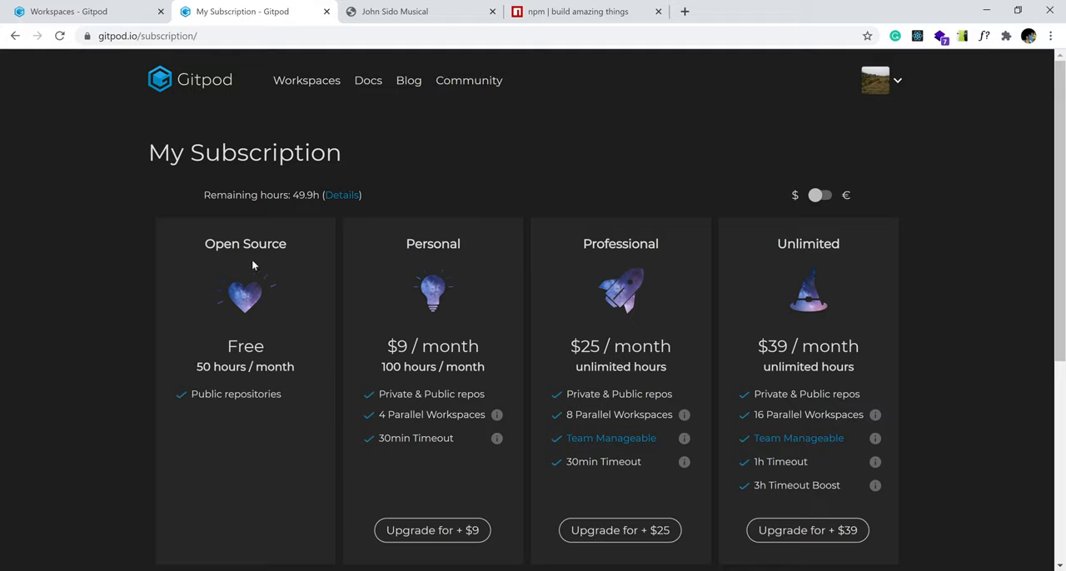
mouse_move(208, 382)
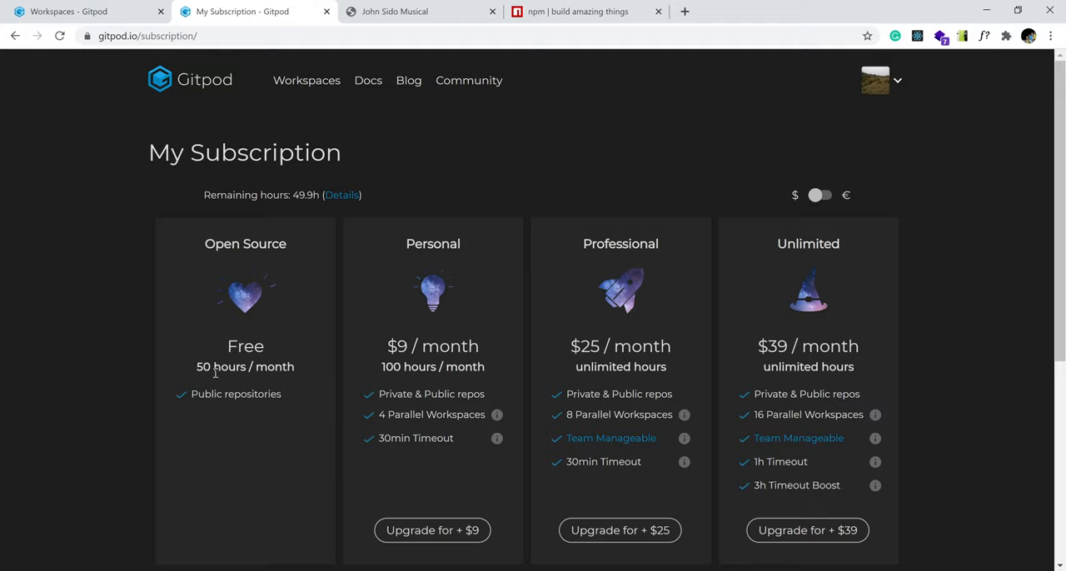
mouse_move(429, 264)
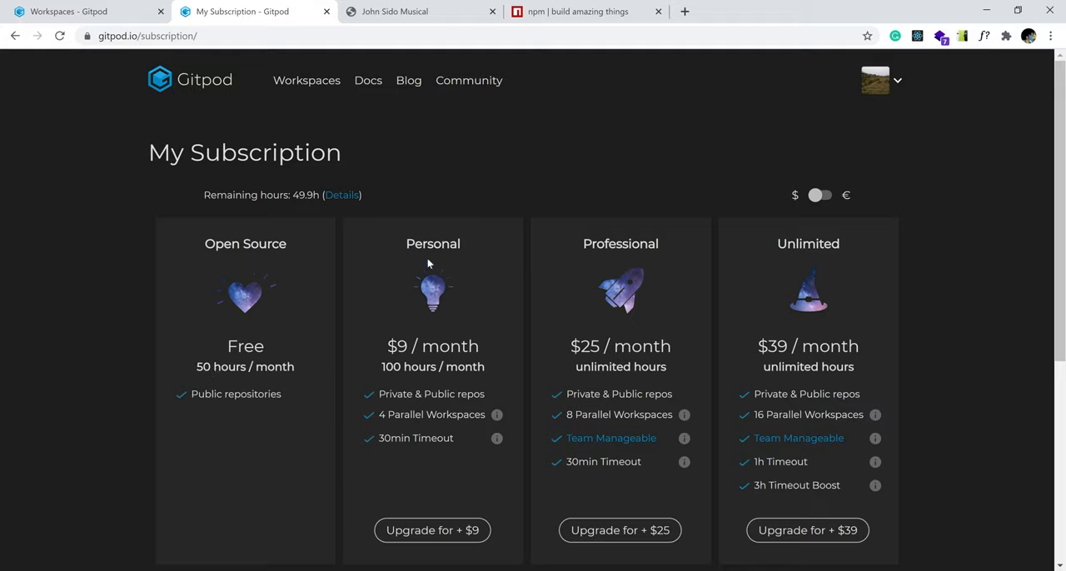
mouse_move(411, 353)
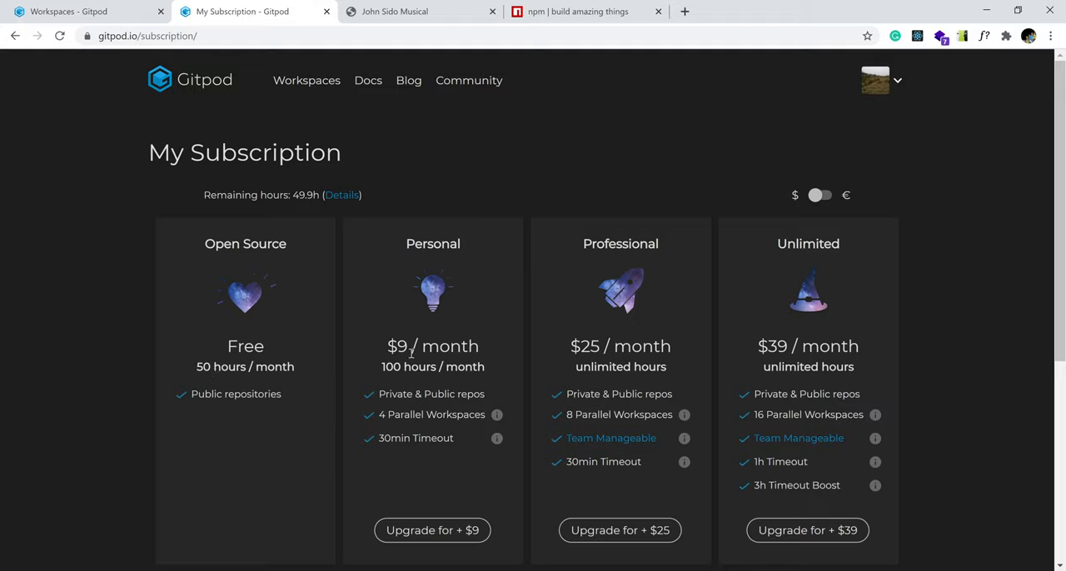
mouse_move(452, 365)
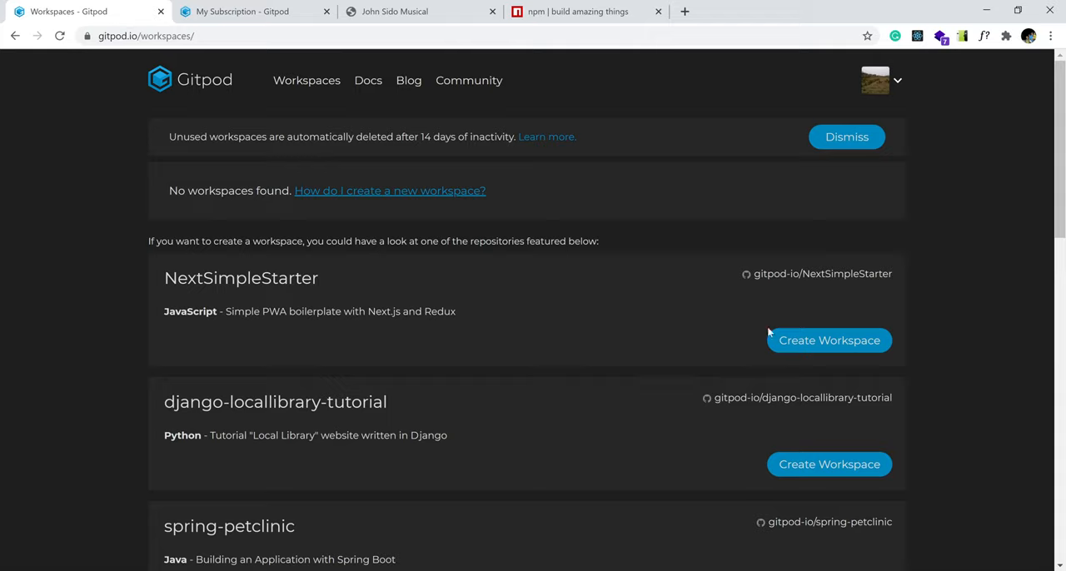
- Reload the Workspaces dashboard and close the My Subscription tab
left_click(59, 36)
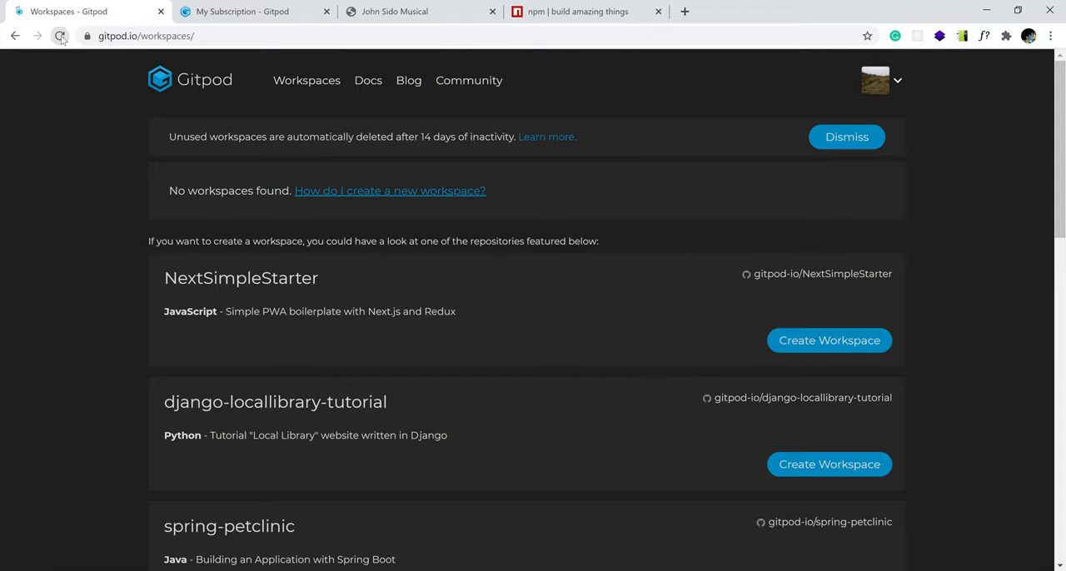
left_click(241, 11)
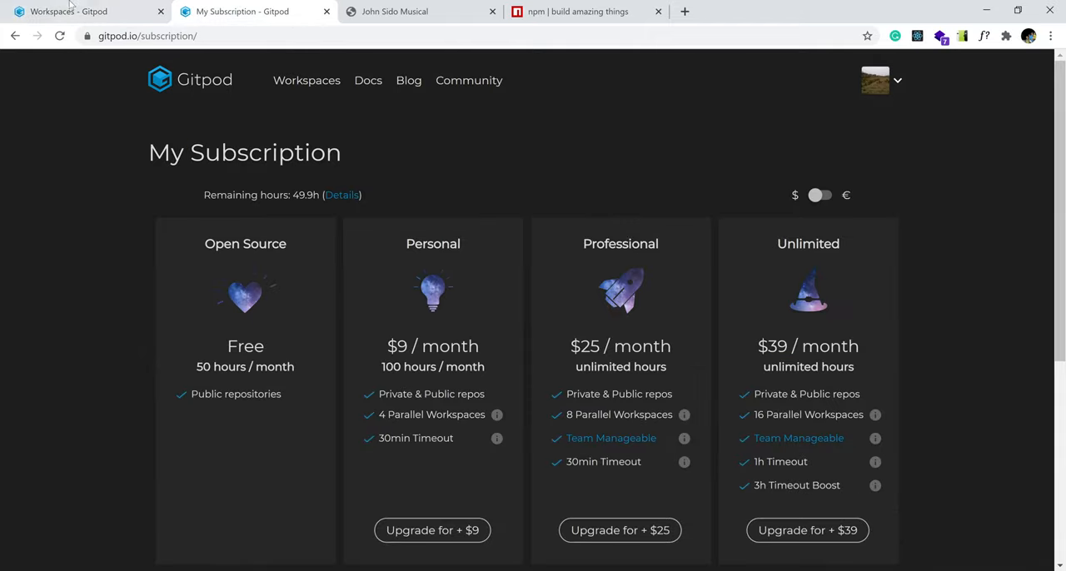
left_click(71, 11)
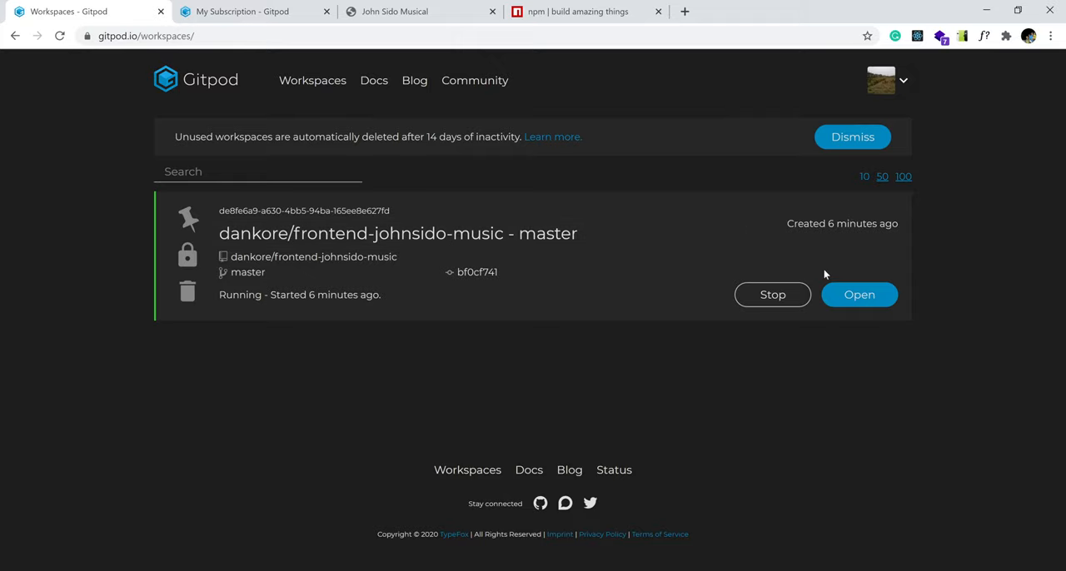
mouse_move(253, 40)
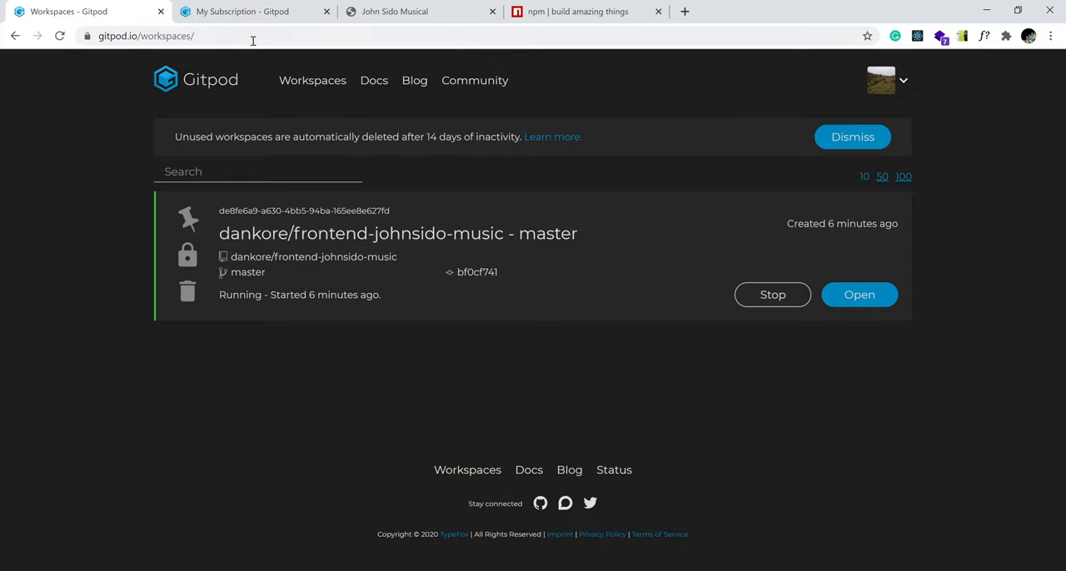
left_click(242, 10)
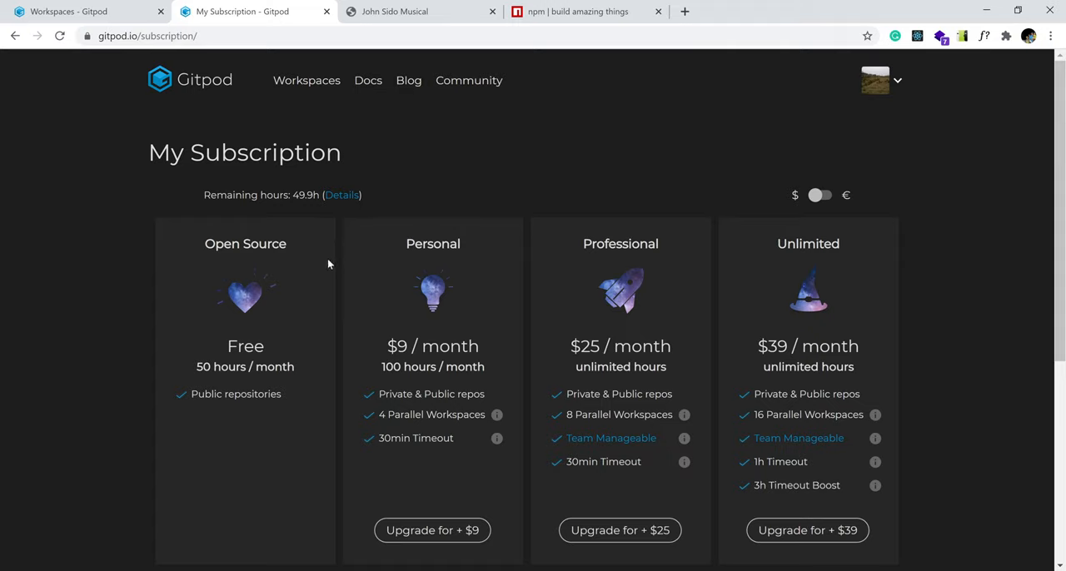
mouse_move(700, 280)
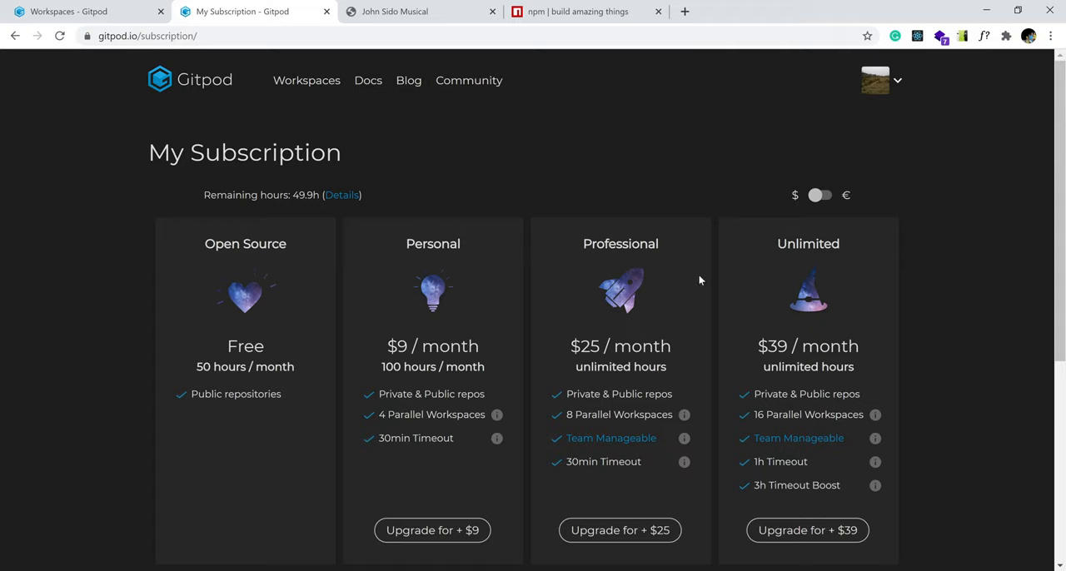
mouse_move(500, 80)
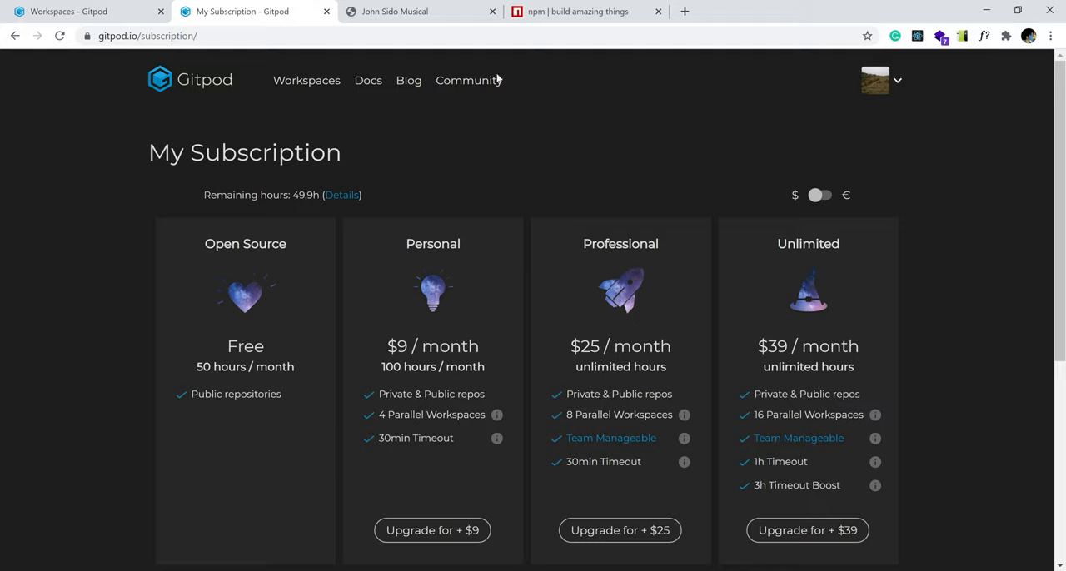
mouse_move(397, 251)
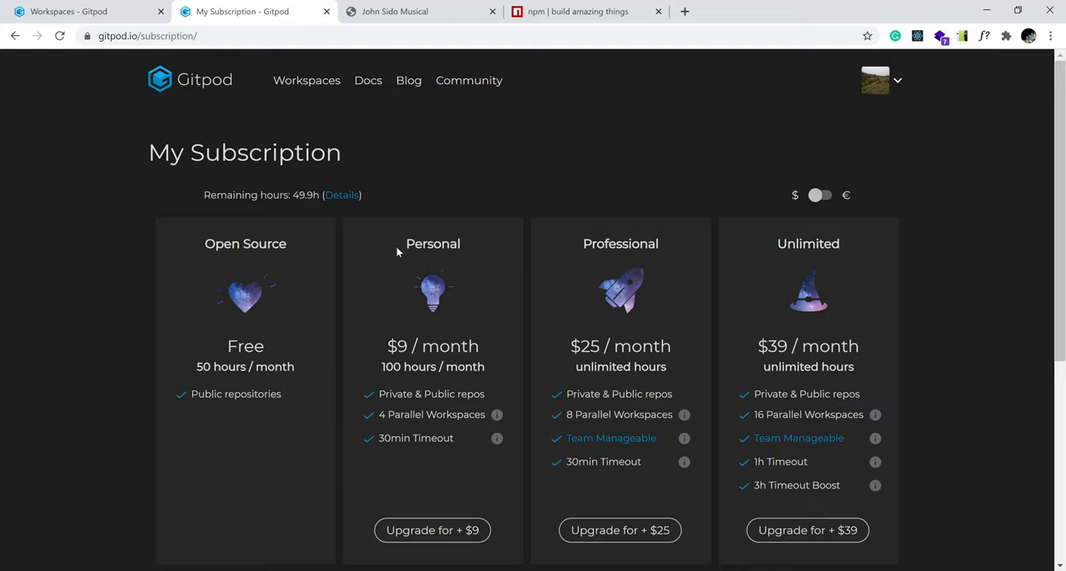
mouse_move(523, 258)
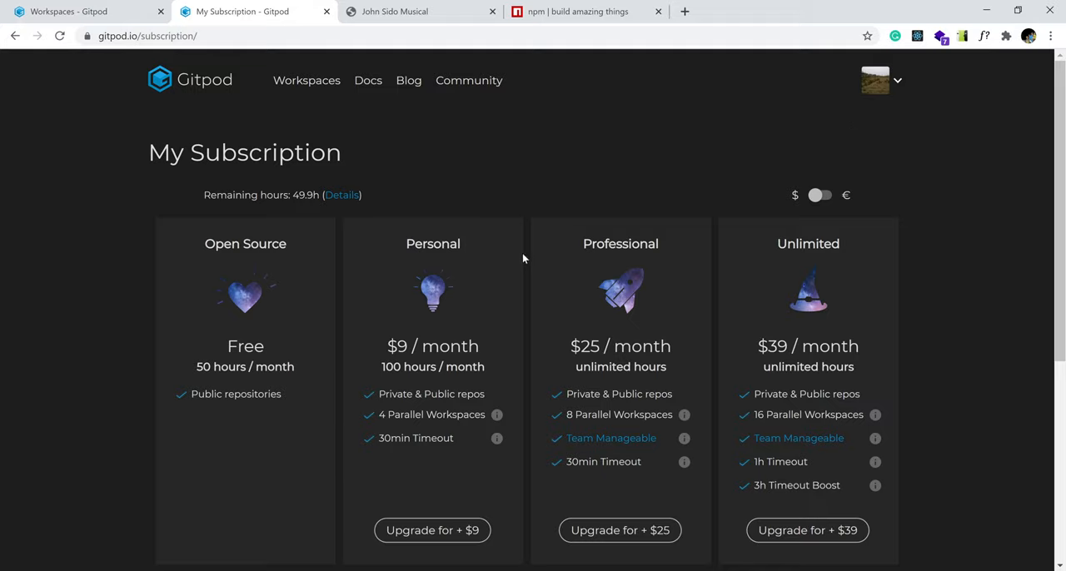
mouse_move(350, 241)
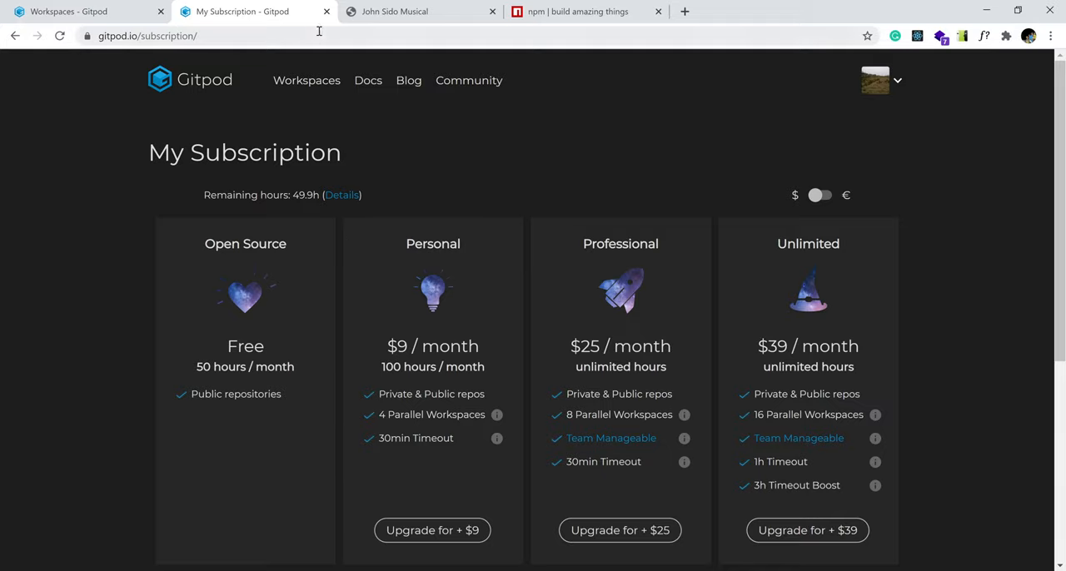
left_click(83, 11)
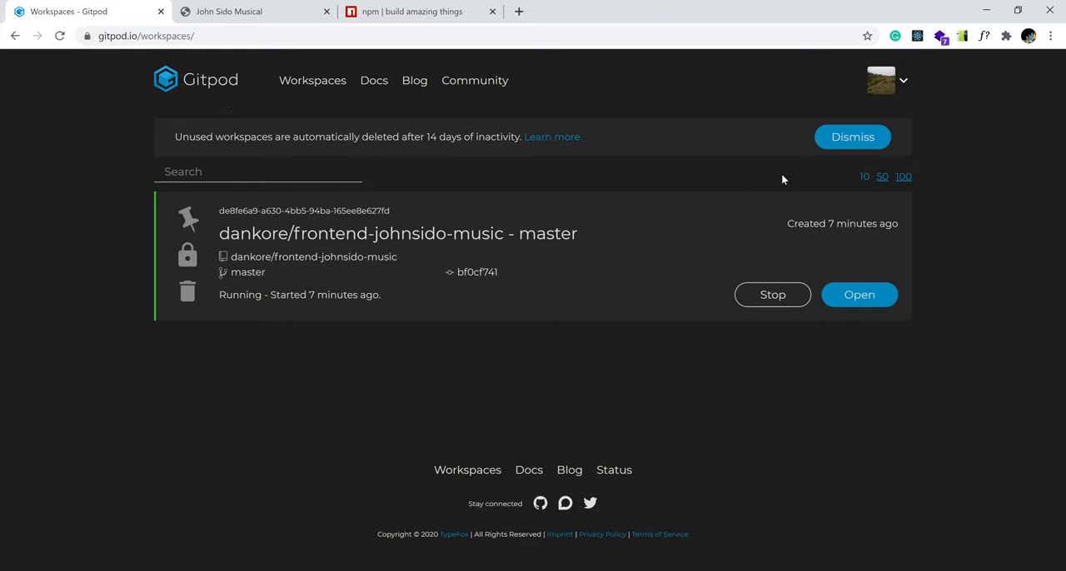
mouse_move(841, 274)
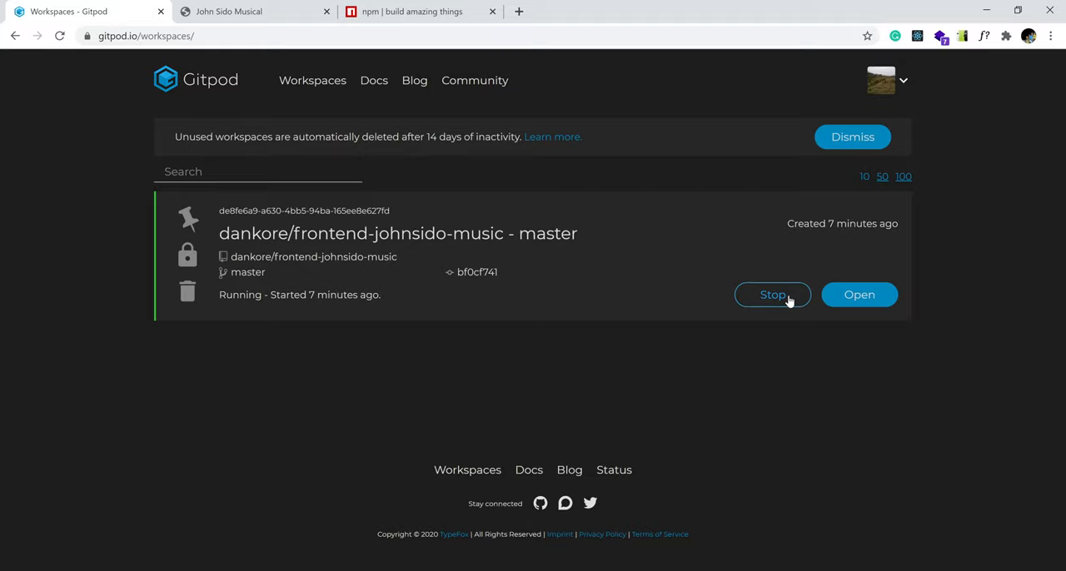
- Stop the dankore/frontend-johnsido-music workspace from the dashboard
left_click(772, 295)
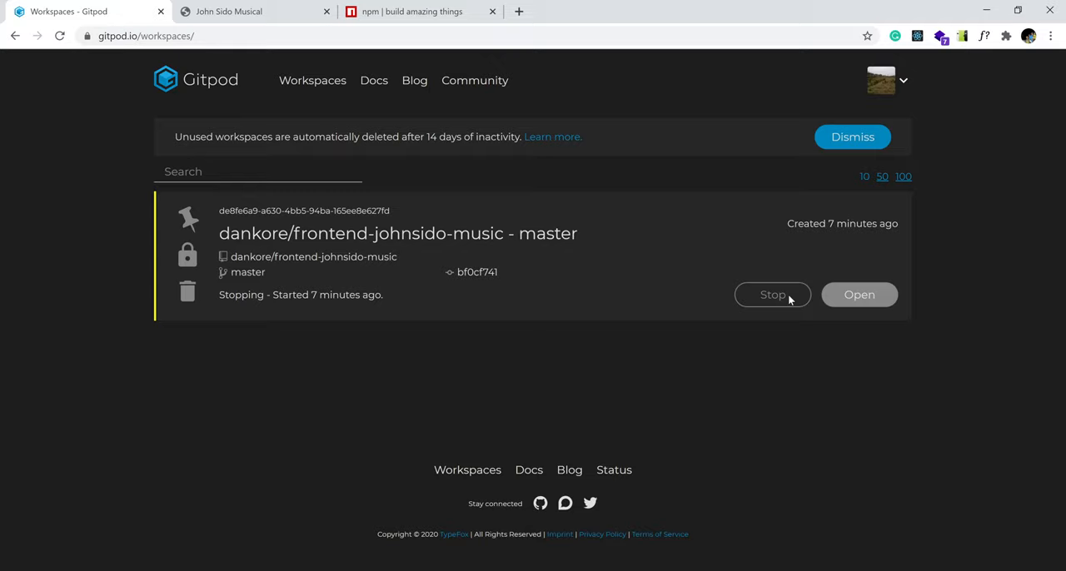
mouse_move(306, 160)
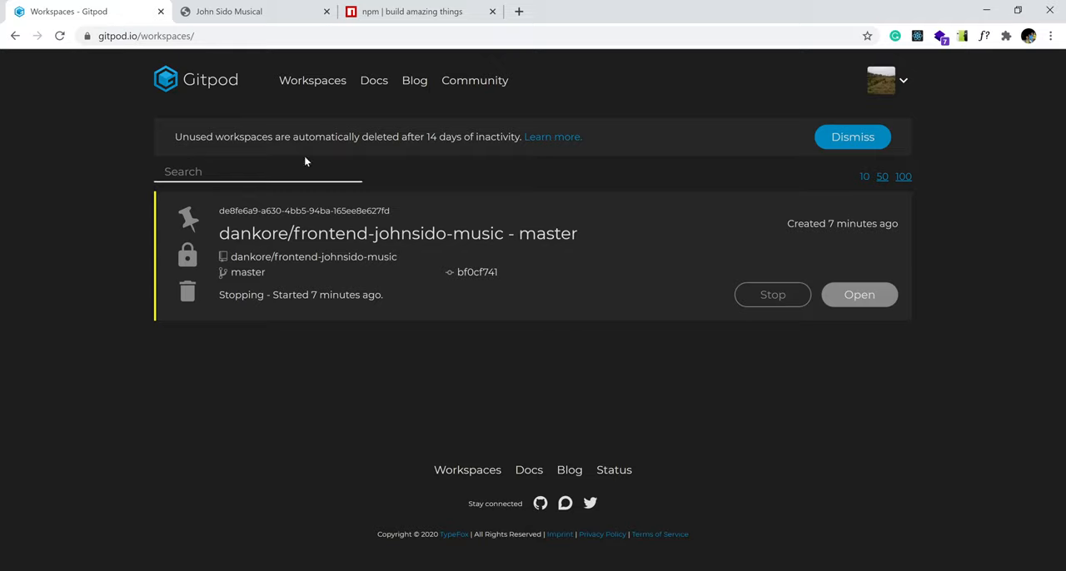